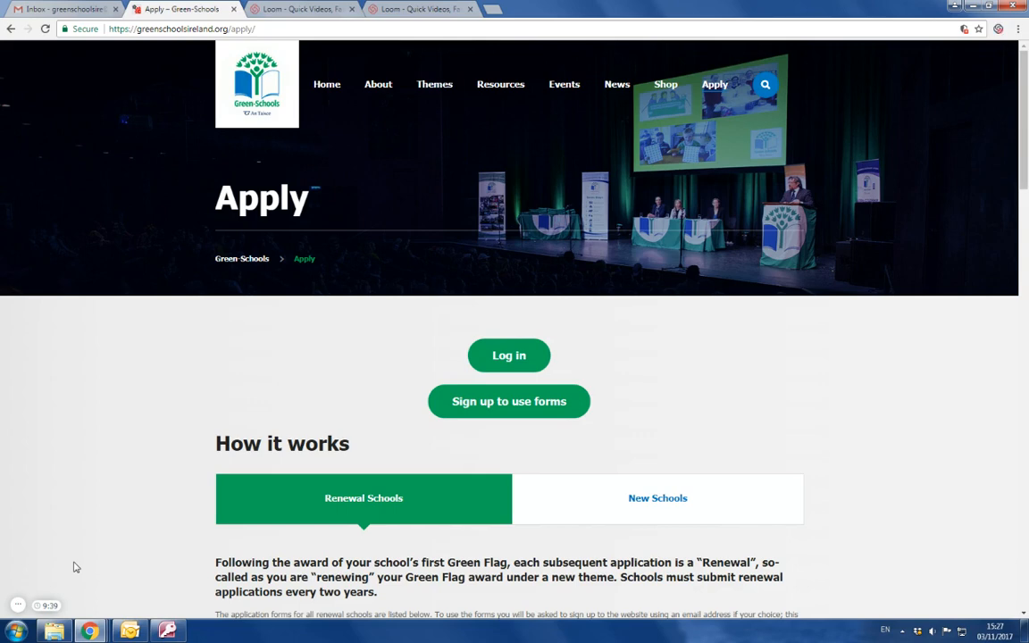
Step: Scroll down the Apply page and choose Log in to reach the login page
{"action": "scroll", "scroll_direction": "down", "scroll_amount": 3}
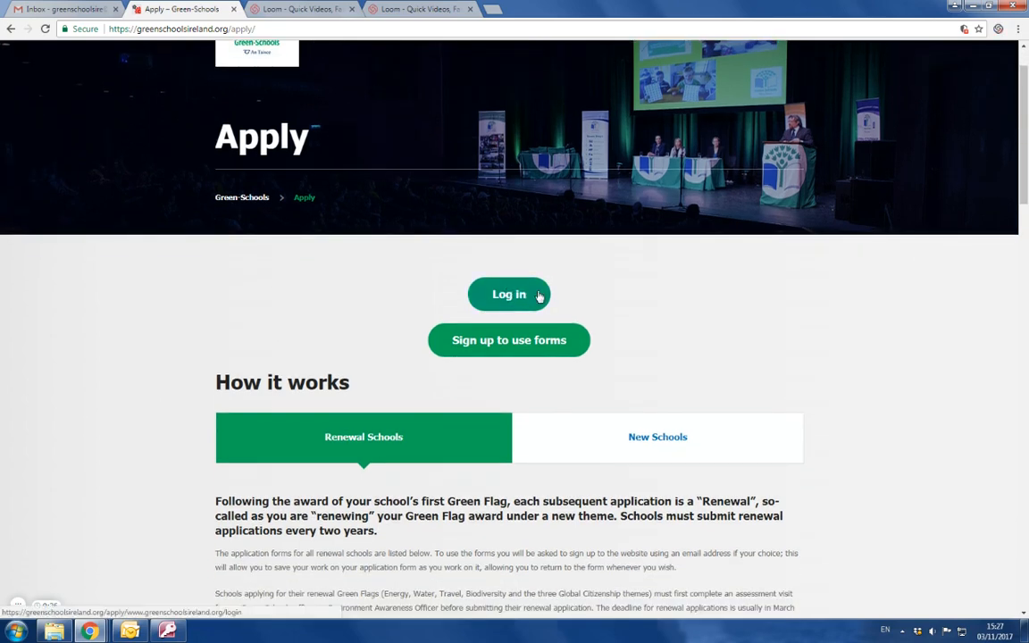
{"action": "left_click", "coordinate": [509, 293]}
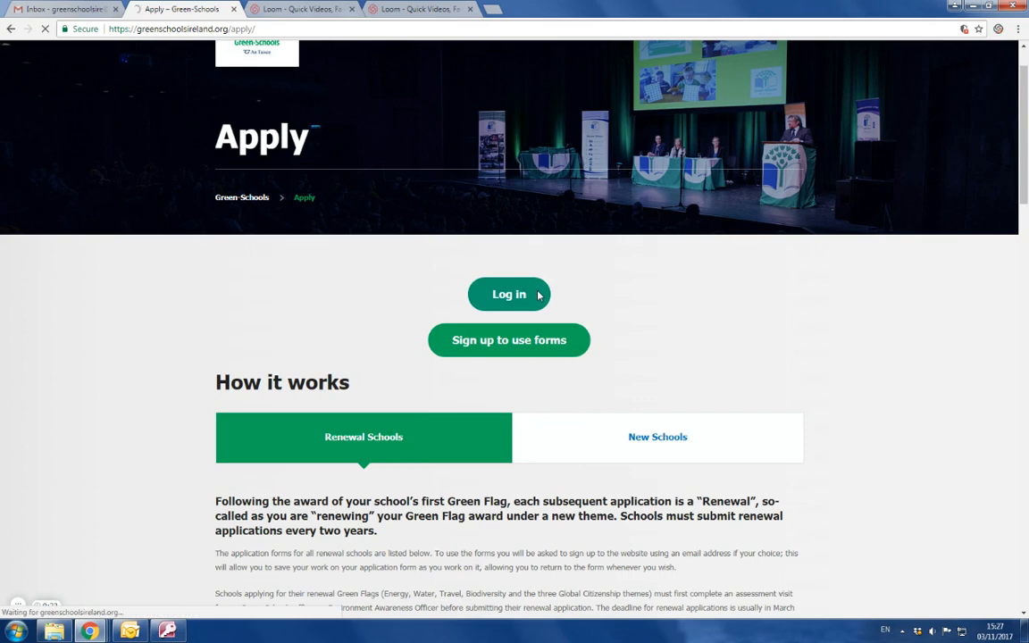
Step: Sign in with username greenschoolsir and the account password
{"action": "left_click", "coordinate": [508, 294]}
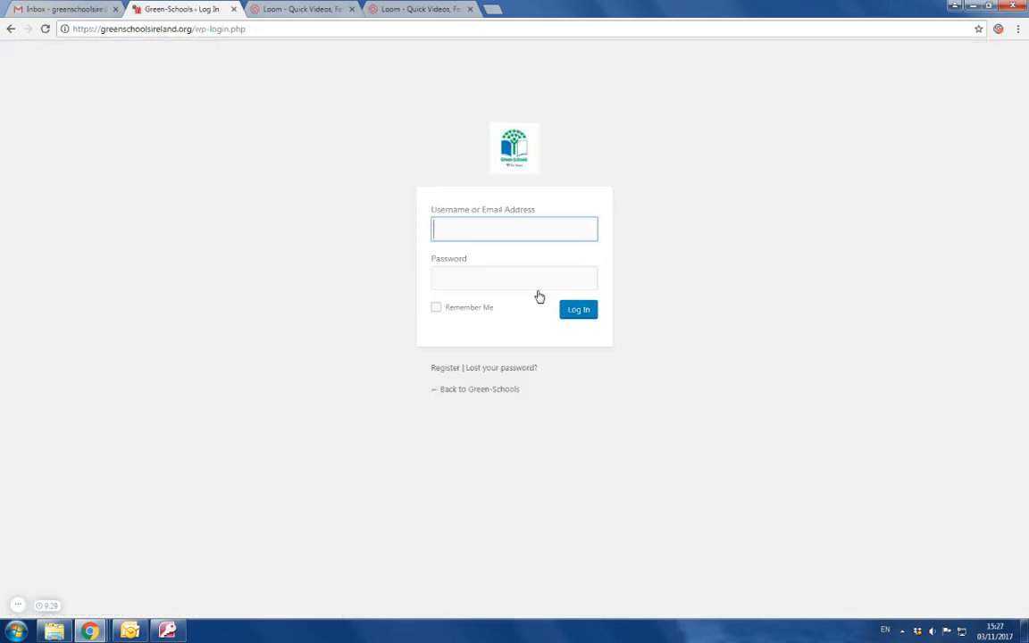
{"action": "type", "text": "greenschoolsire"}
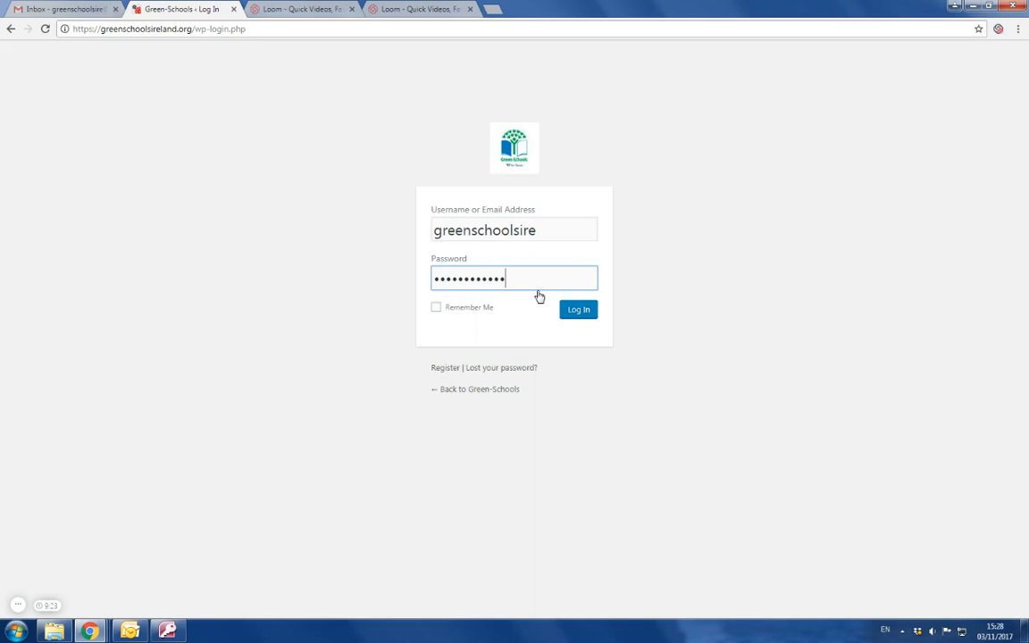
{"action": "left_click", "coordinate": [577, 308]}
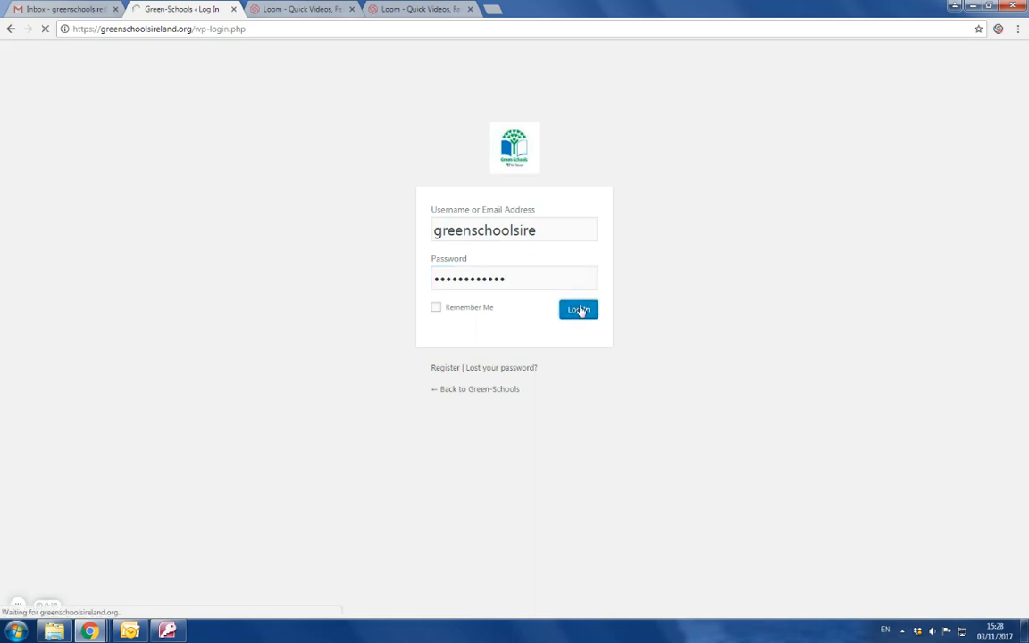
{"action": "left_click", "coordinate": [578, 309]}
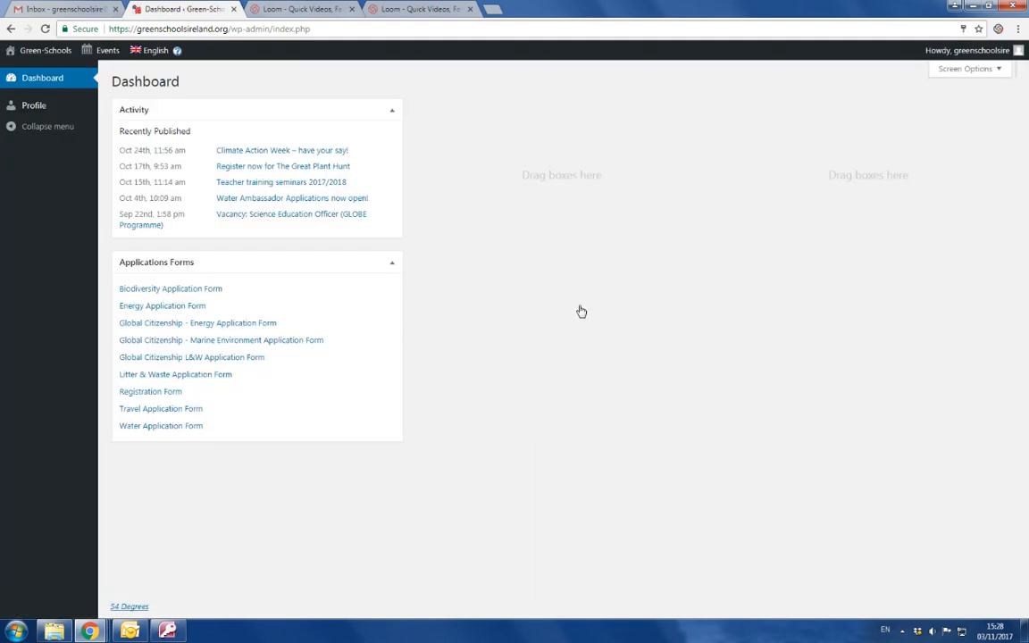
{"action": "mouse_move", "coordinate": [217, 337]}
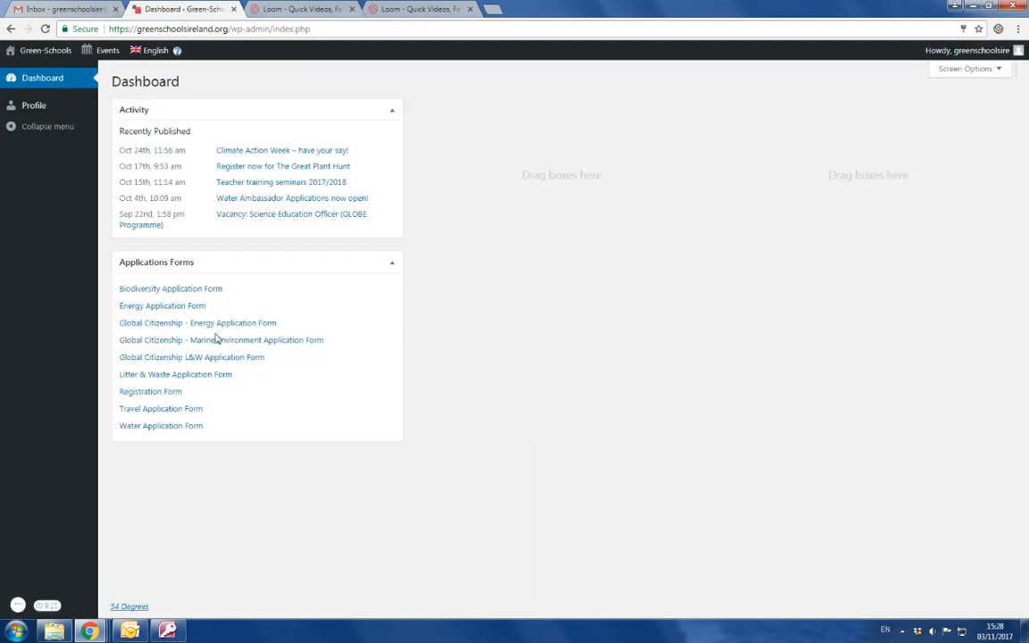
{"action": "mouse_move", "coordinate": [214, 445]}
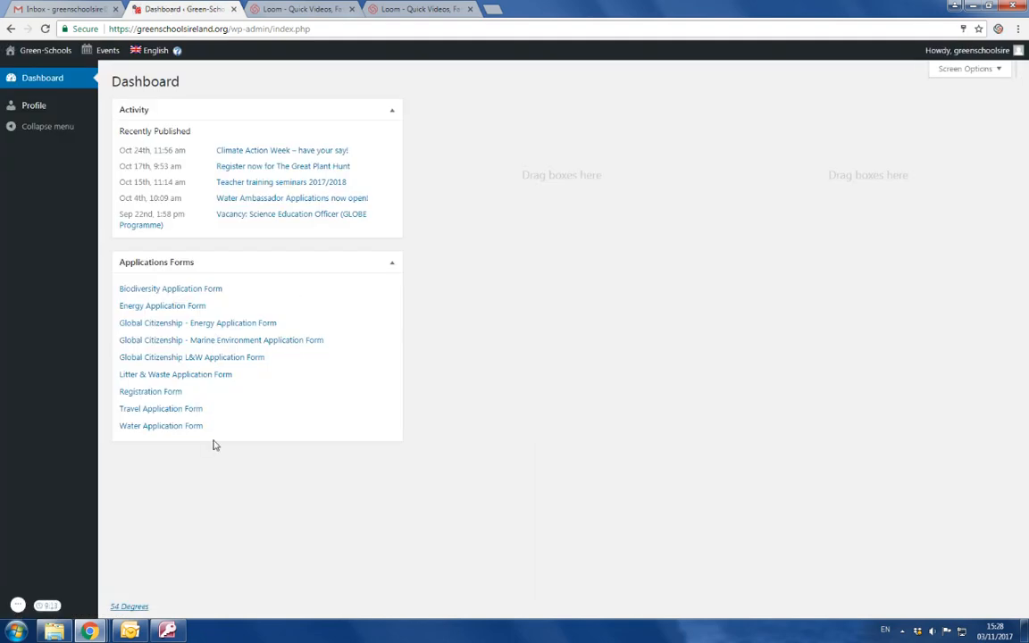
Step: Pick the Water Application Form link in the dashboard's Applications Forms box
{"action": "left_click", "coordinate": [153, 50]}
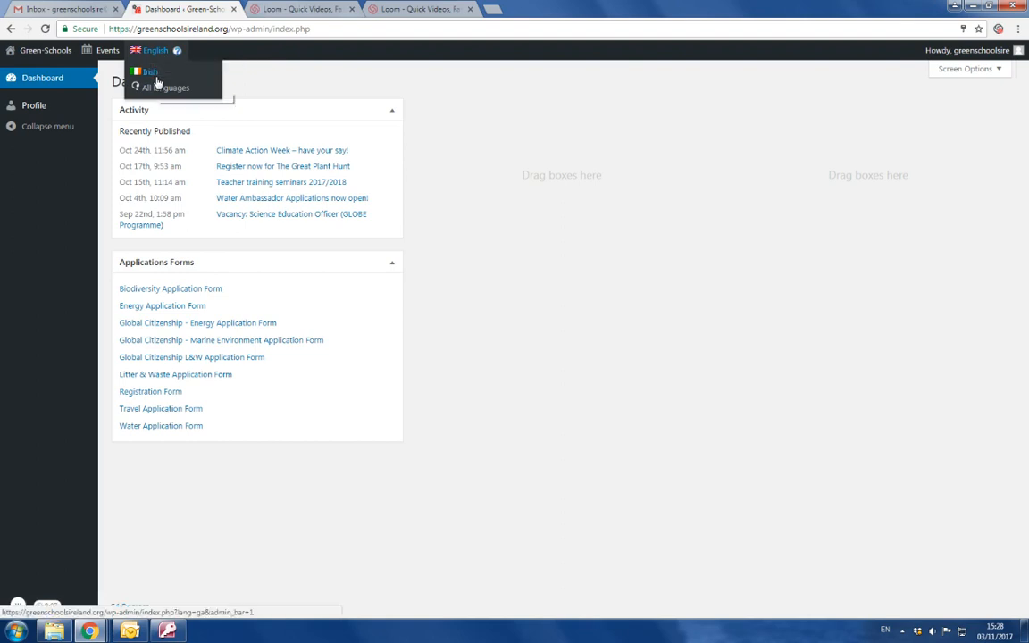
{"action": "mouse_move", "coordinate": [150, 71]}
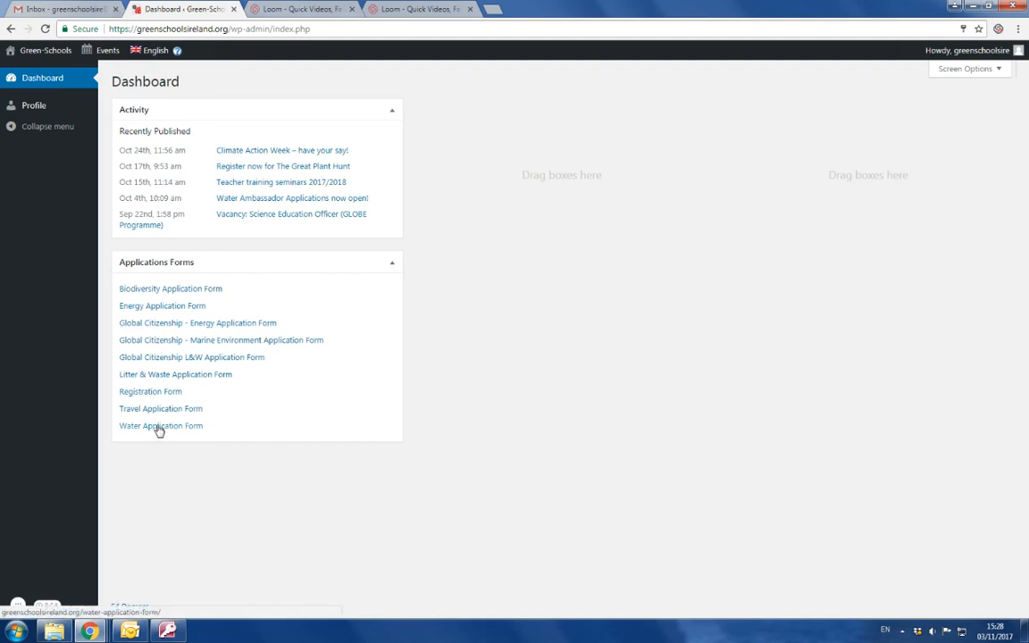
{"action": "left_click", "coordinate": [161, 425]}
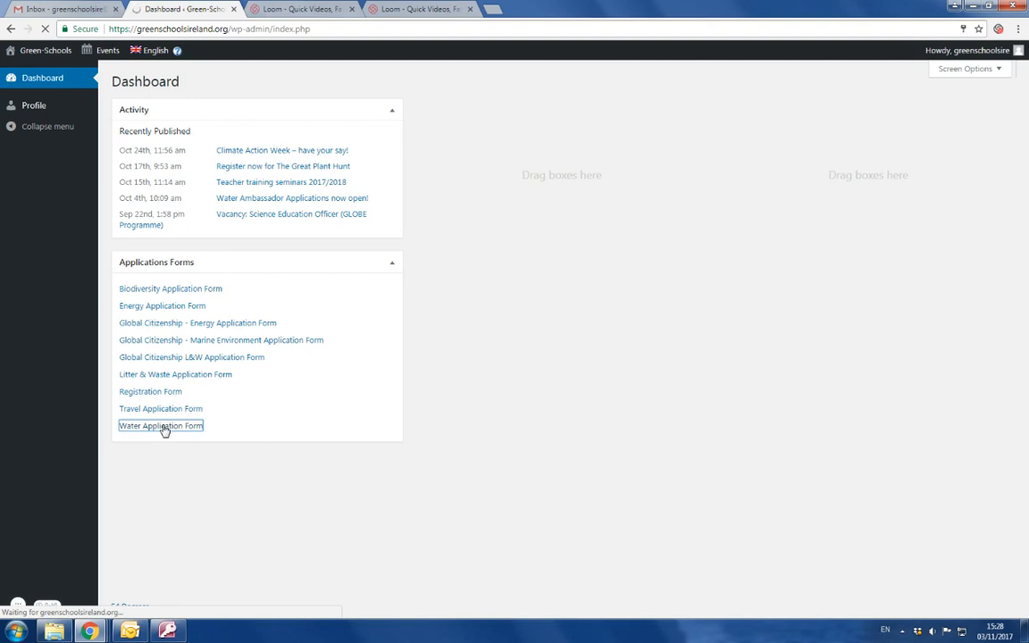
Step: Enter St. Mary's from the school suggestions, roll number 8888, and a Main Street address
{"action": "left_click", "coordinate": [160, 425]}
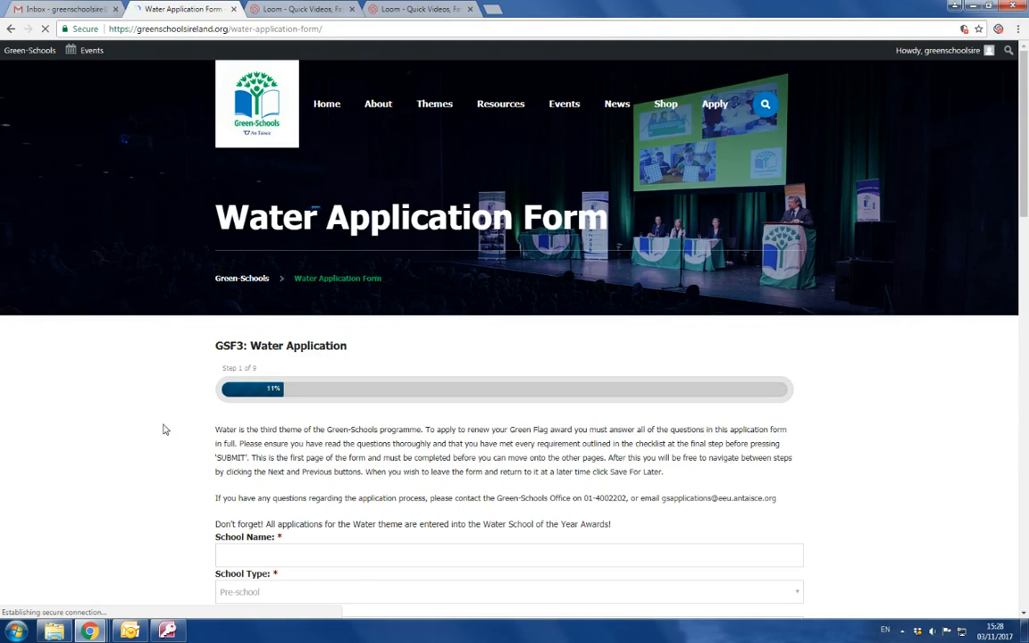
{"action": "scroll", "scroll_direction": "down", "scroll_amount": 3}
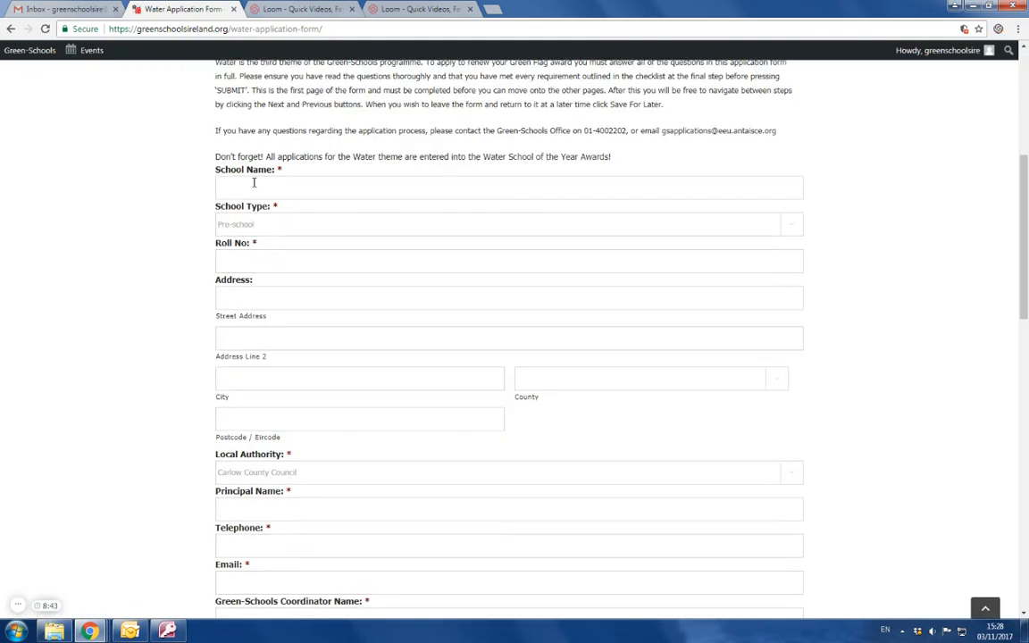
{"action": "left_click", "coordinate": [509, 186]}
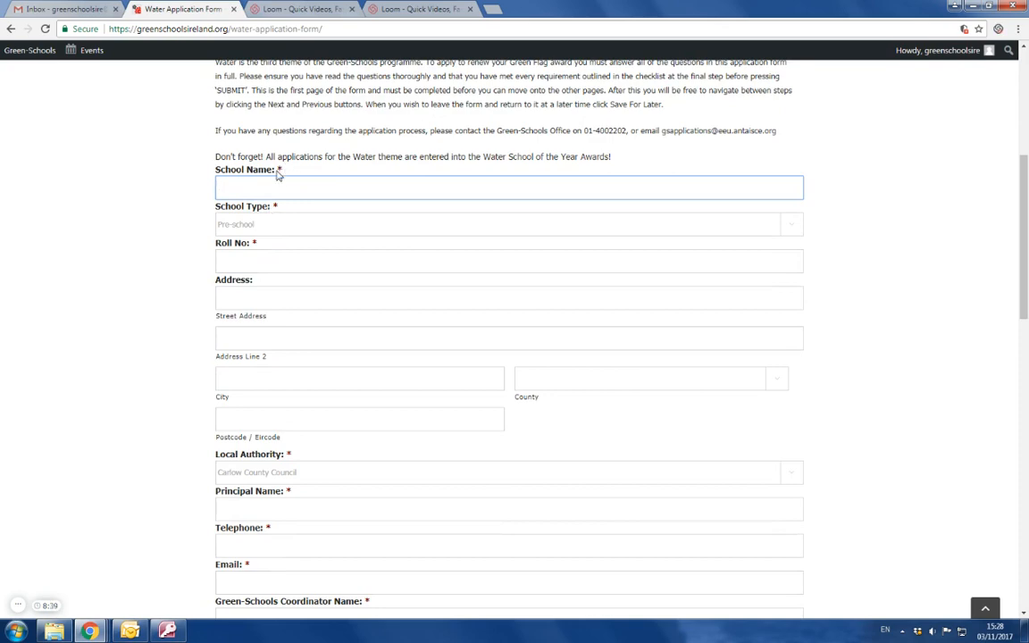
{"action": "scroll", "scroll_direction": "down", "scroll_amount": 3}
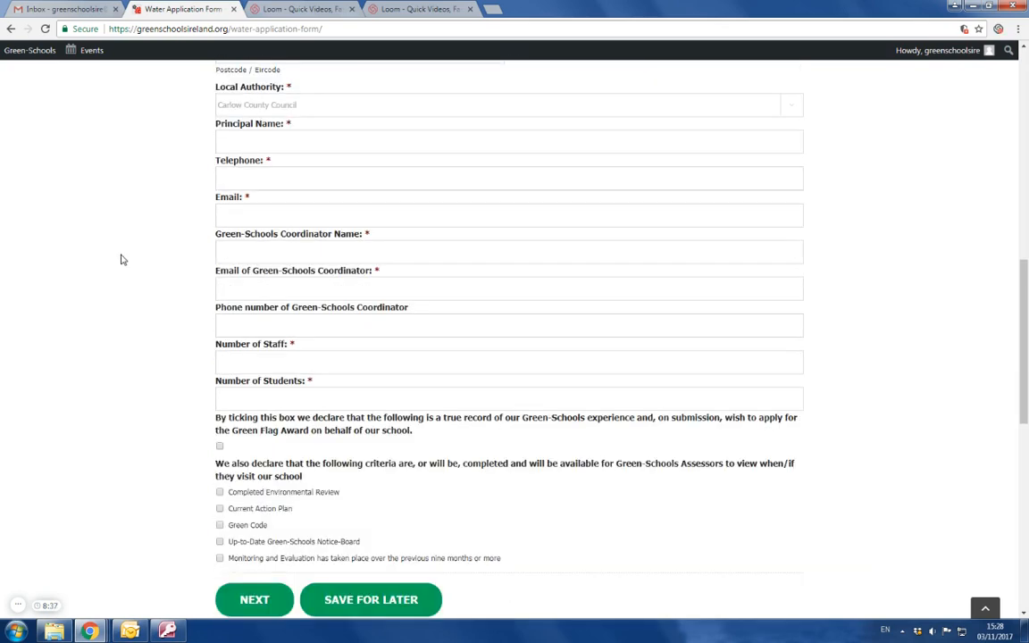
{"action": "scroll", "scroll_direction": "up", "scroll_amount": 3}
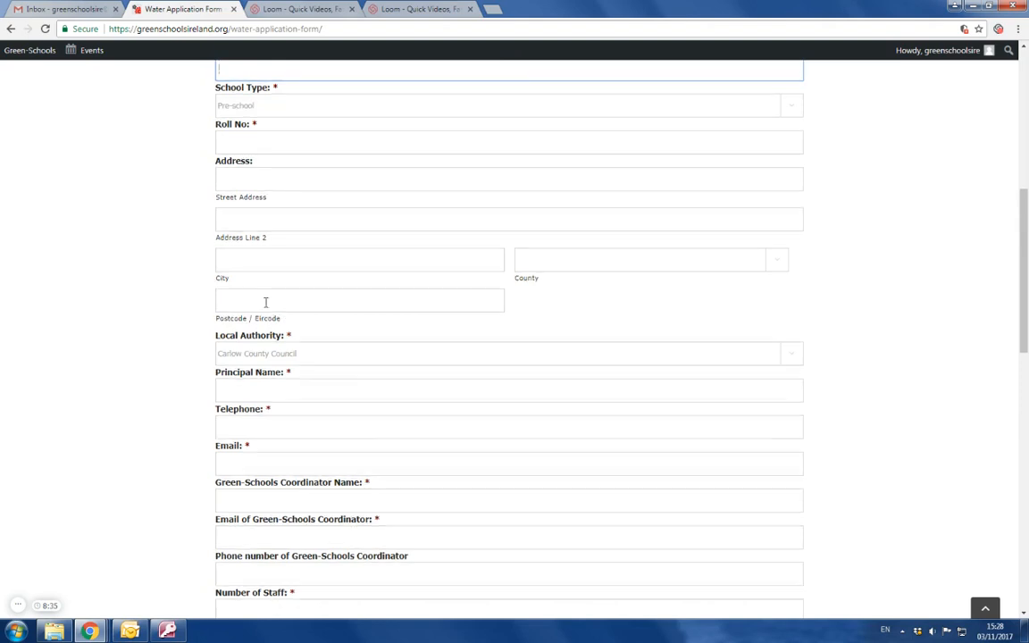
{"action": "type", "text": "St"}
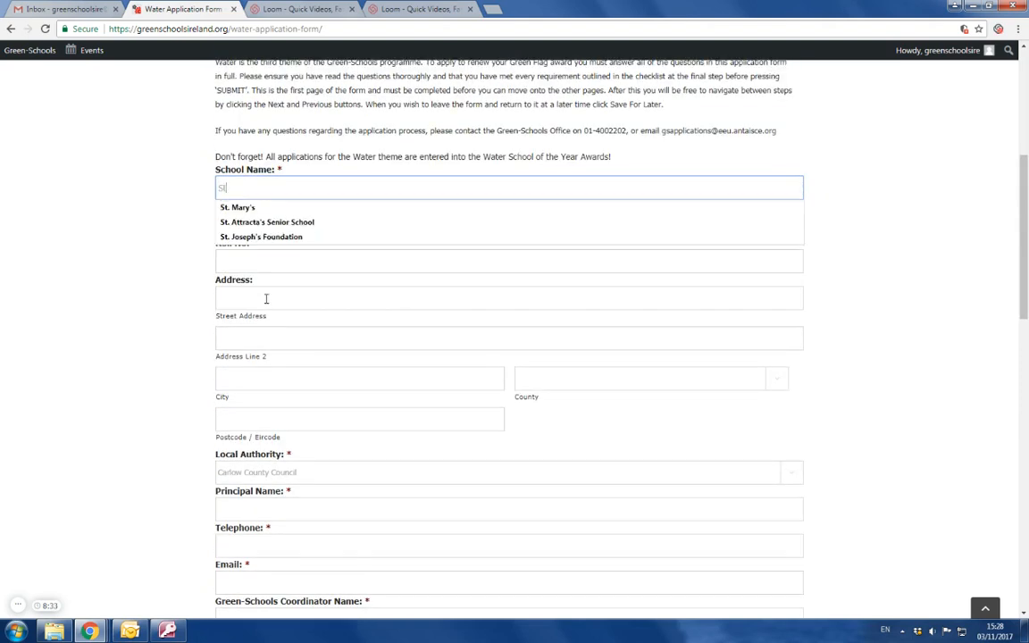
{"action": "left_click", "coordinate": [238, 208]}
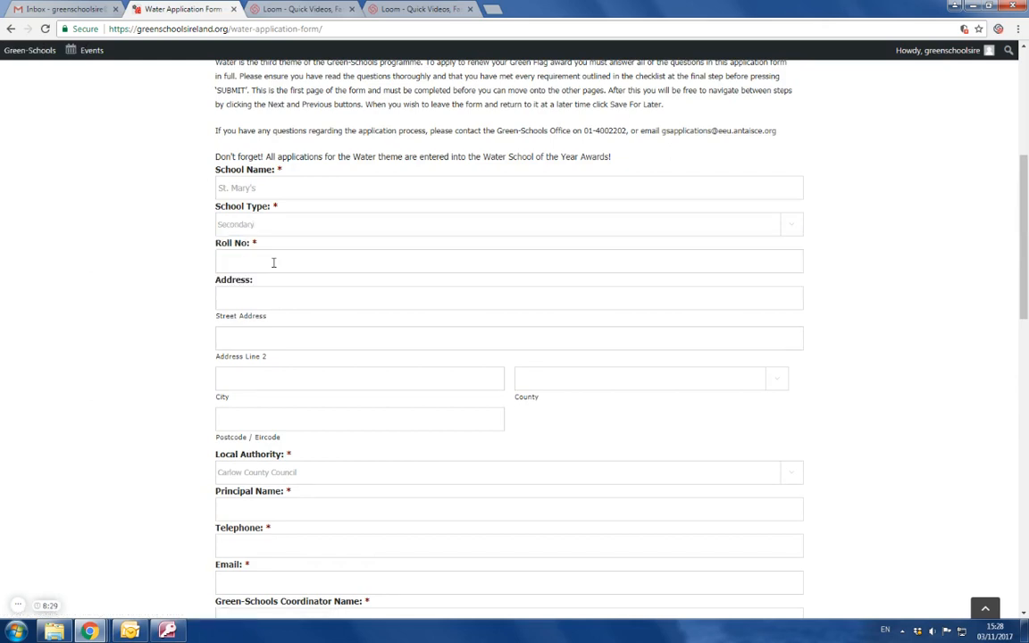
{"action": "type", "text": "8888"}
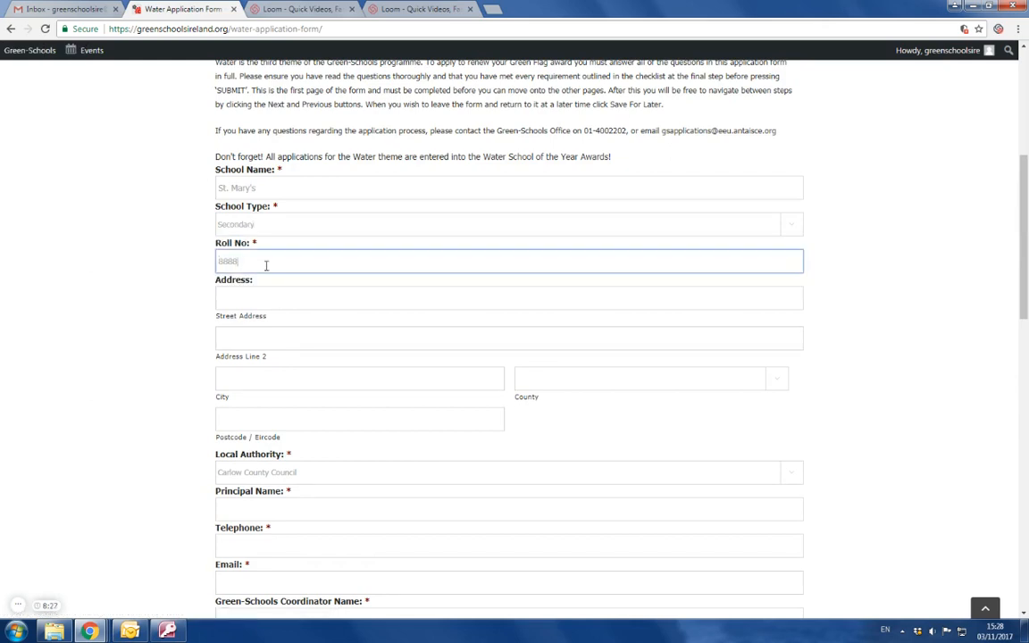
{"action": "left_click", "coordinate": [509, 297]}
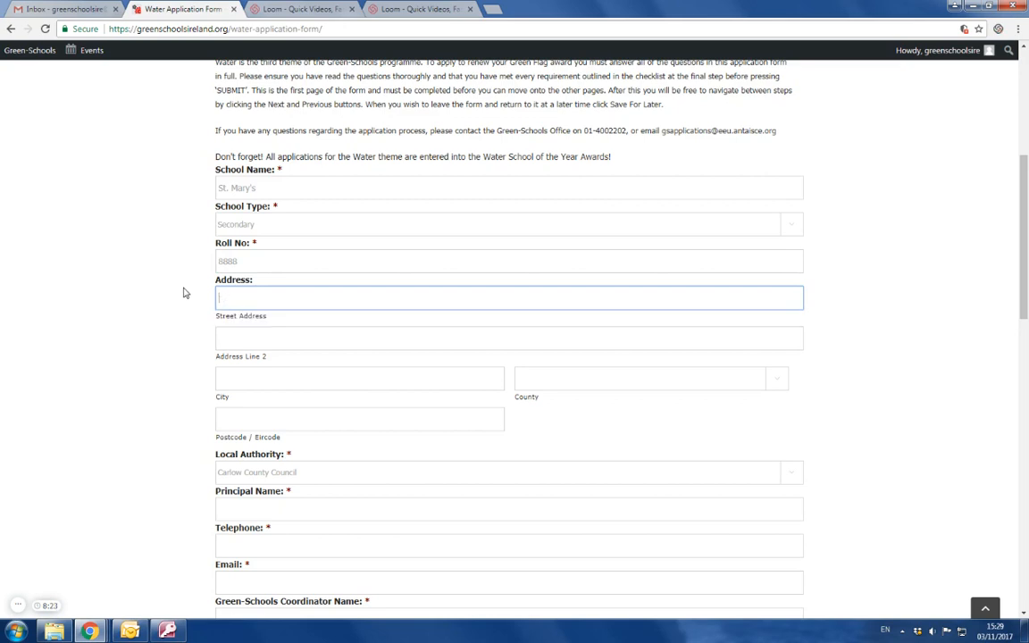
{"action": "type", "text": "Main Street"}
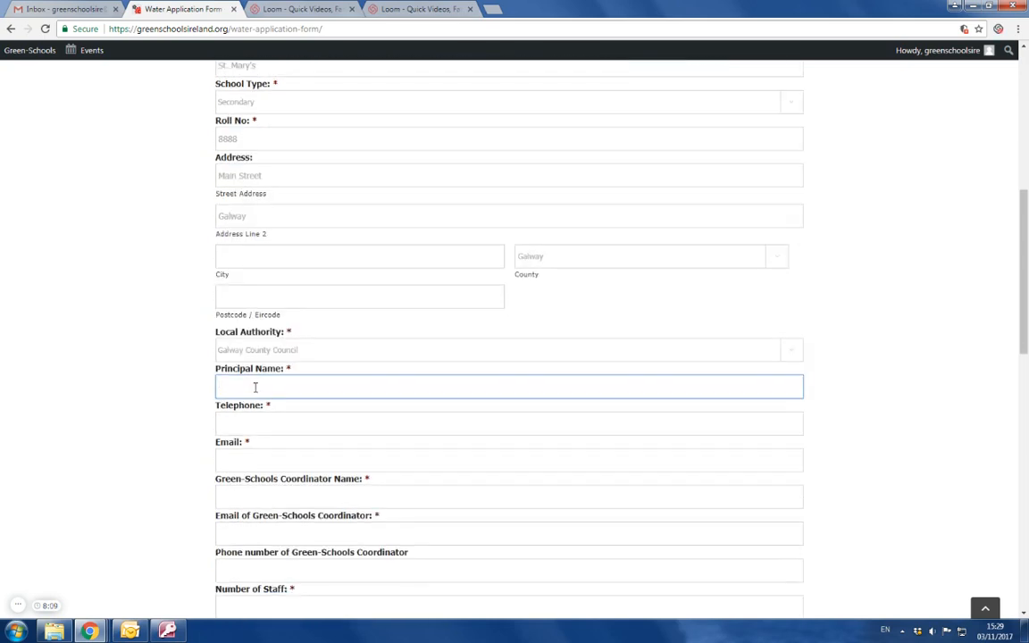
{"action": "scroll", "scroll_direction": "down", "scroll_amount": 3}
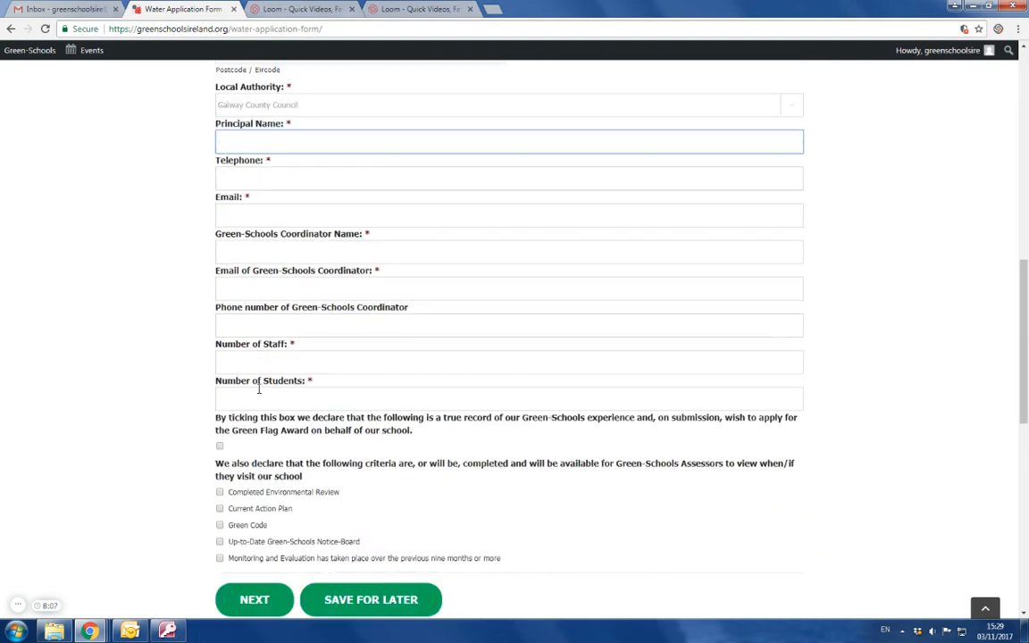
{"action": "type", "text": "Mrs Principal"}
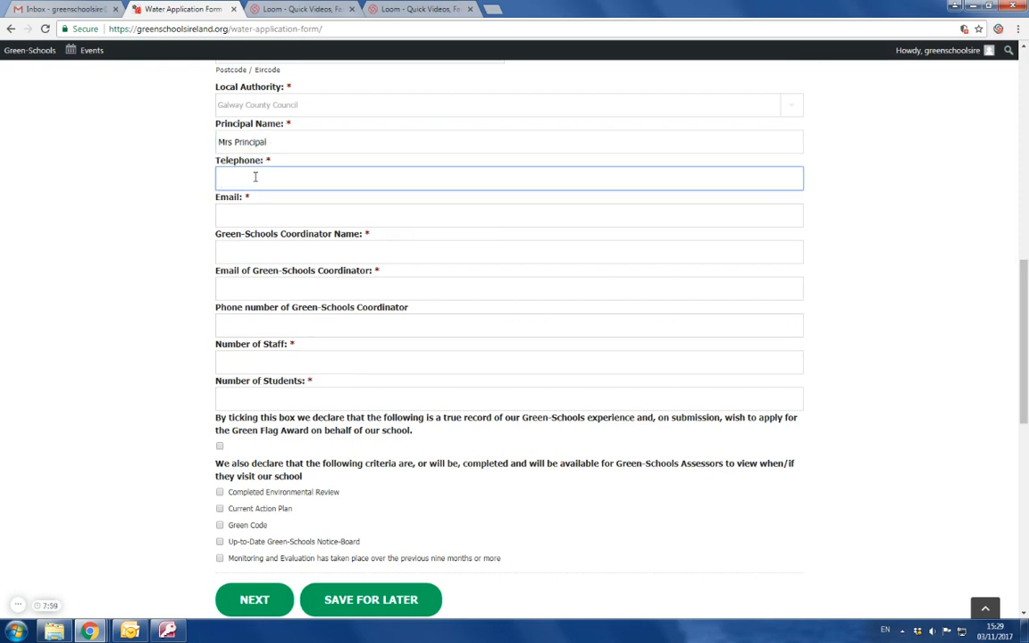
{"action": "type", "text": "111111"}
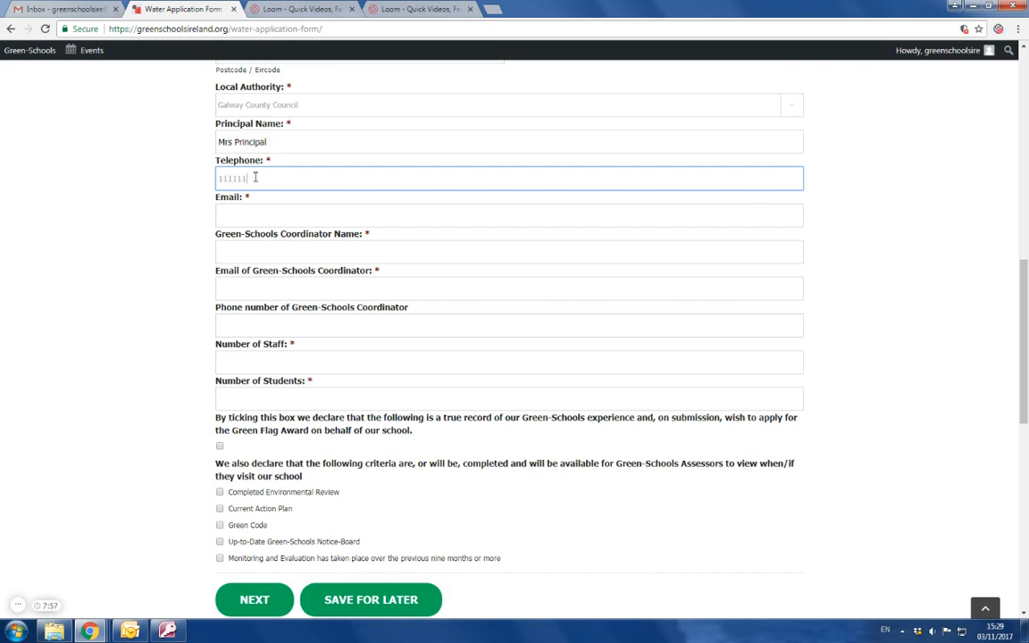
{"action": "left_click", "coordinate": [509, 214]}
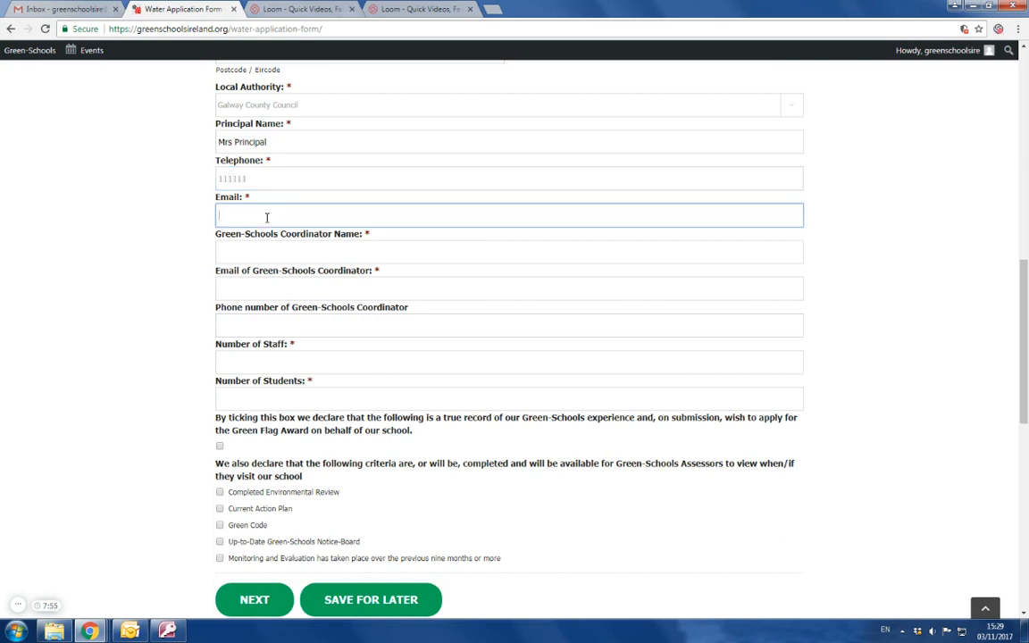
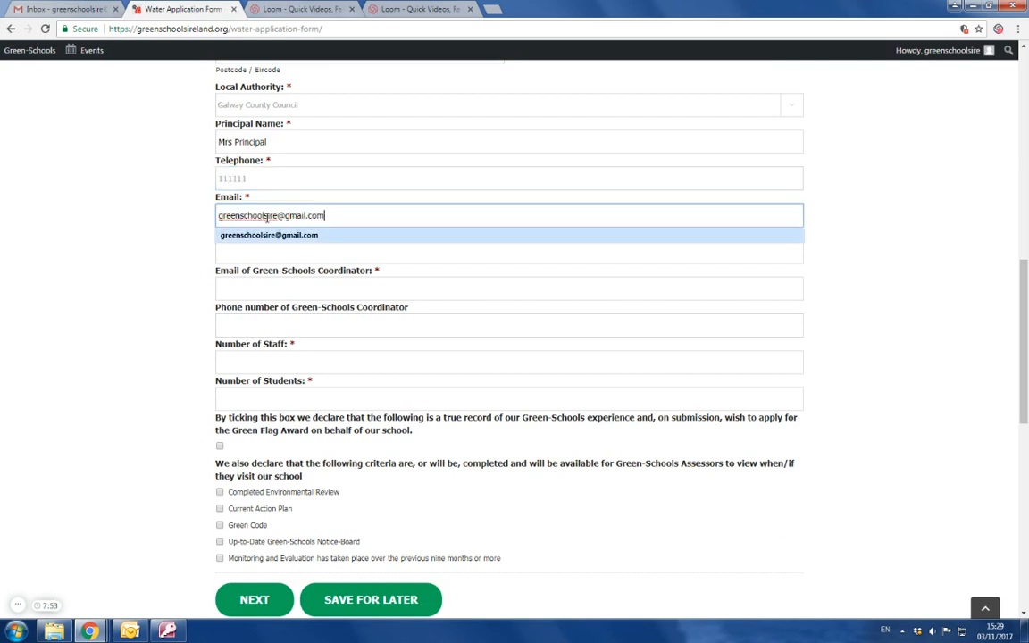
Step: Fill in the coordinator's name and phone, and set staff number to 50
{"action": "left_click", "coordinate": [509, 251]}
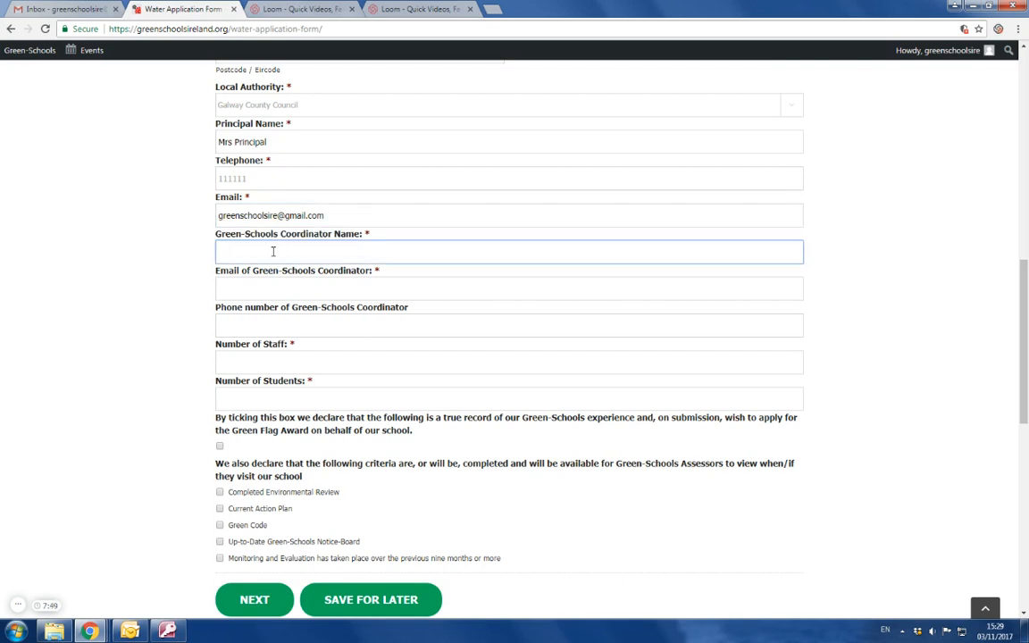
{"action": "type", "text": "My Name"}
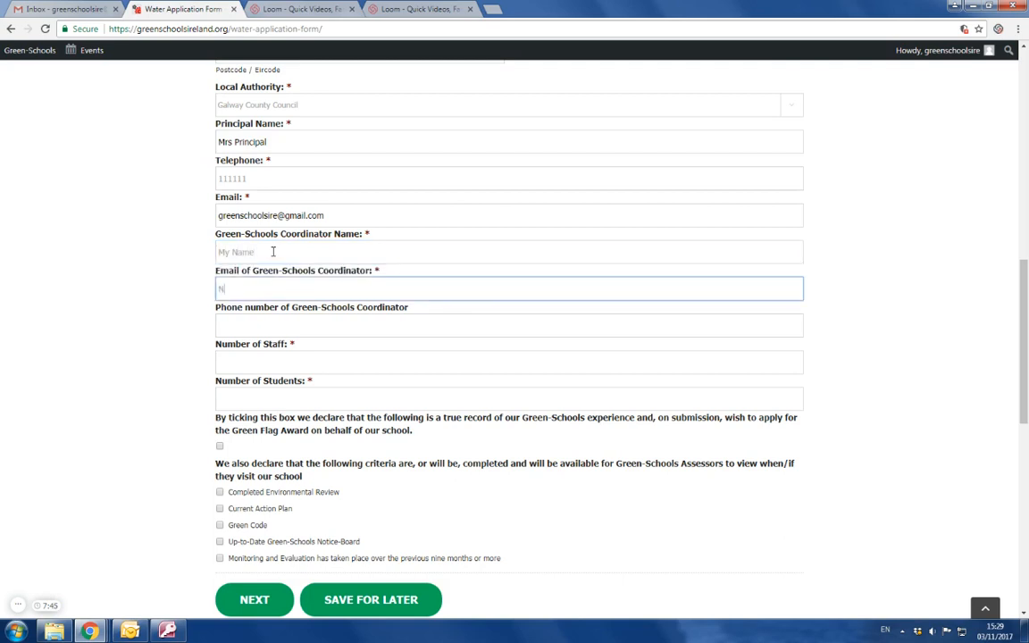
{"action": "type", "text": "myt"}
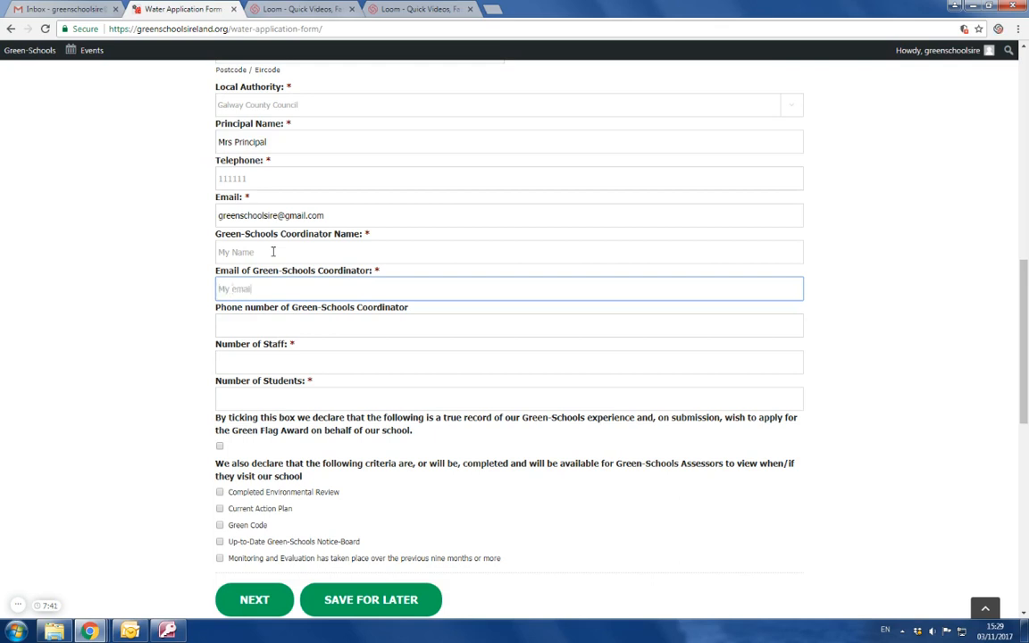
{"action": "left_click", "coordinate": [509, 324]}
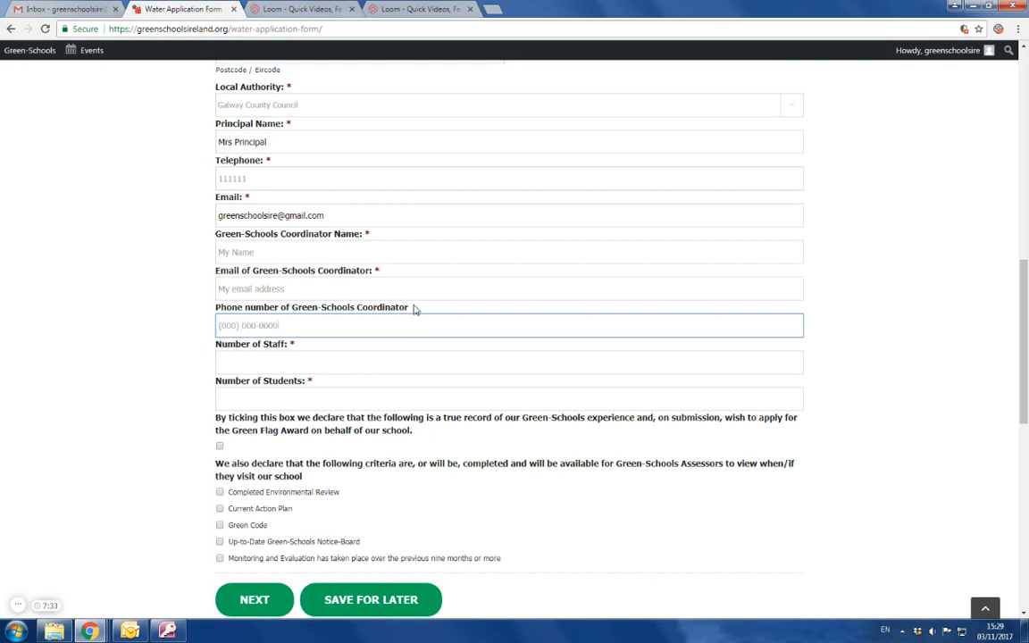
{"action": "left_click", "coordinate": [509, 362]}
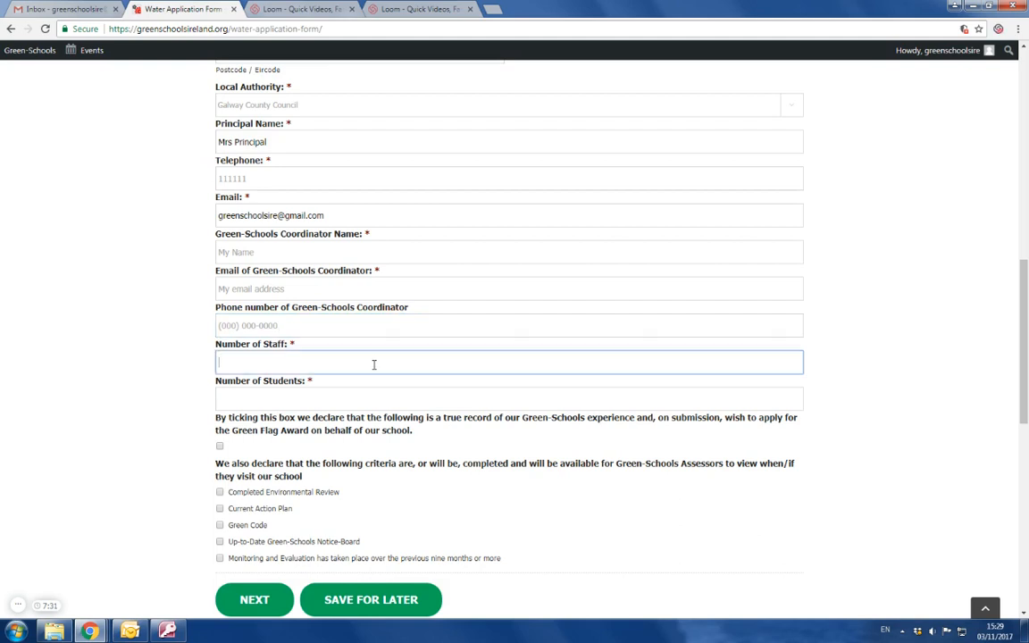
{"action": "type", "text": "50"}
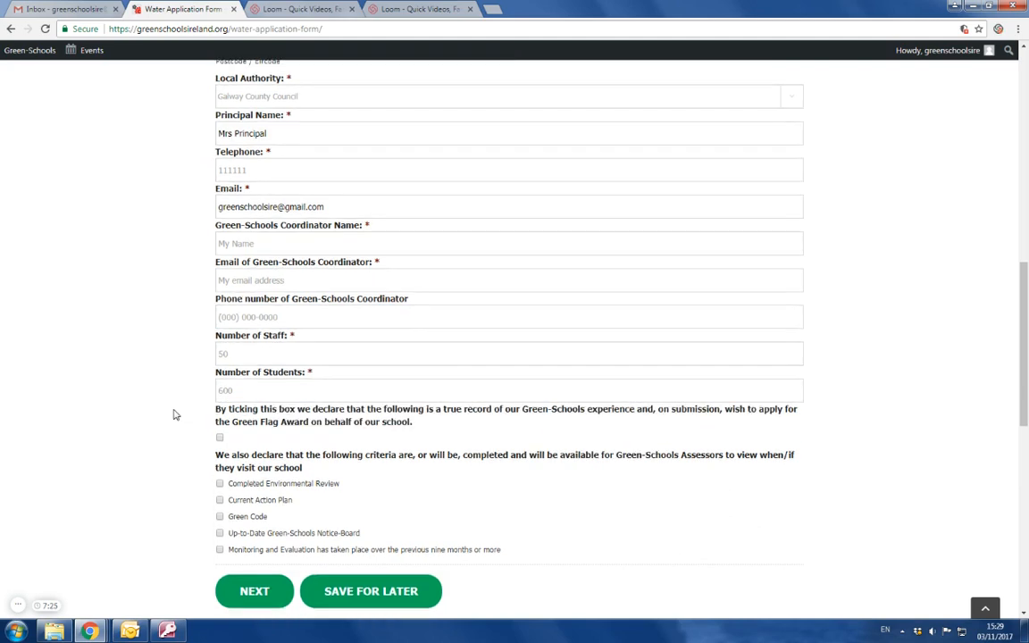
Step: Tick the Green Flag Award declaration and the criteria boxes, then submit step one
{"action": "scroll", "scroll_direction": "down", "scroll_amount": 3}
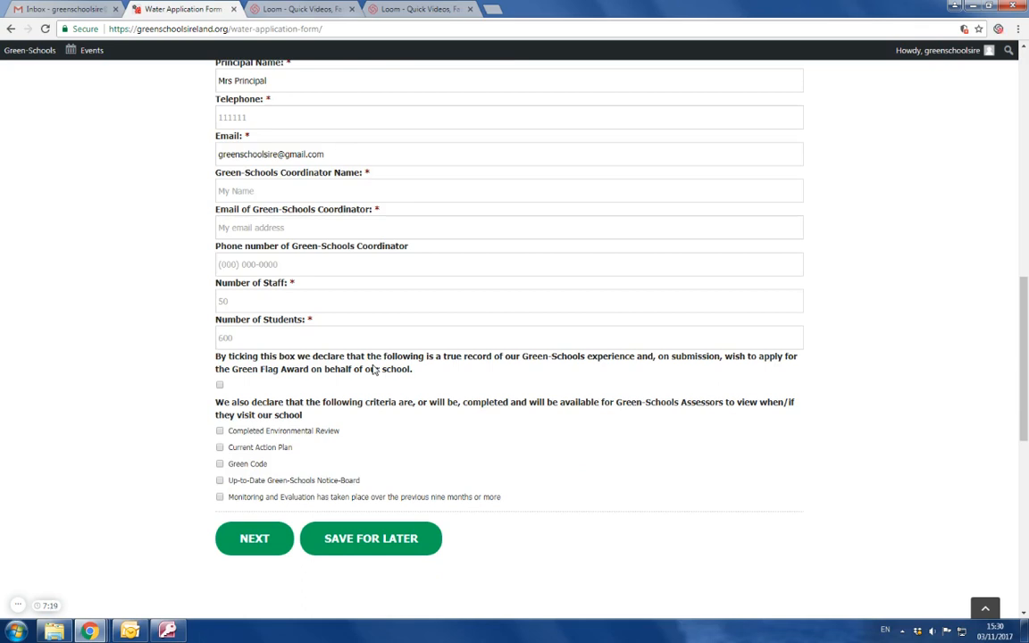
{"action": "left_click", "coordinate": [219, 384]}
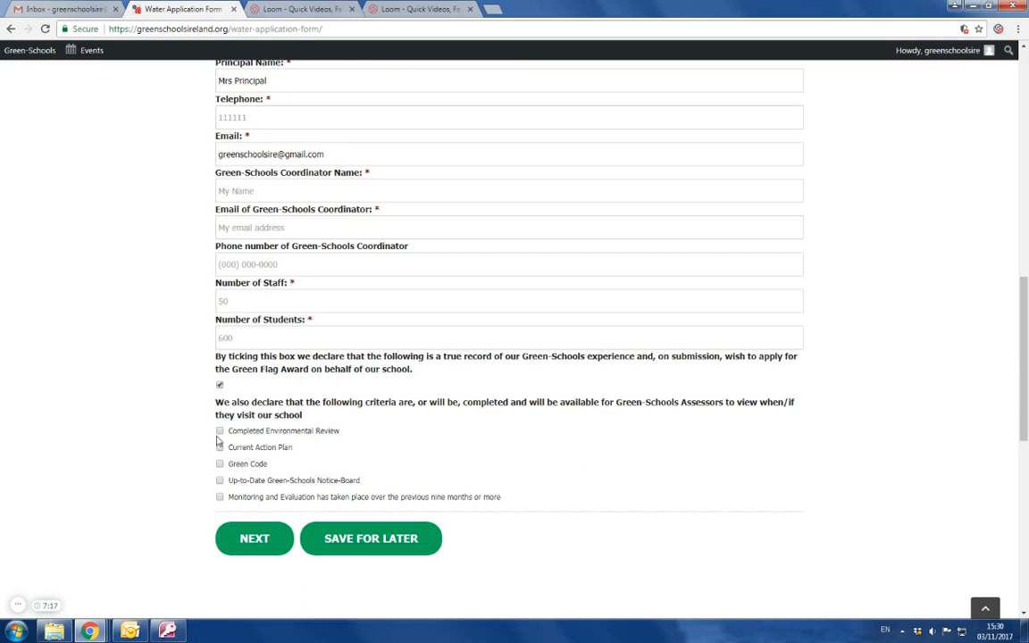
{"action": "left_click", "coordinate": [220, 464]}
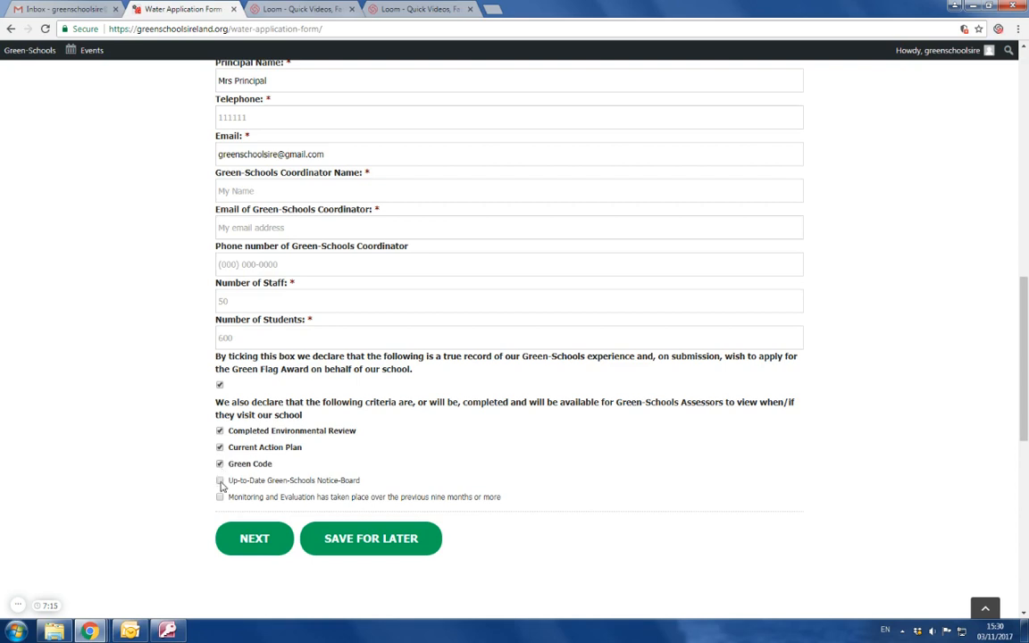
{"action": "left_click", "coordinate": [220, 480]}
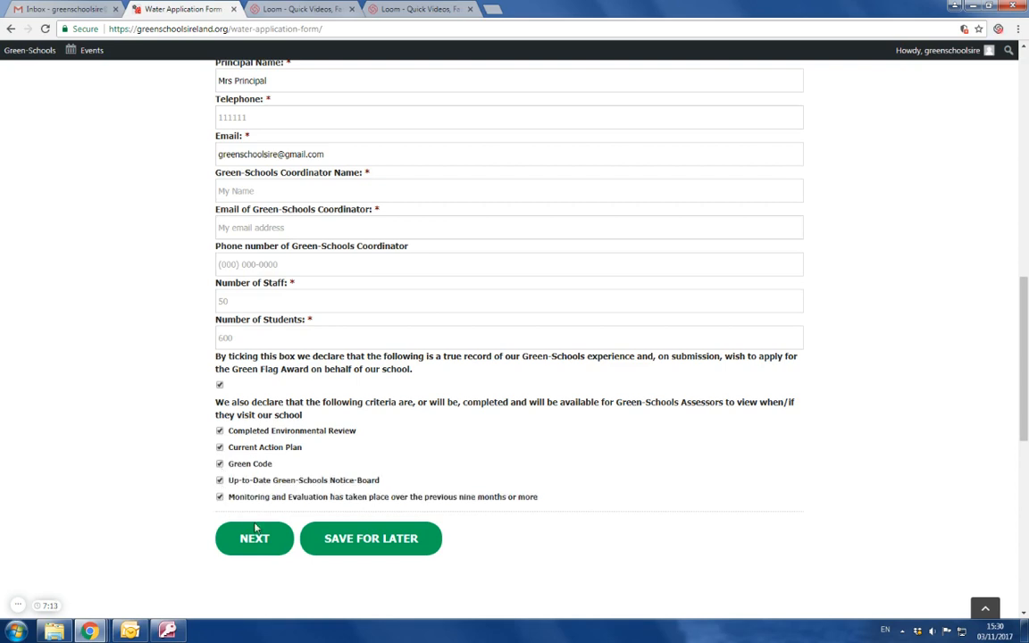
{"action": "mouse_move", "coordinate": [284, 548]}
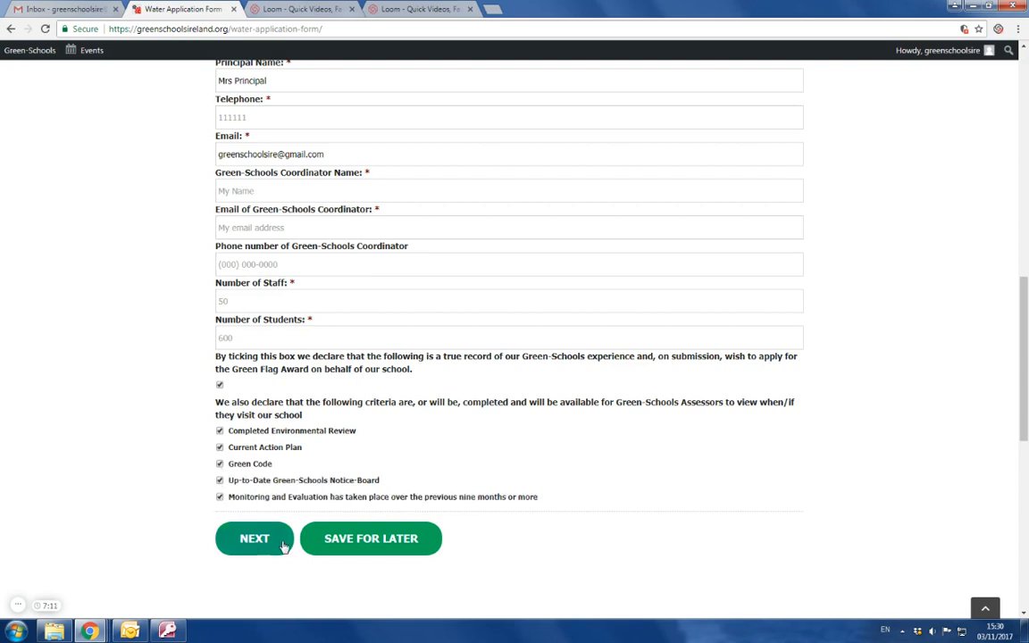
{"action": "mouse_move", "coordinate": [337, 547]}
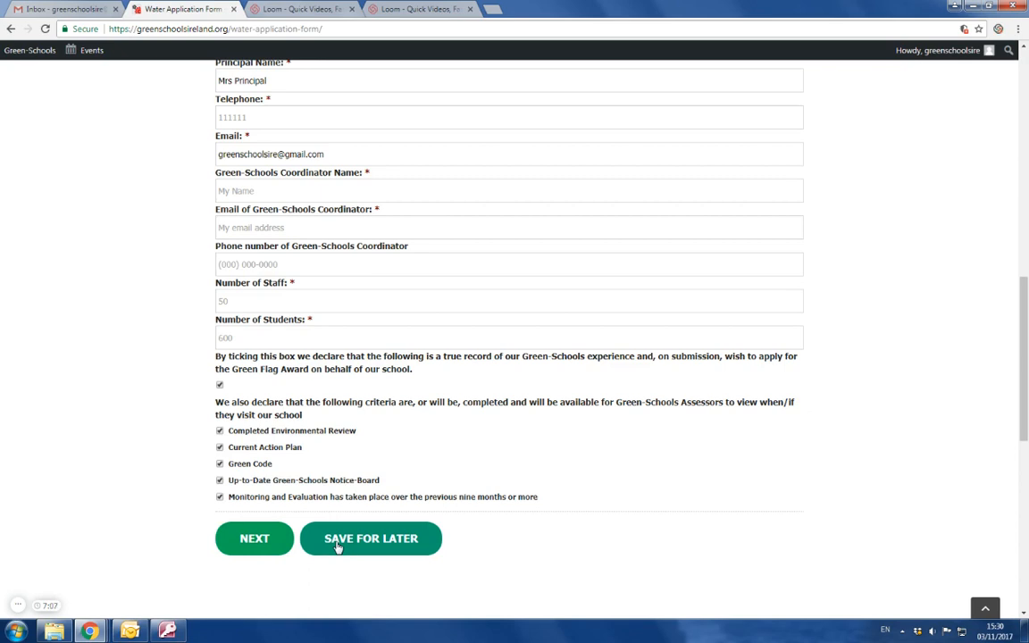
{"action": "mouse_move", "coordinate": [254, 538]}
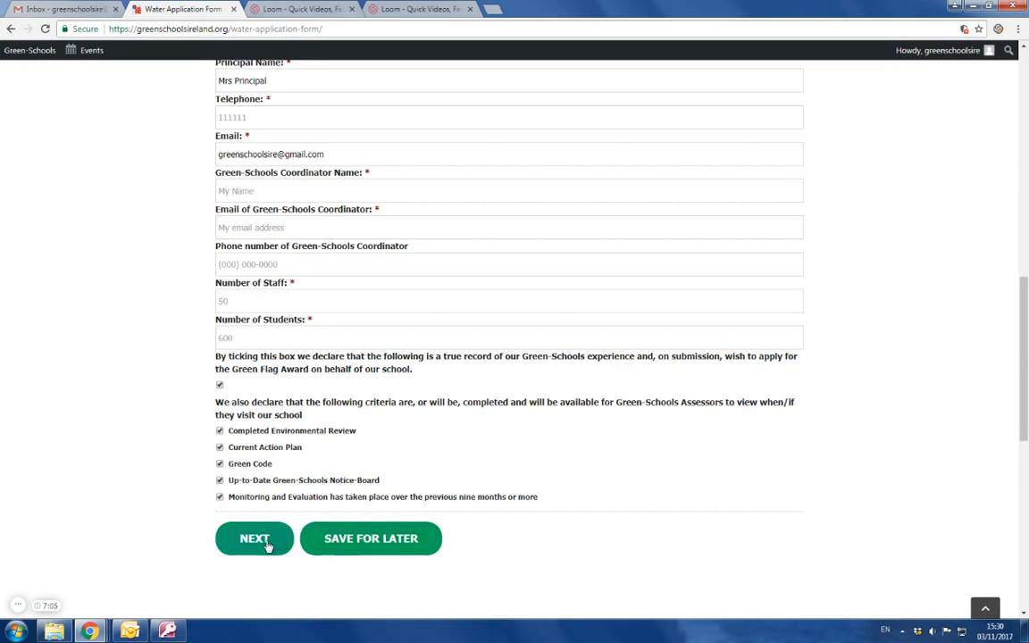
{"action": "left_click", "coordinate": [254, 538]}
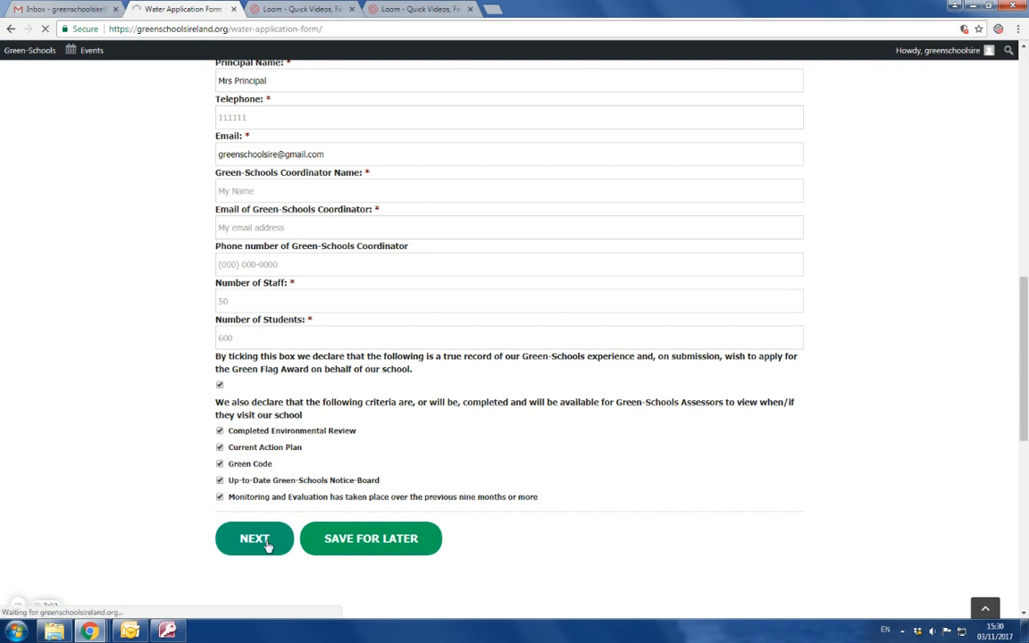
{"action": "left_click", "coordinate": [255, 538]}
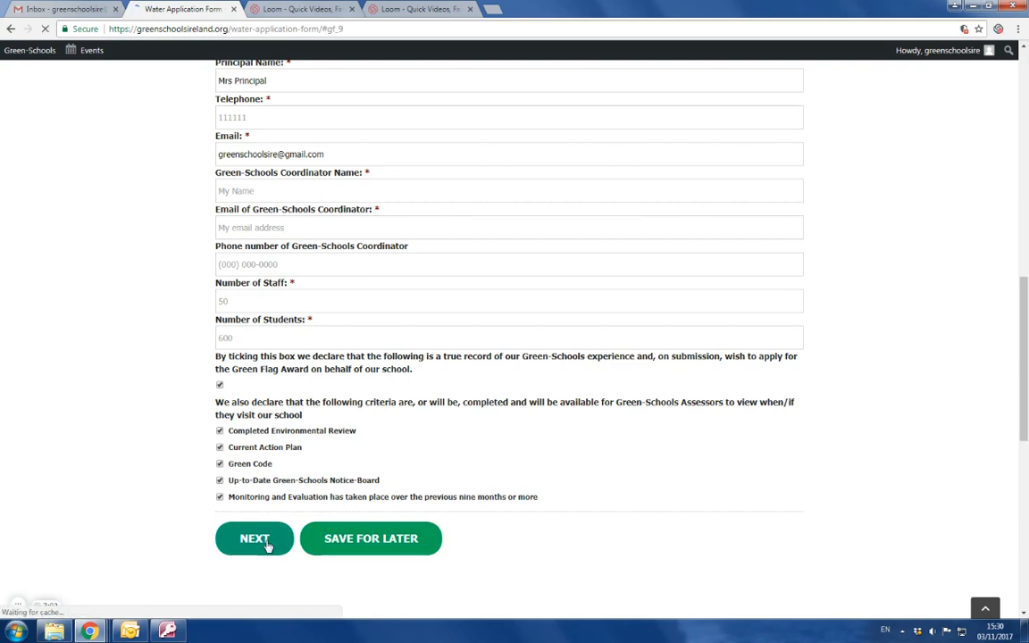
Step: Fill the flagged coordinator email from the autofill suggestion and resubmit step one
{"action": "left_click", "coordinate": [254, 538]}
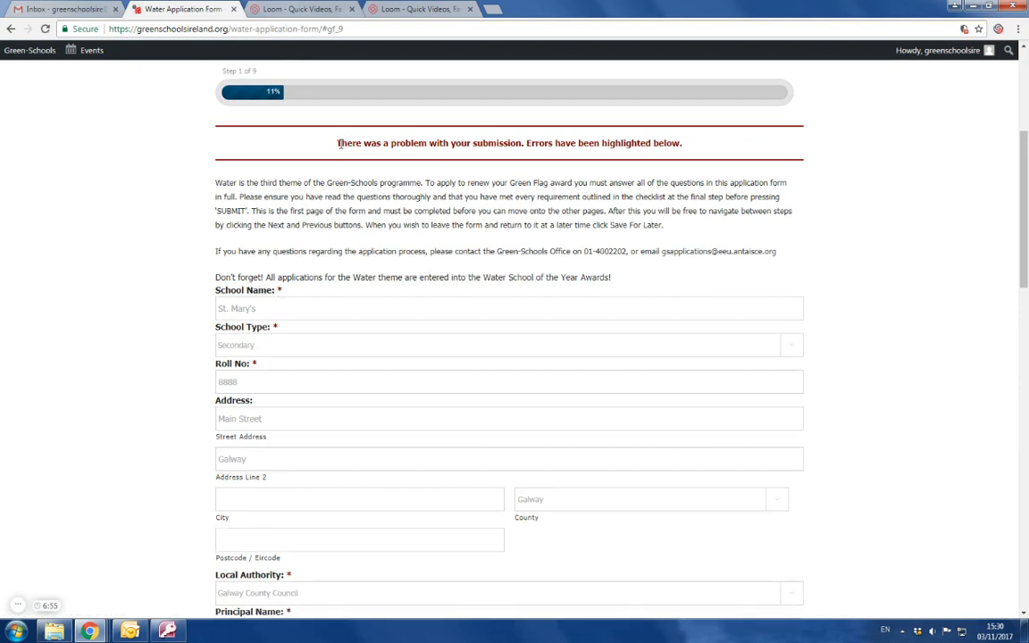
{"action": "scroll", "scroll_direction": "down", "scroll_amount": 3}
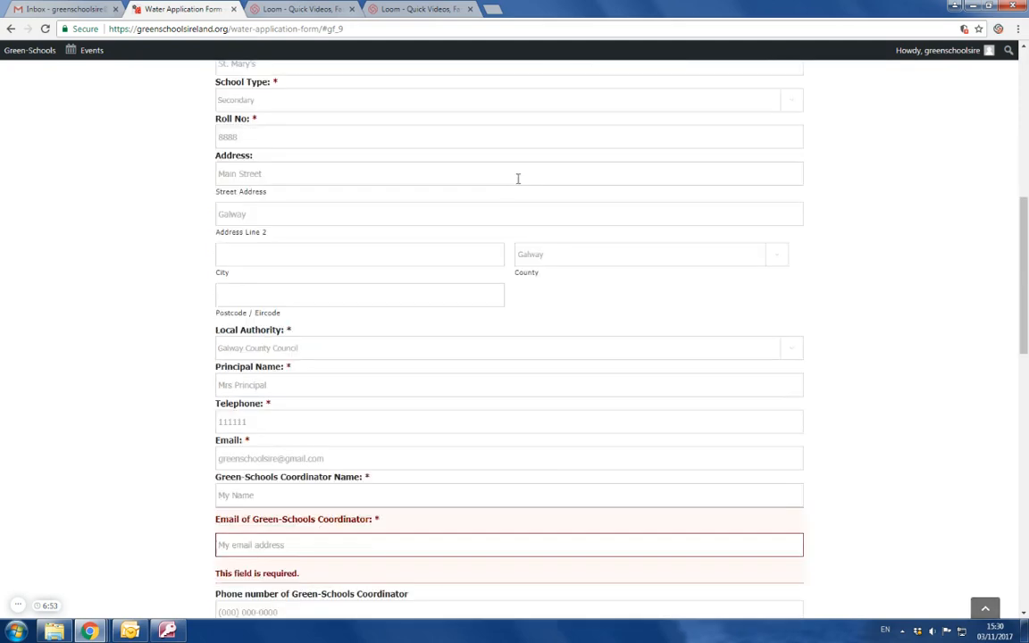
{"action": "scroll", "scroll_direction": "down", "scroll_amount": 3}
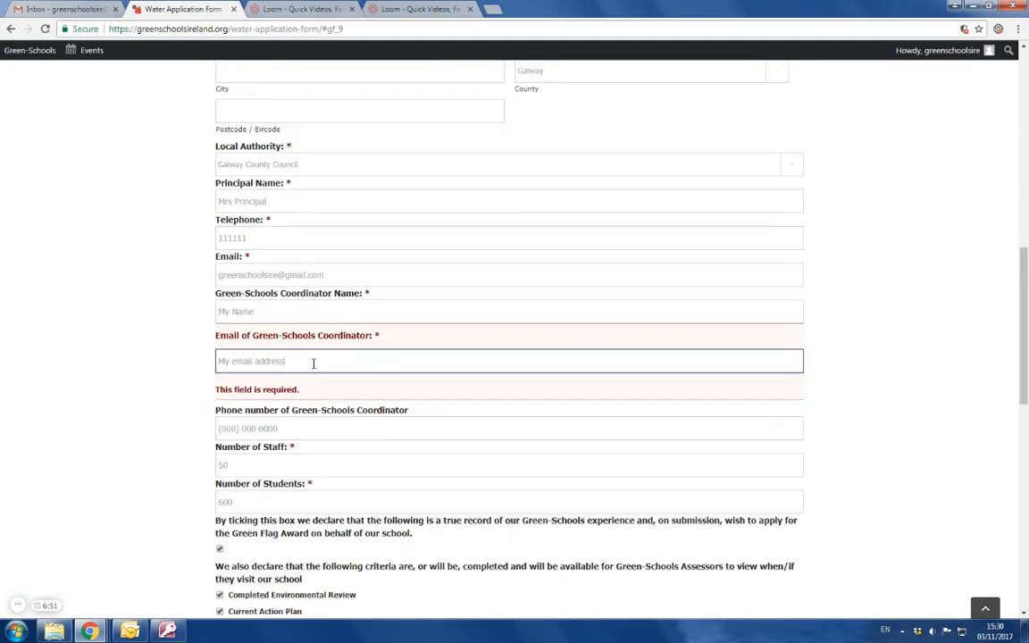
{"action": "mouse_move", "coordinate": [344, 361]}
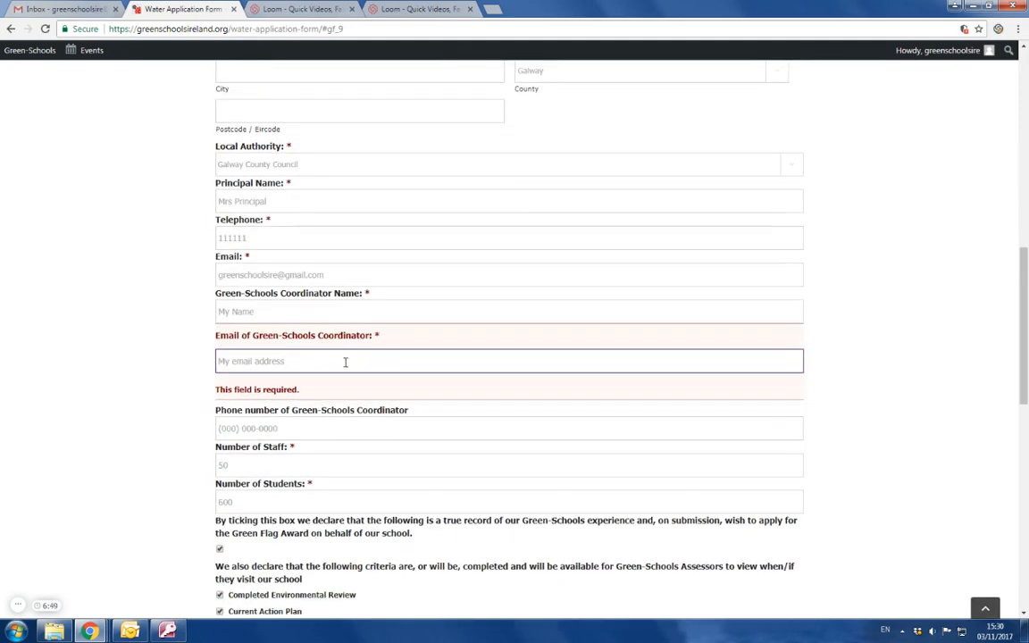
{"action": "type", "text": "gr"}
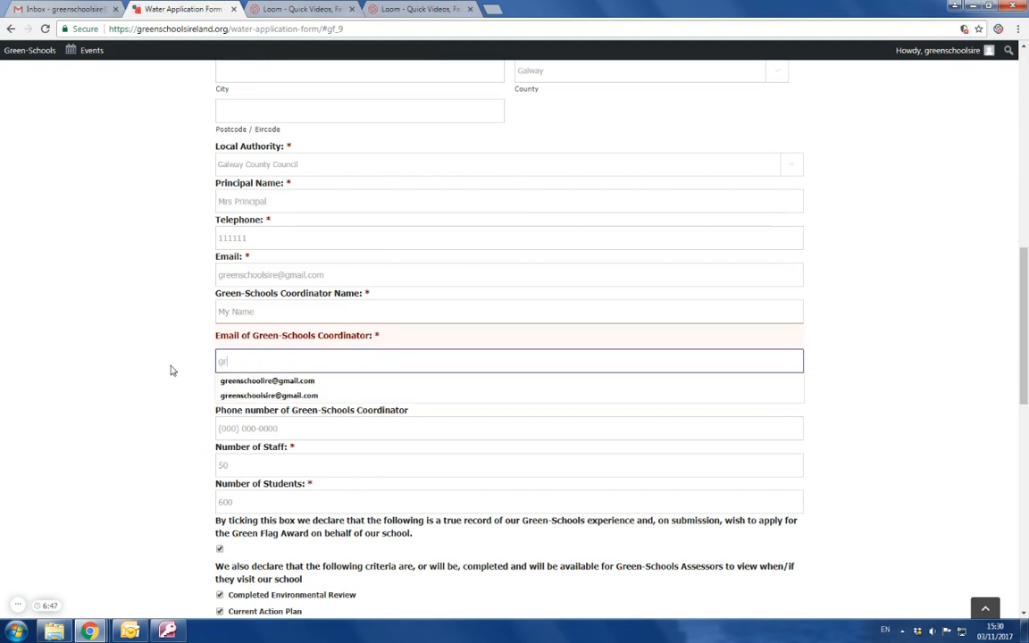
{"action": "left_click", "coordinate": [267, 379]}
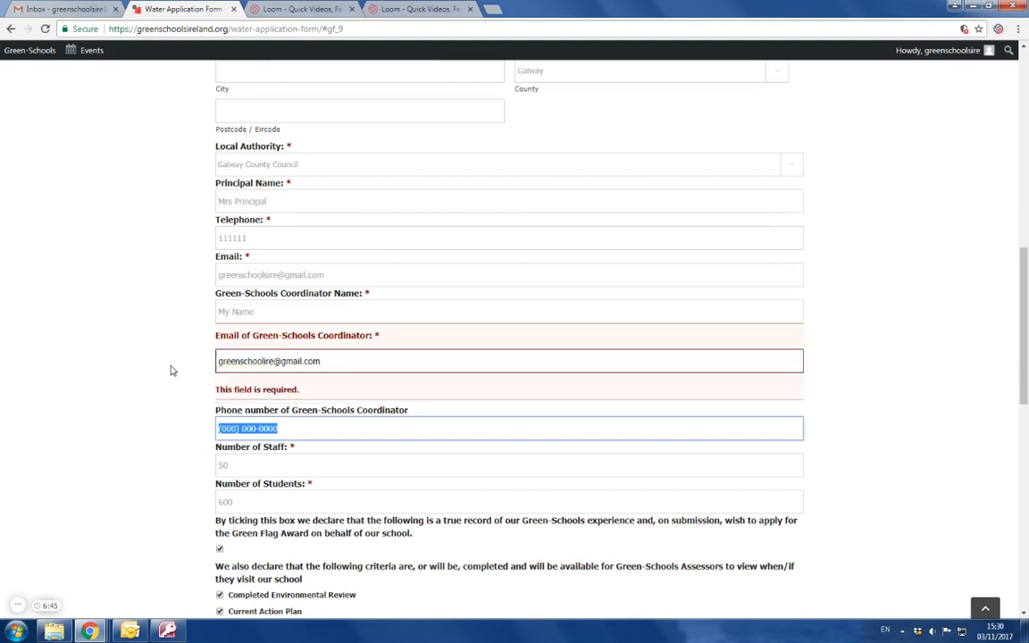
{"action": "left_click", "coordinate": [508, 360]}
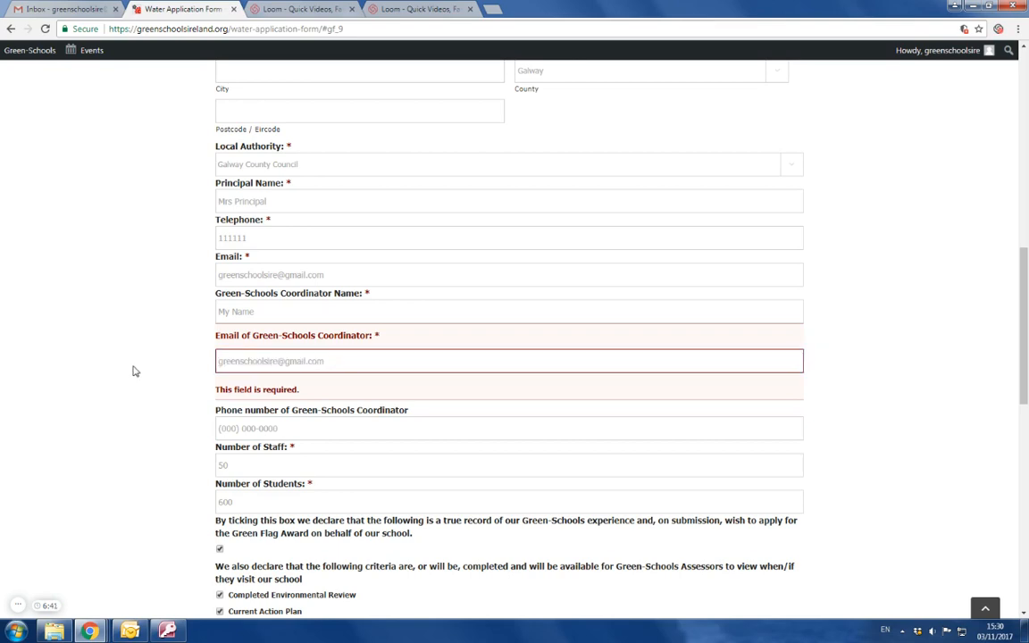
{"action": "left_click", "coordinate": [255, 273]}
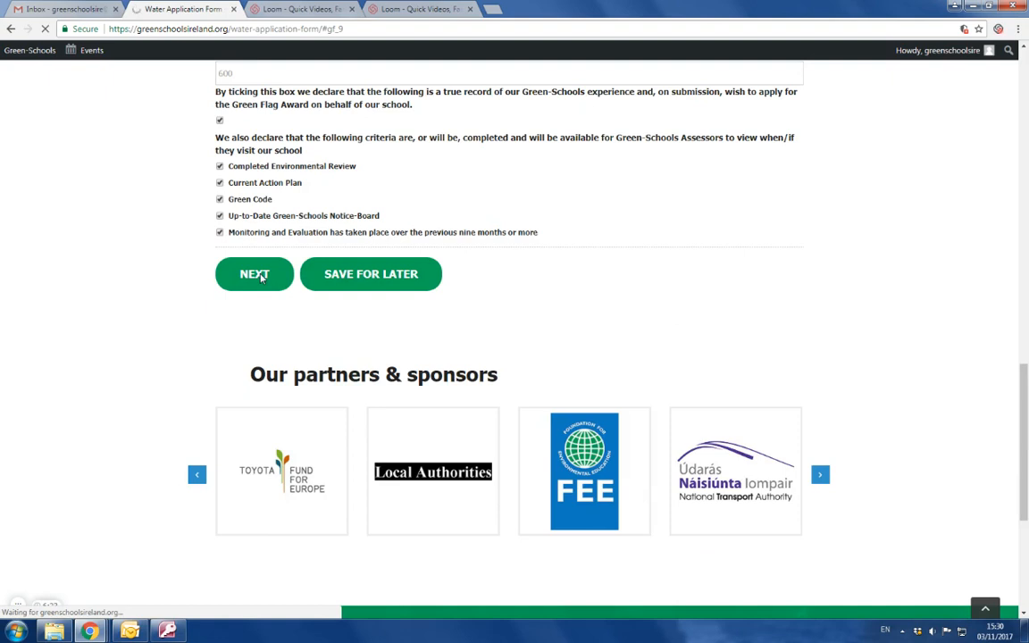
{"action": "left_click", "coordinate": [254, 274]}
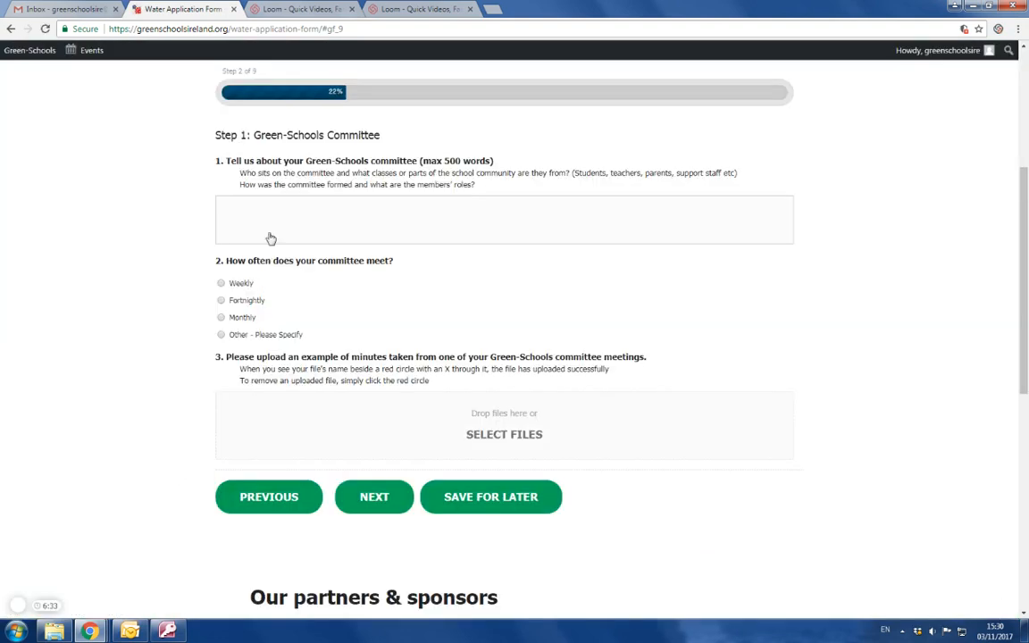
Step: Enter 'test text' as the committee description and set meeting frequency to Other: every three weeks
{"action": "left_click", "coordinate": [272, 220]}
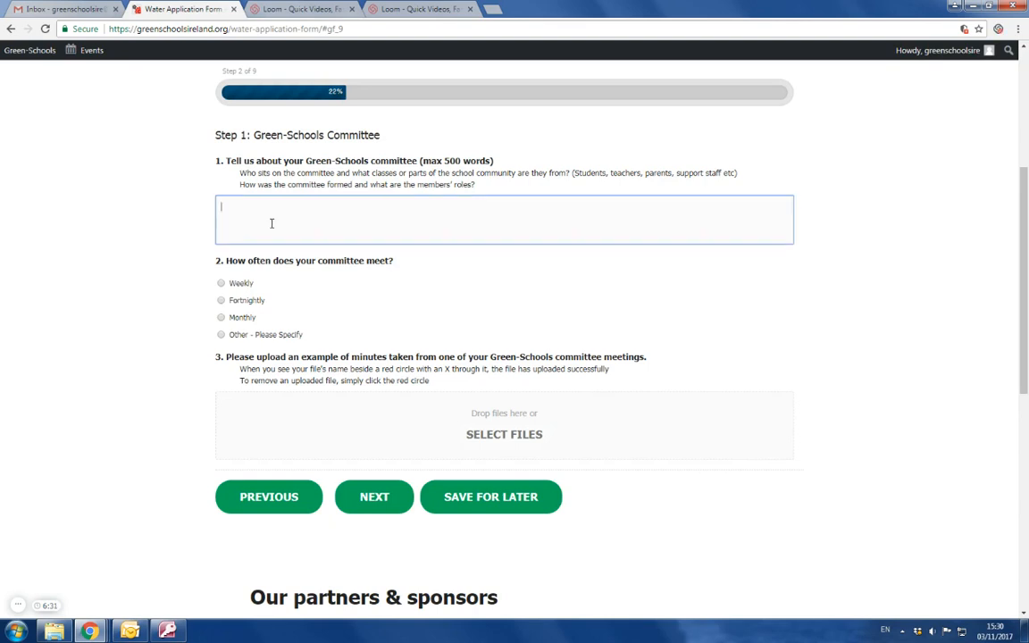
{"action": "type", "text": "test text"}
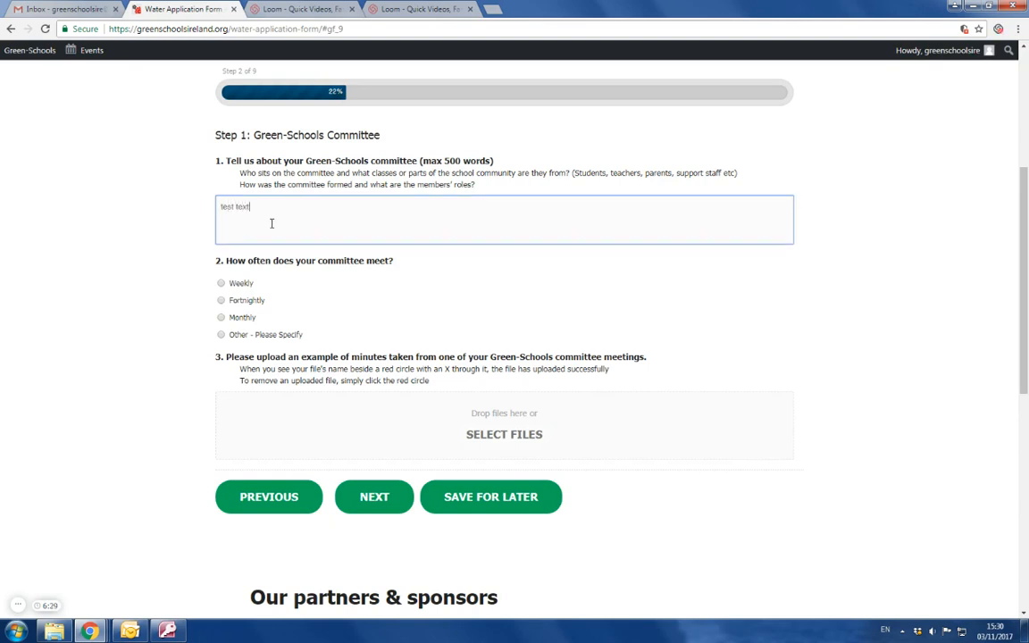
{"action": "left_click", "coordinate": [222, 317]}
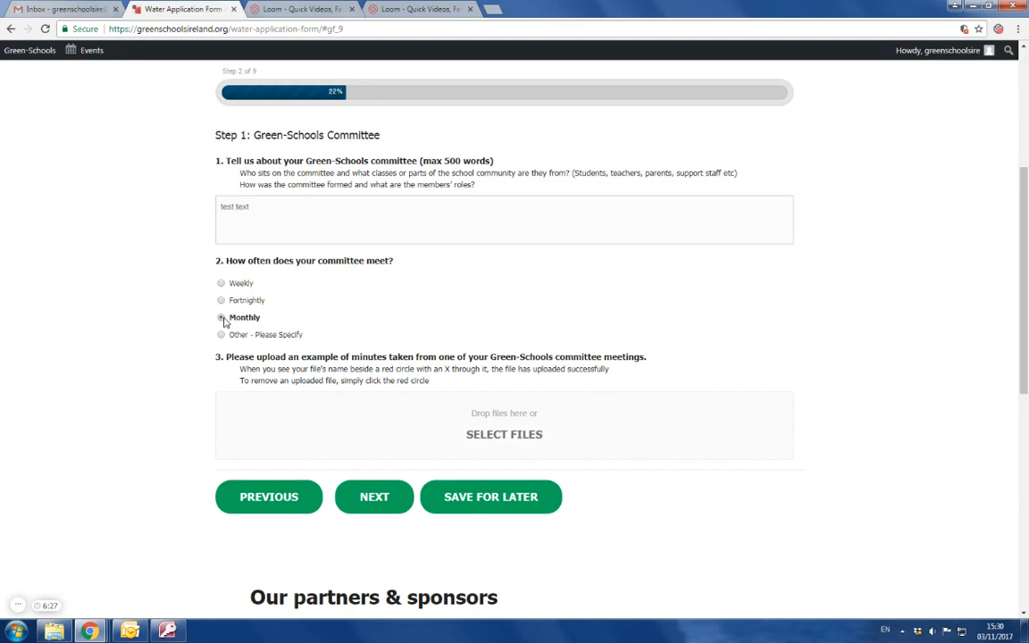
{"action": "left_click", "coordinate": [221, 317]}
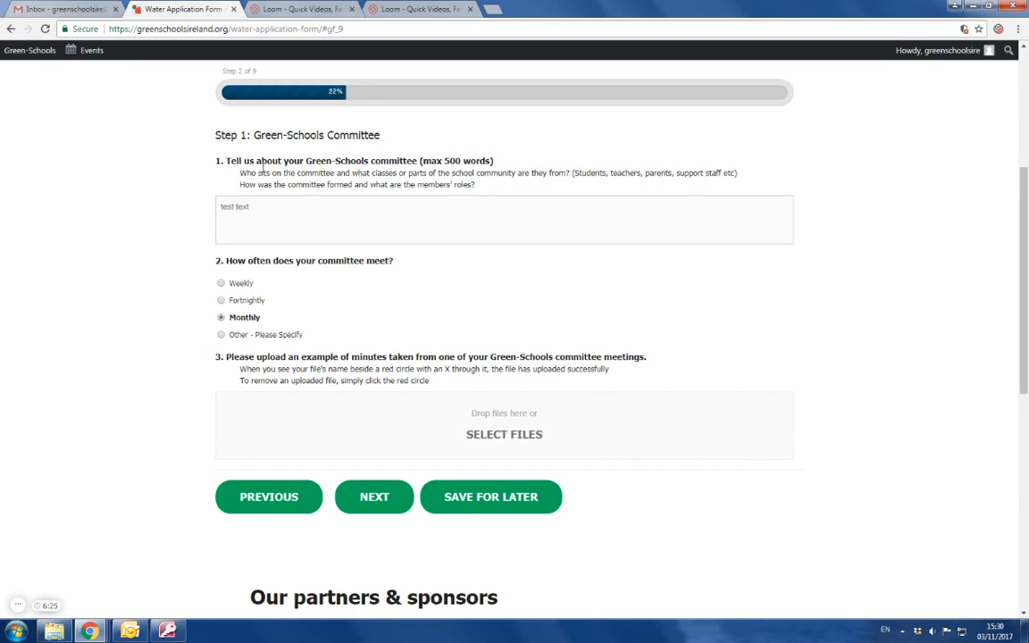
{"action": "left_click", "coordinate": [221, 333]}
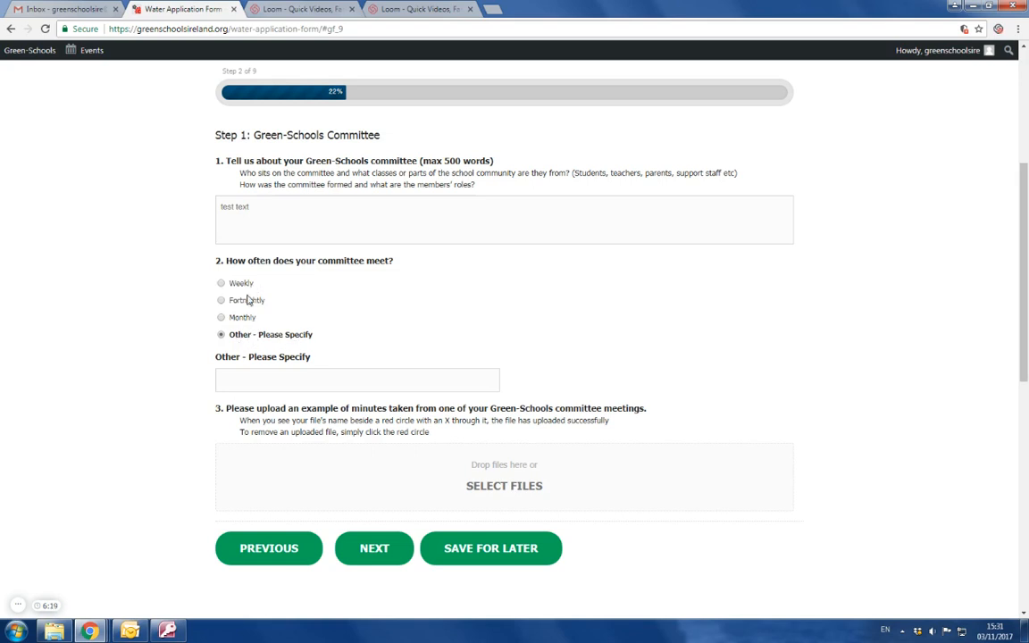
{"action": "left_click", "coordinate": [357, 379]}
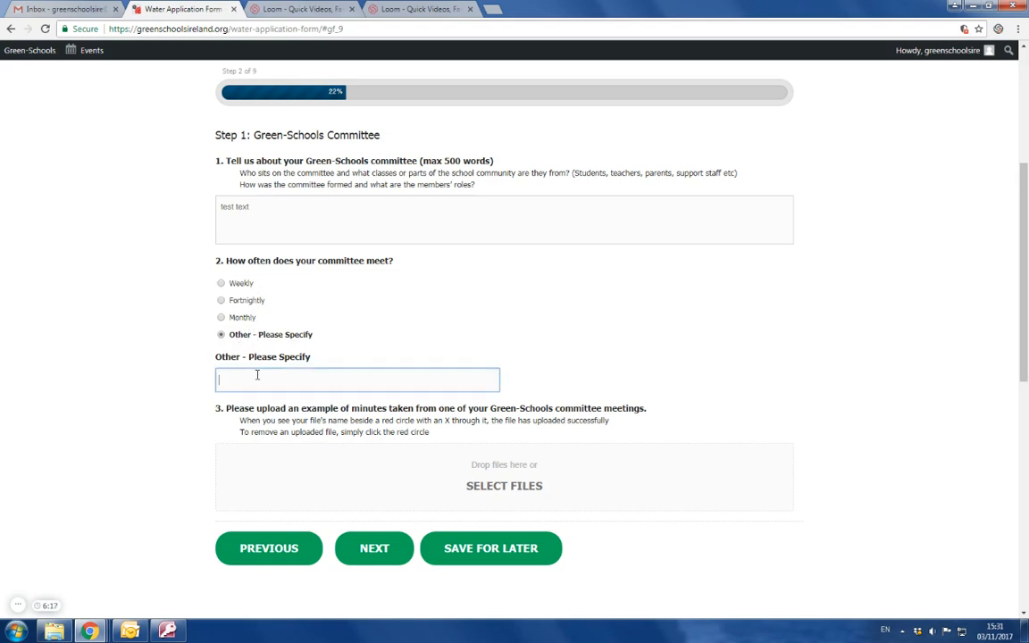
{"action": "type", "text": "thre"}
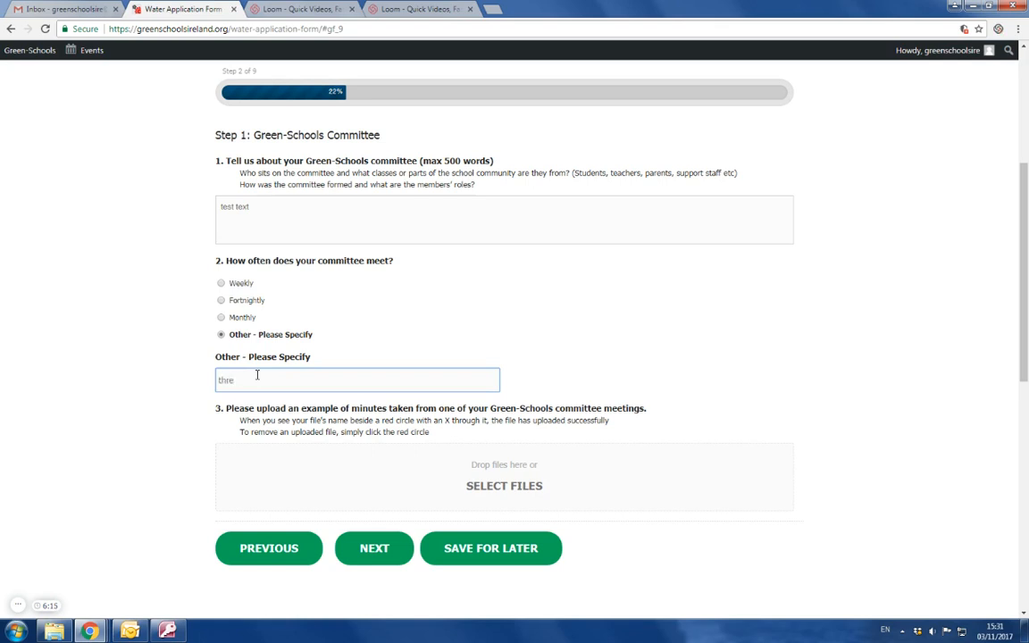
{"action": "type", "text": "every three weeks"}
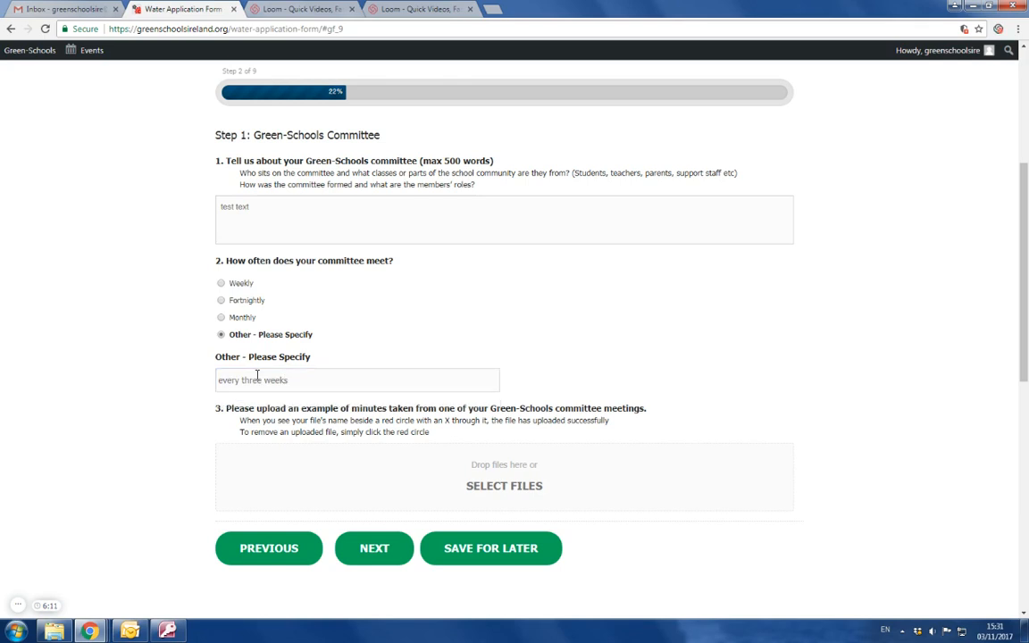
{"action": "mouse_move", "coordinate": [490, 491]}
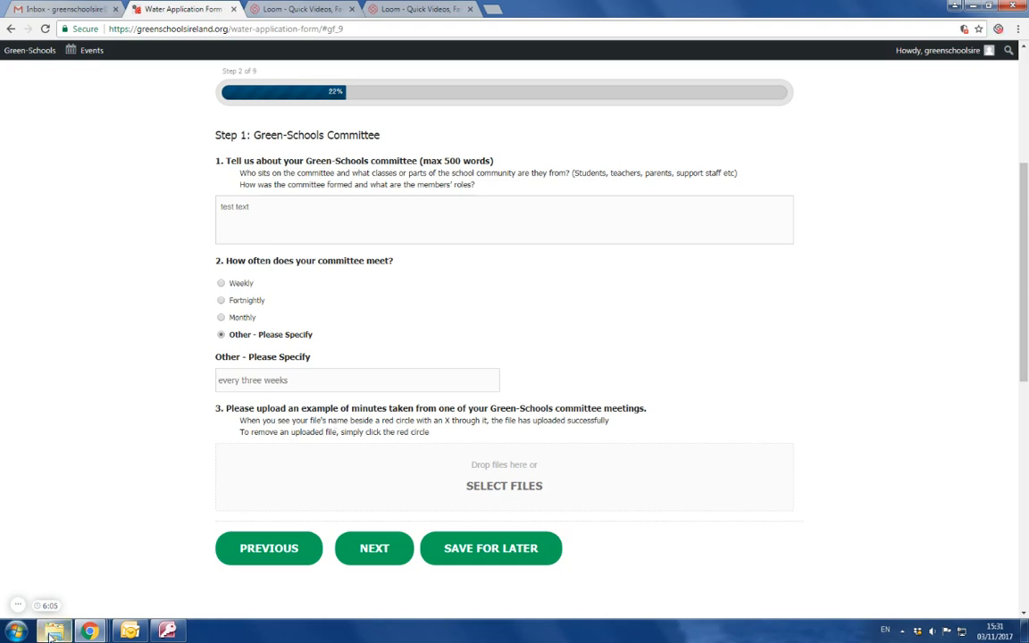
Step: Drag Minutes June 2016.JPG from Explorer onto question 3's drop area
{"action": "left_click", "coordinate": [504, 485]}
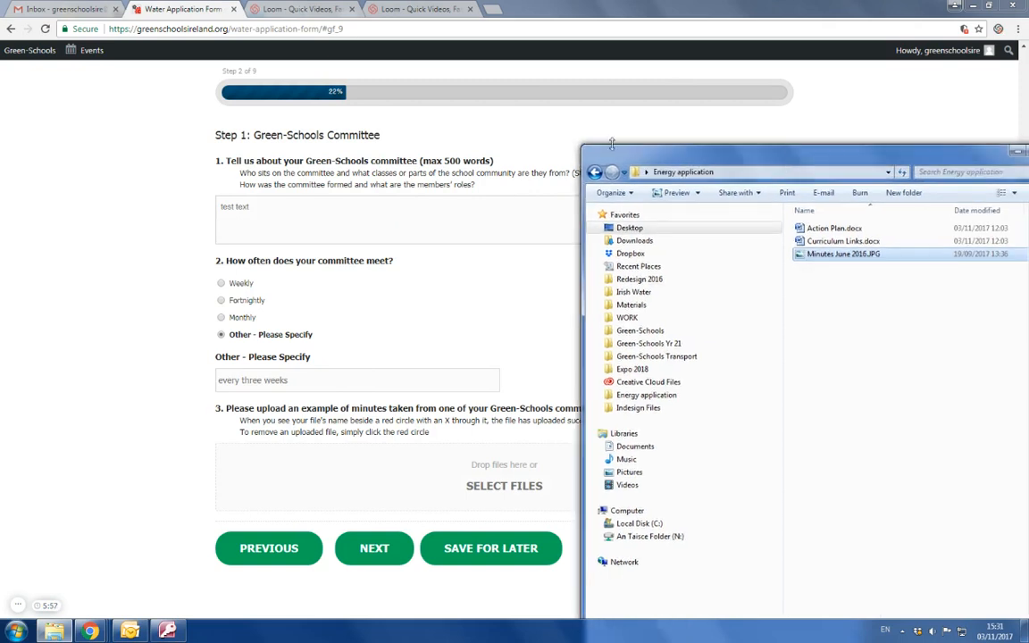
{"action": "mouse_move", "coordinate": [843, 253]}
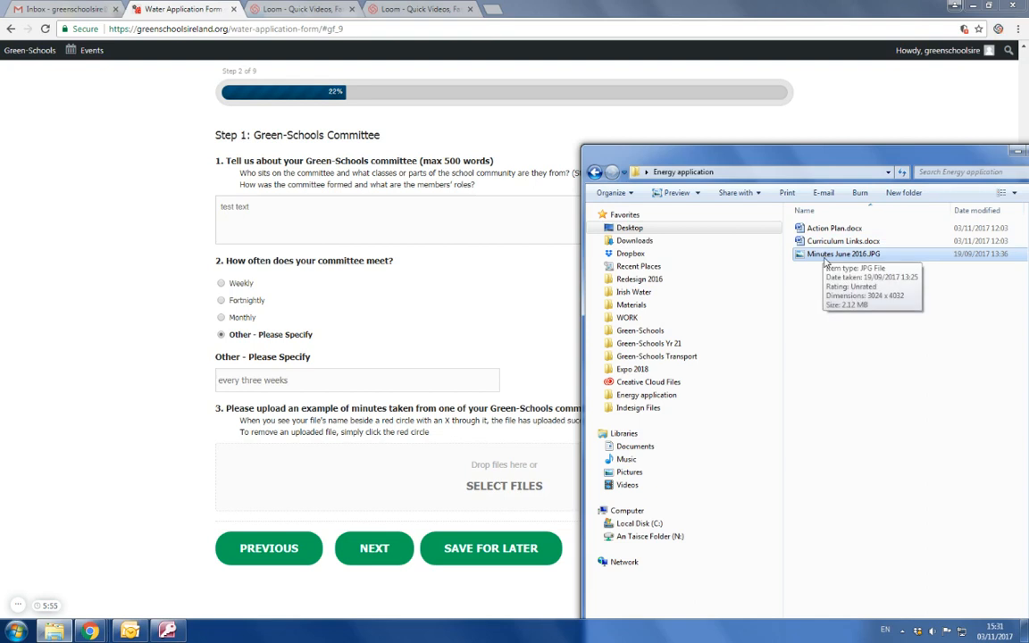
{"action": "mouse_move", "coordinate": [829, 259]}
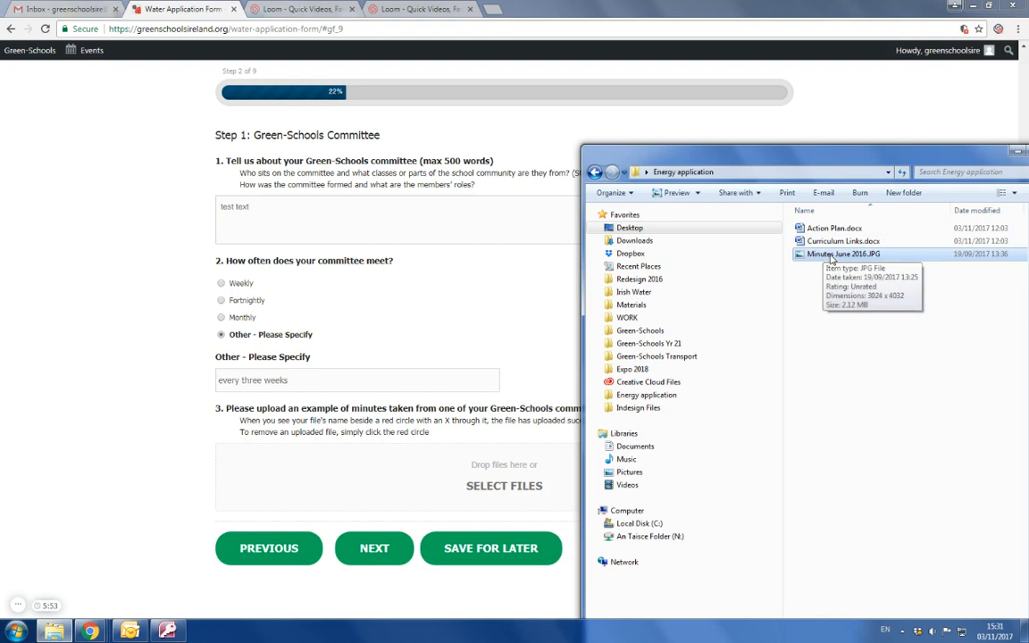
{"action": "left_click_drag", "start_coordinate": [835, 253], "coordinate": [486, 465]}
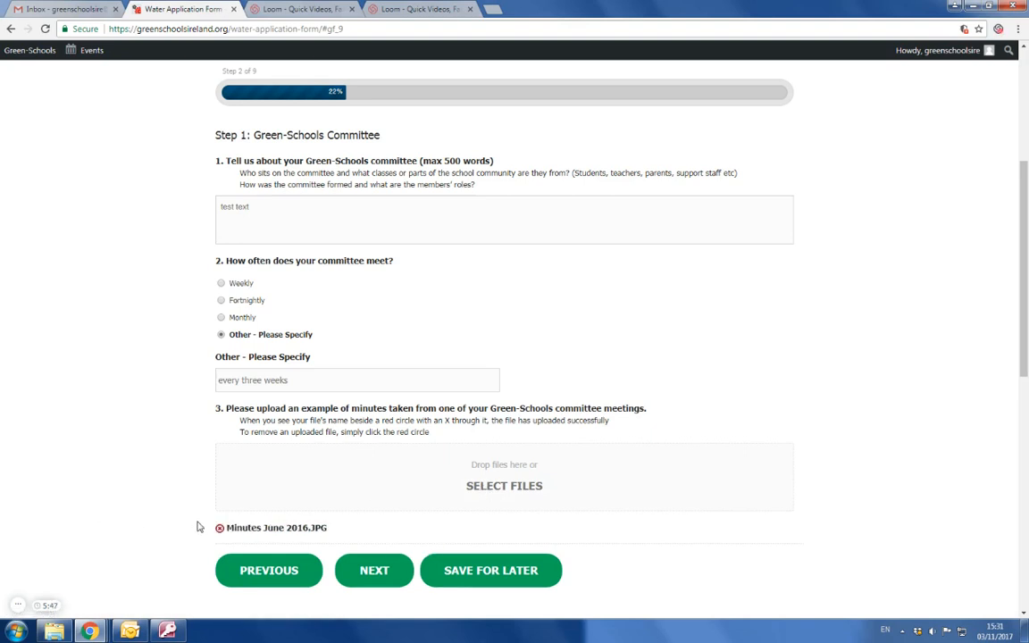
{"action": "mouse_move", "coordinate": [221, 535]}
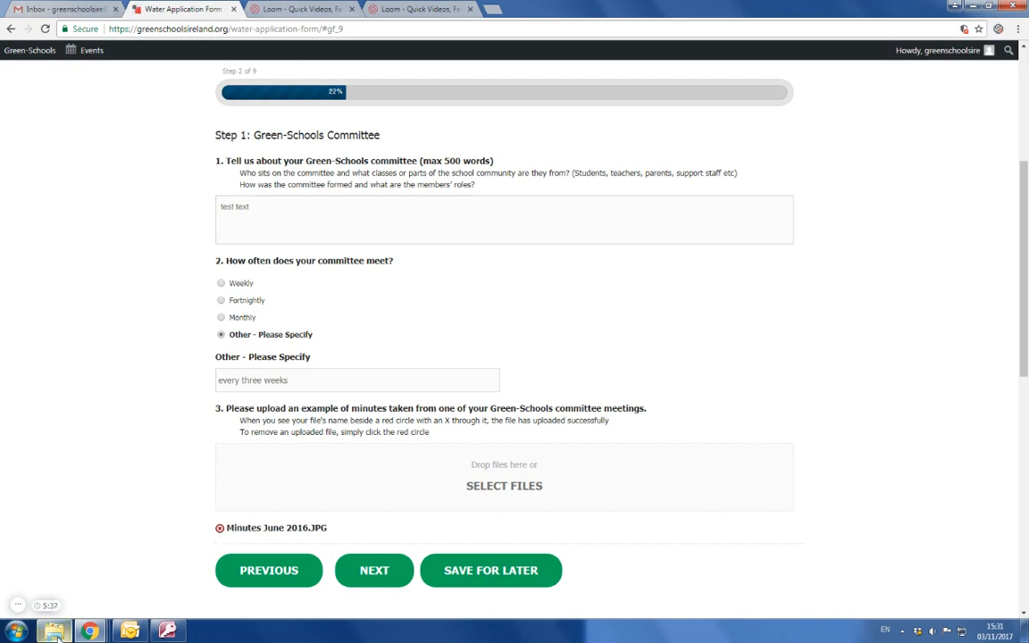
{"action": "mouse_move", "coordinate": [288, 485]}
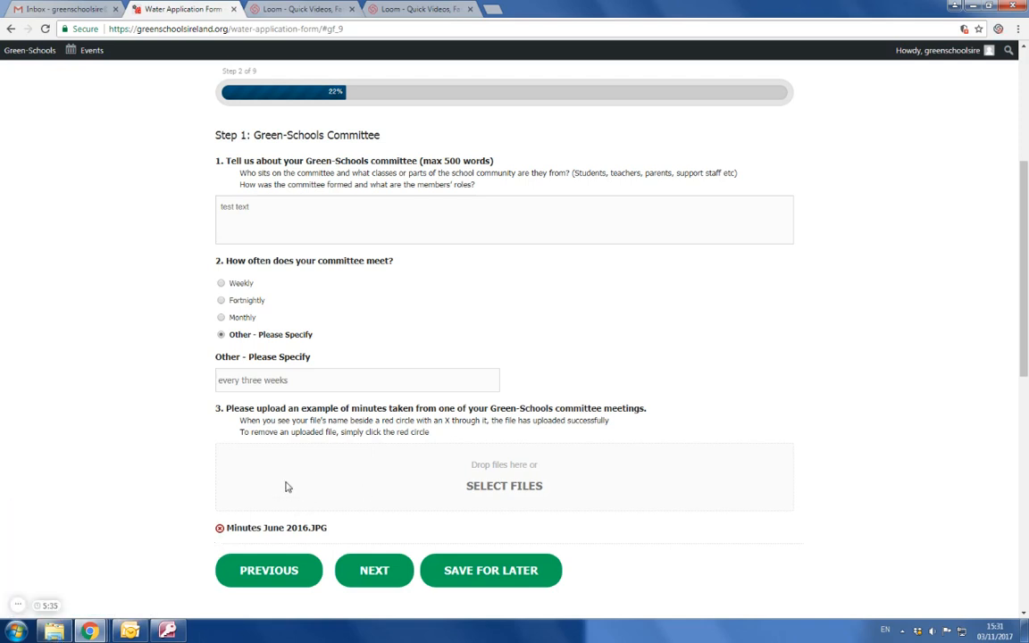
{"action": "mouse_move", "coordinate": [204, 458]}
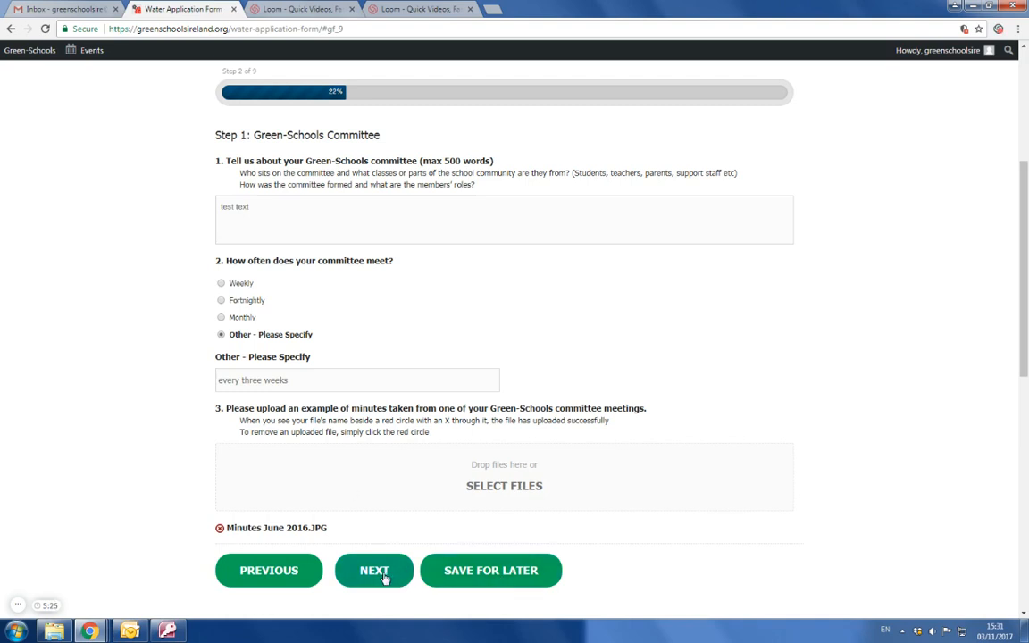
Step: Move past the Step 1 questions and scroll through the Environmental Review section
{"action": "left_click", "coordinate": [373, 569]}
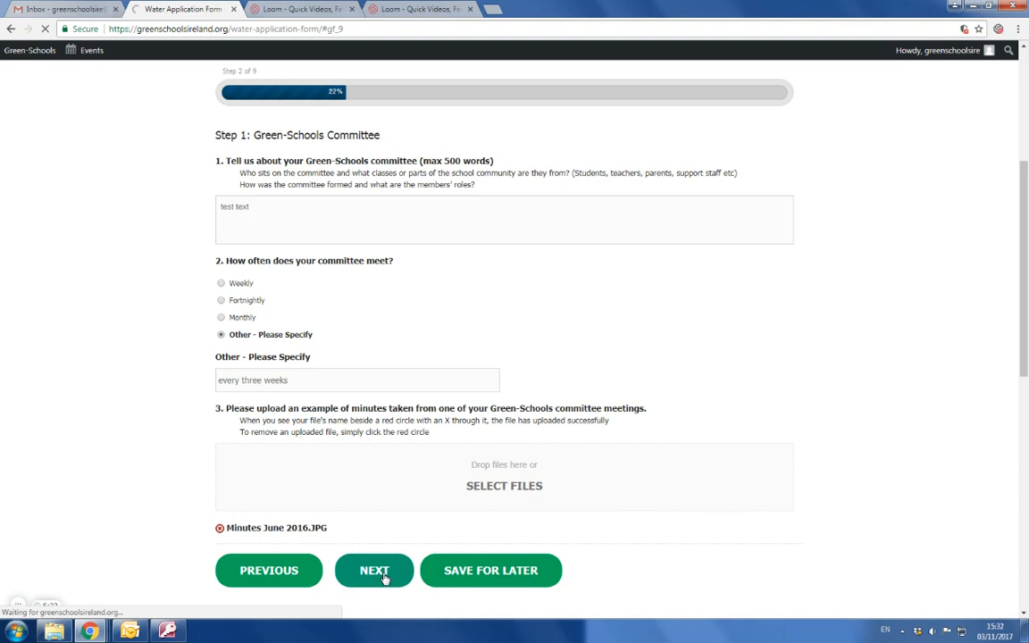
{"action": "left_click", "coordinate": [374, 570]}
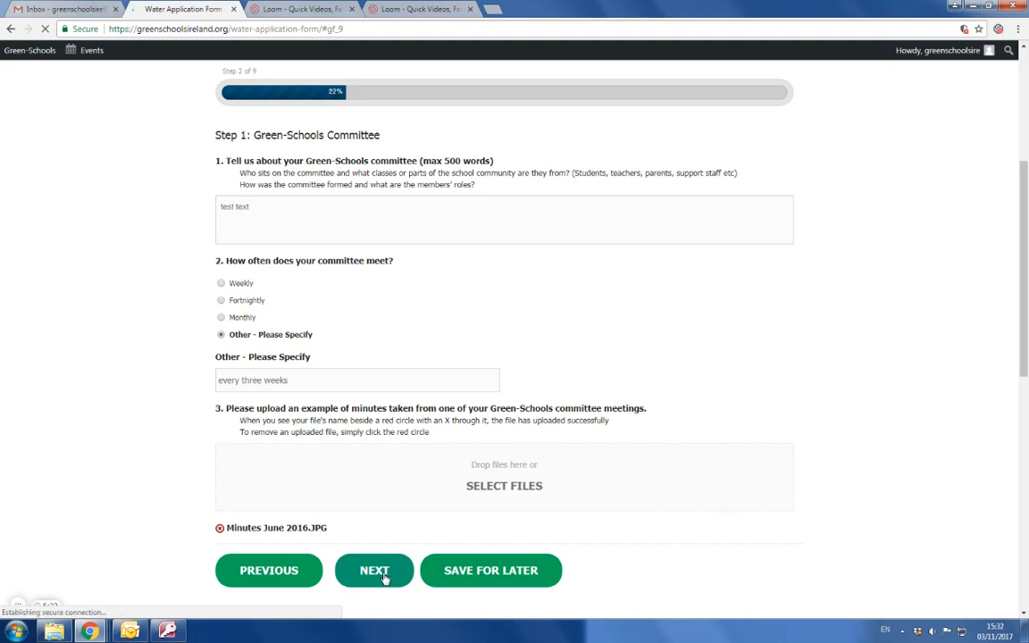
{"action": "left_click", "coordinate": [374, 570]}
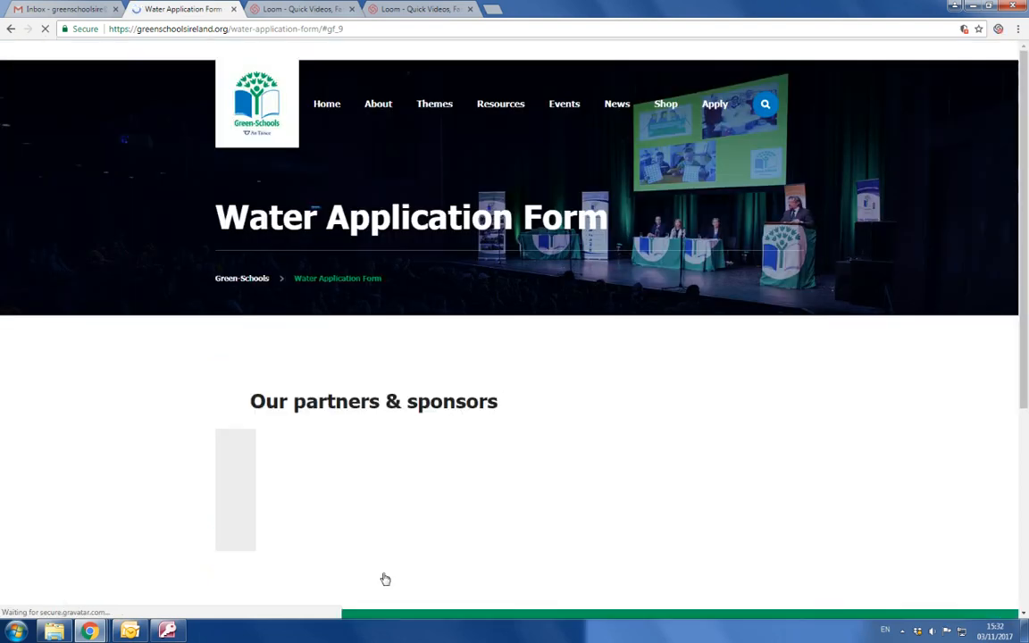
{"action": "scroll", "scroll_direction": "down", "scroll_amount": 3}
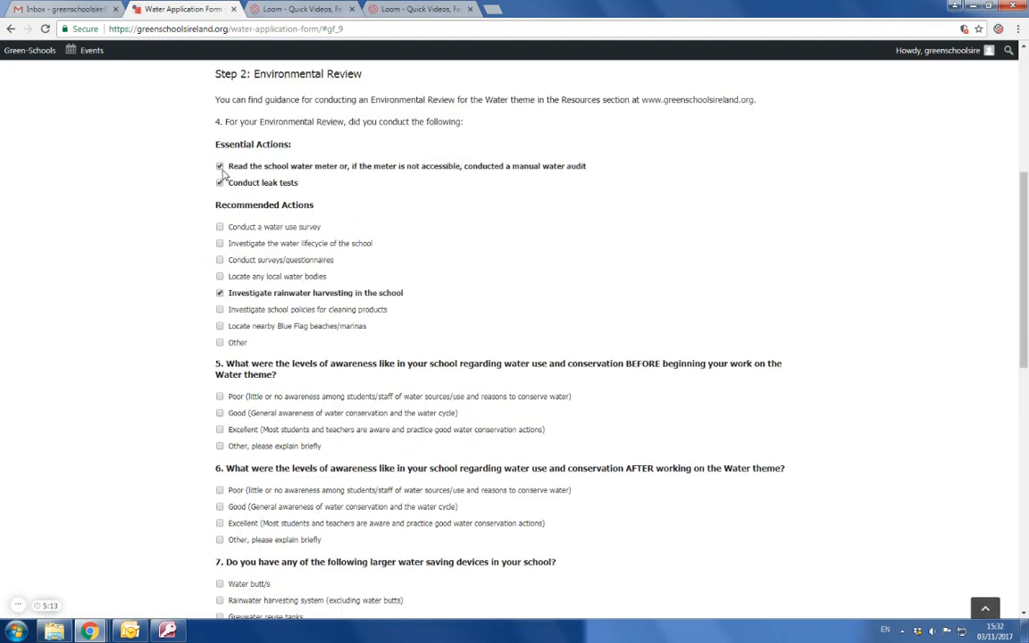
{"action": "scroll", "scroll_direction": "down", "scroll_amount": 3}
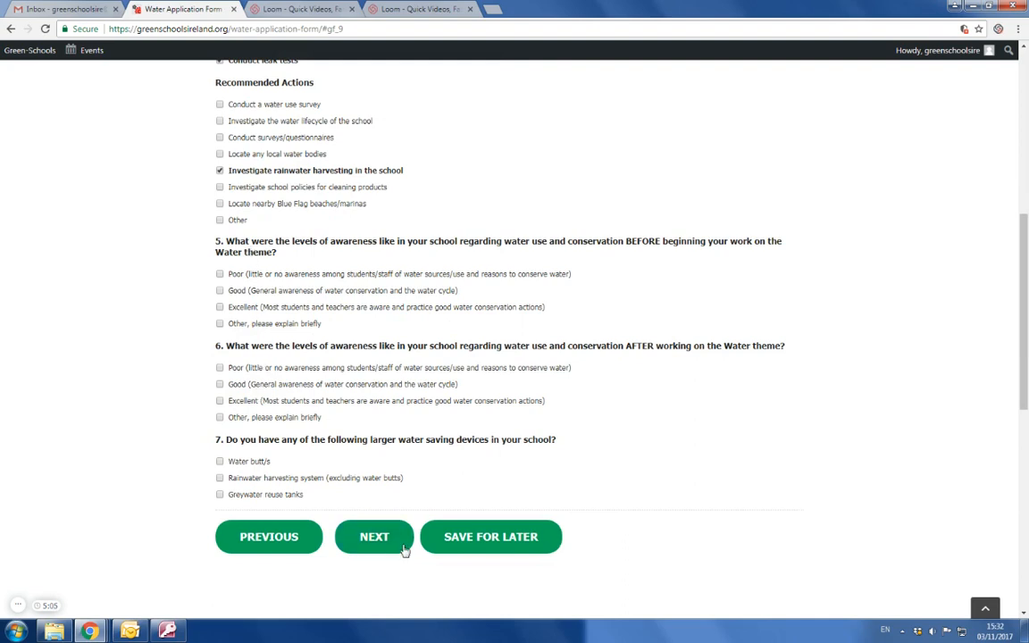
Step: Advance the Water Application Form from Environmental Review to Step 3, Action Plan
{"action": "left_click", "coordinate": [373, 535]}
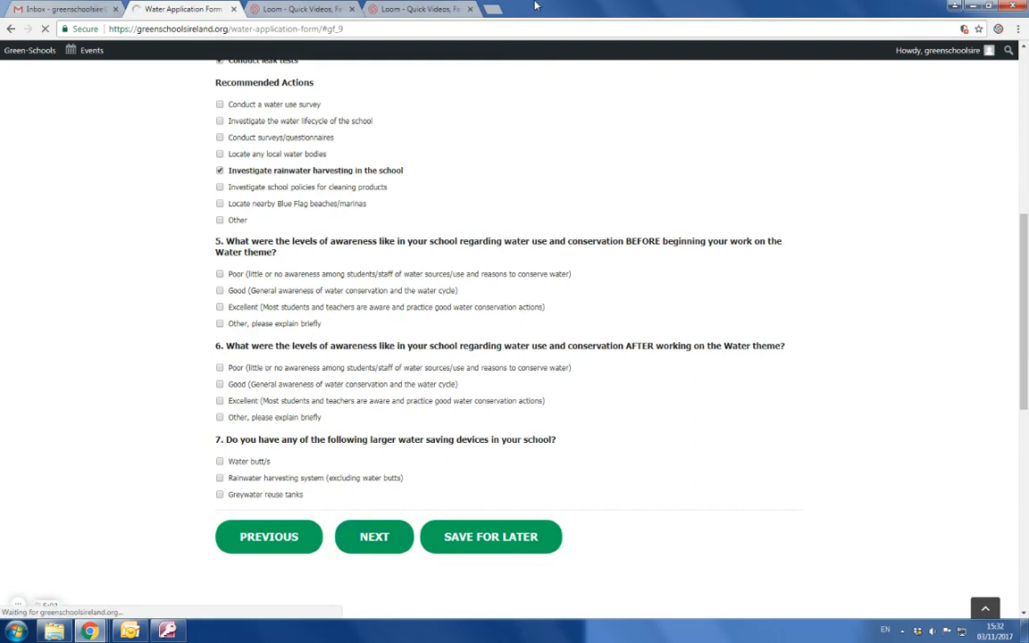
{"action": "left_click", "coordinate": [374, 536]}
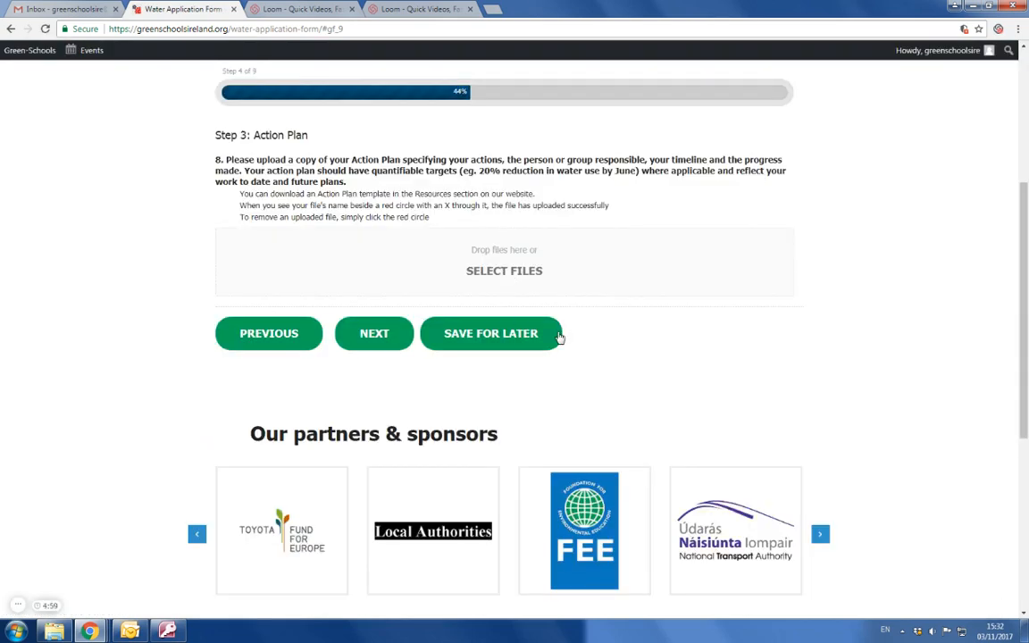
{"action": "mouse_move", "coordinate": [498, 284]}
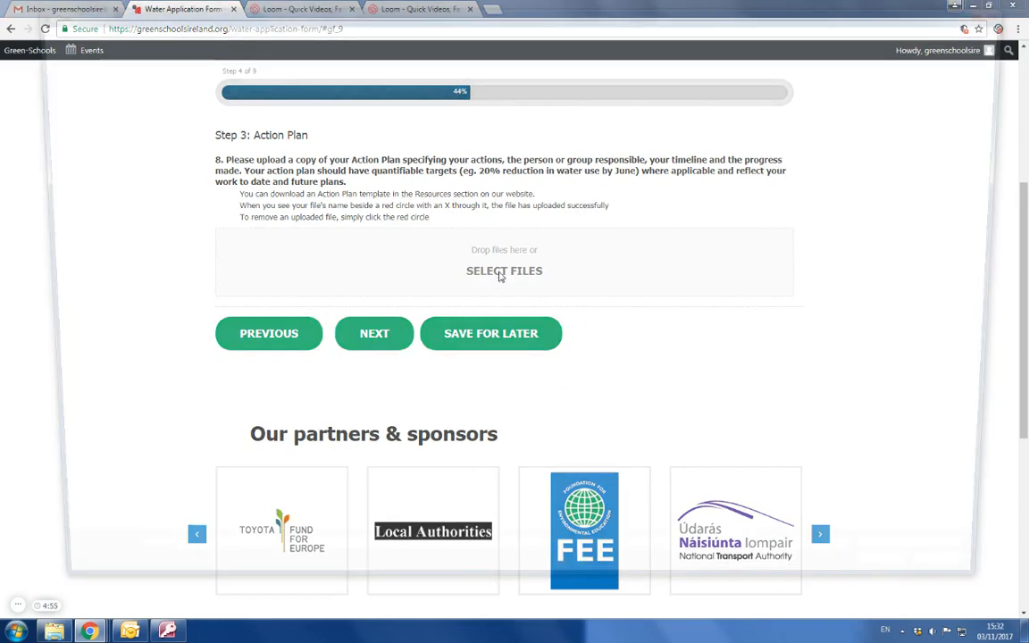
Step: Upload Action Plan.docx from the Energy application folder as the form's action plan
{"action": "left_click", "coordinate": [504, 271]}
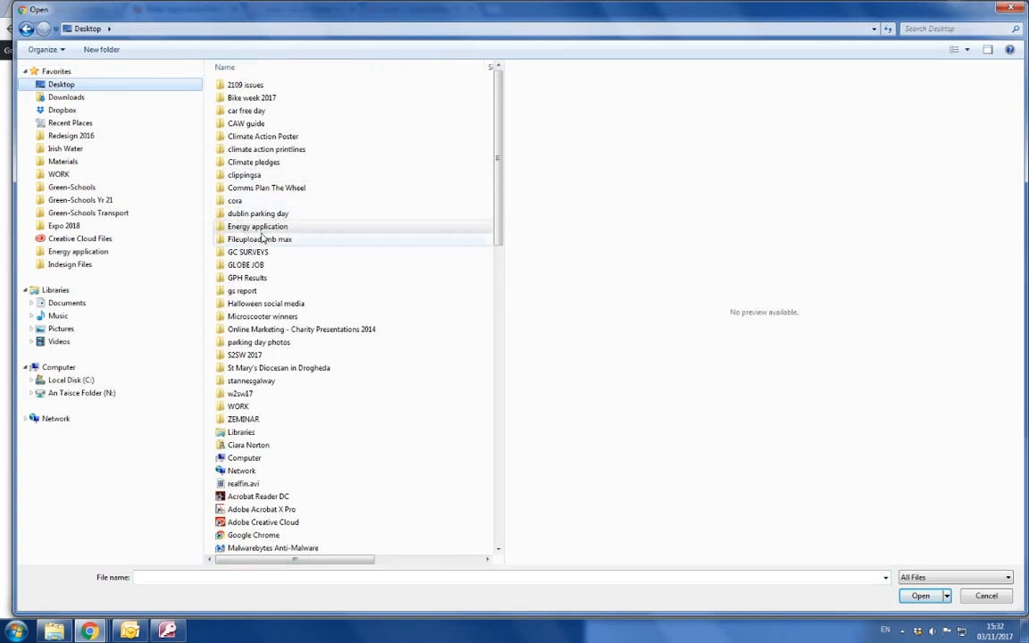
{"action": "double_click", "coordinate": [257, 226]}
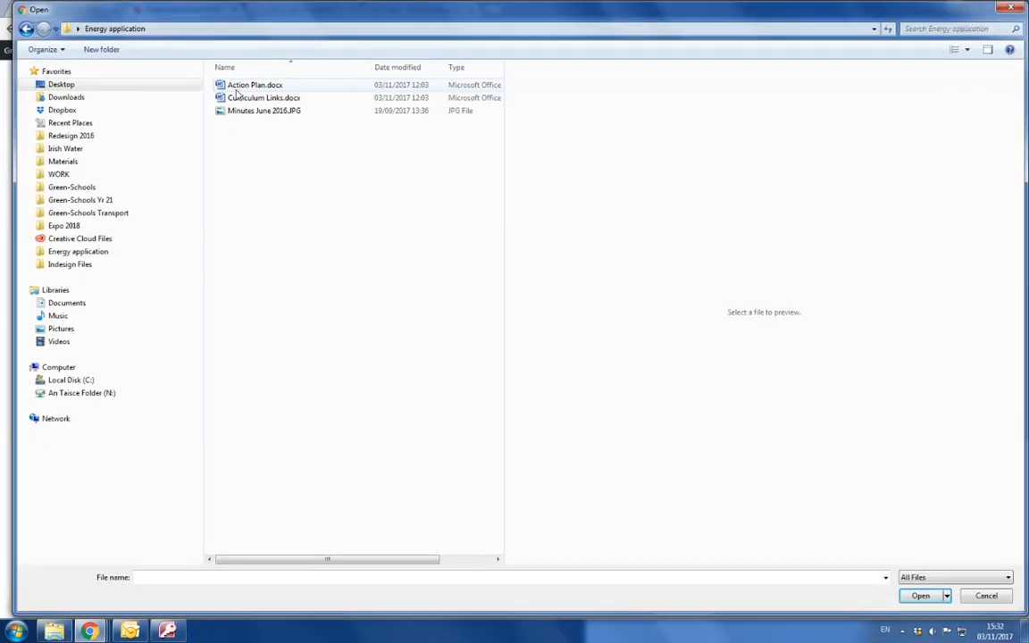
{"action": "left_click", "coordinate": [255, 84]}
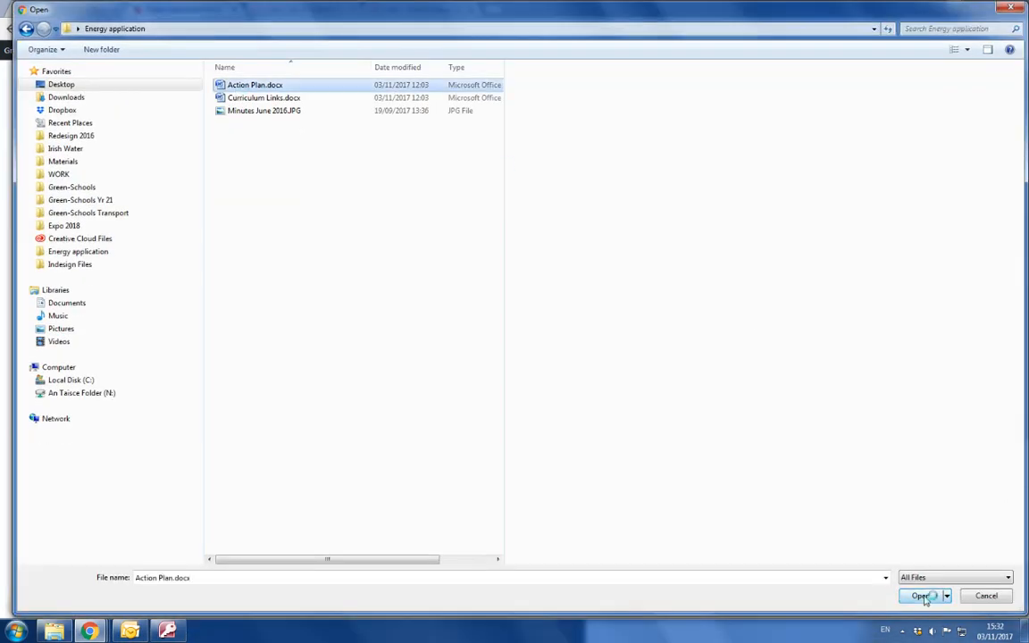
{"action": "left_click", "coordinate": [919, 595]}
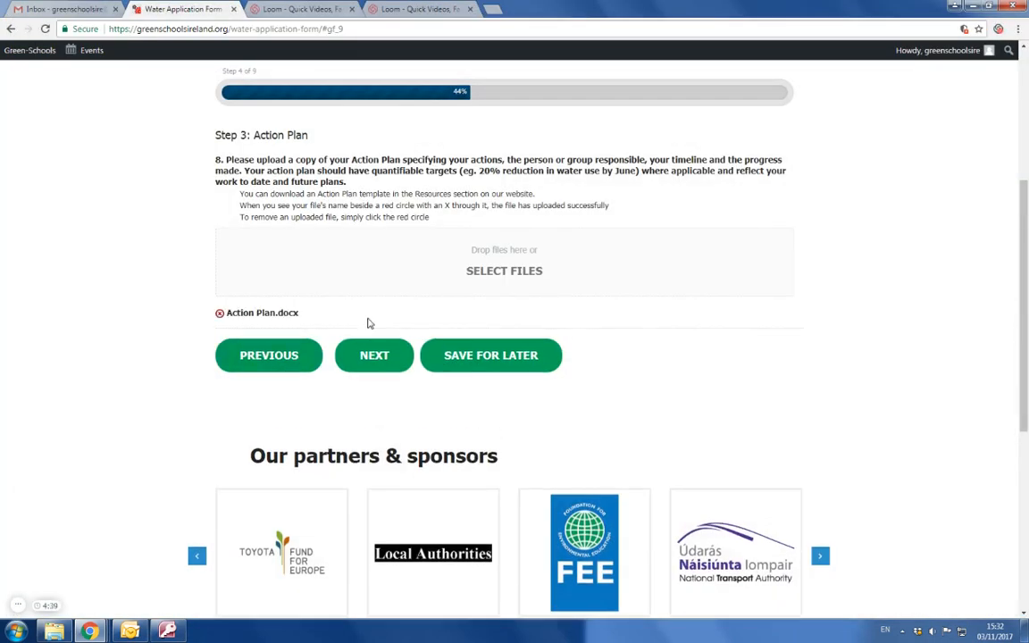
{"action": "mouse_move", "coordinate": [219, 313]}
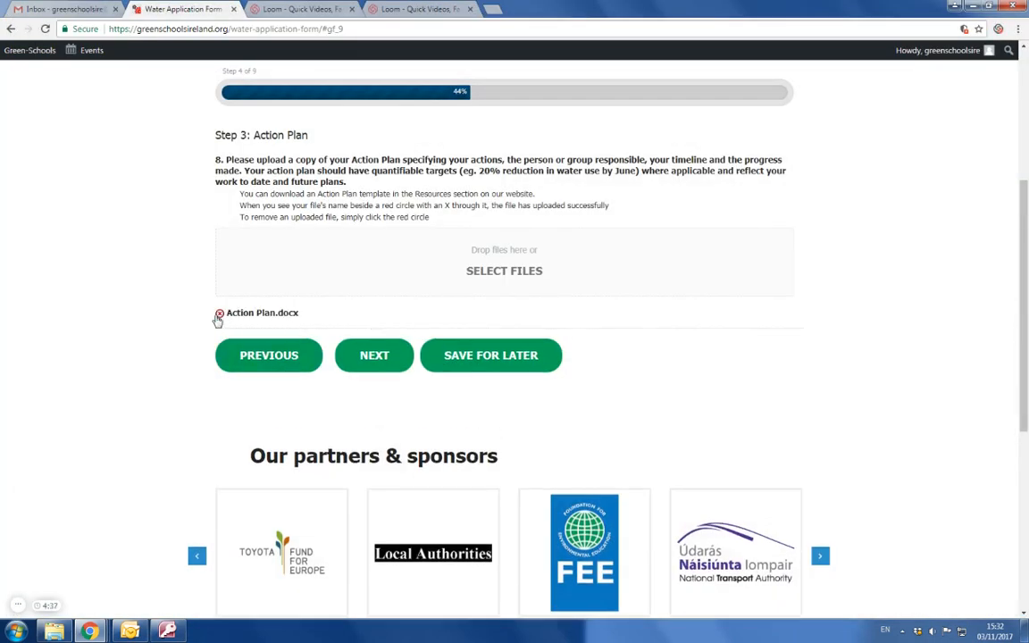
{"action": "mouse_move", "coordinate": [218, 314]}
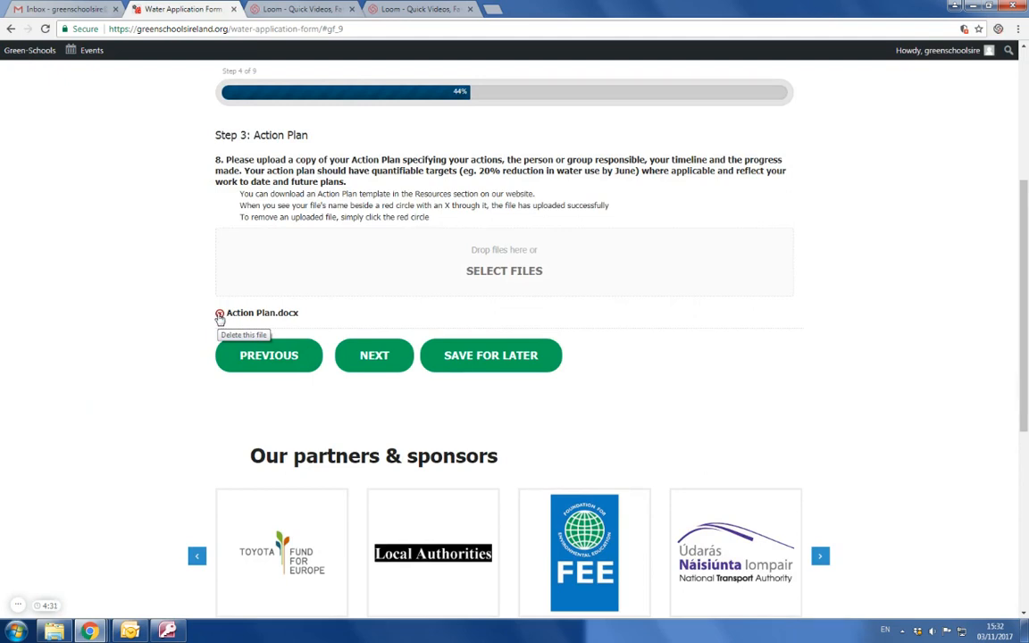
{"action": "mouse_move", "coordinate": [348, 313]}
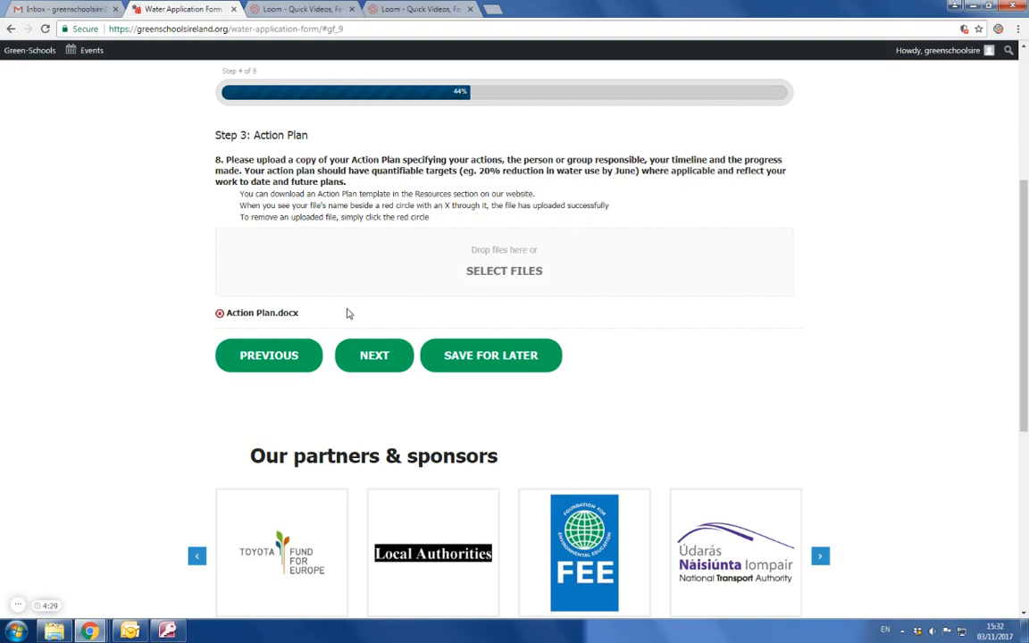
{"action": "mouse_move", "coordinate": [490, 354]}
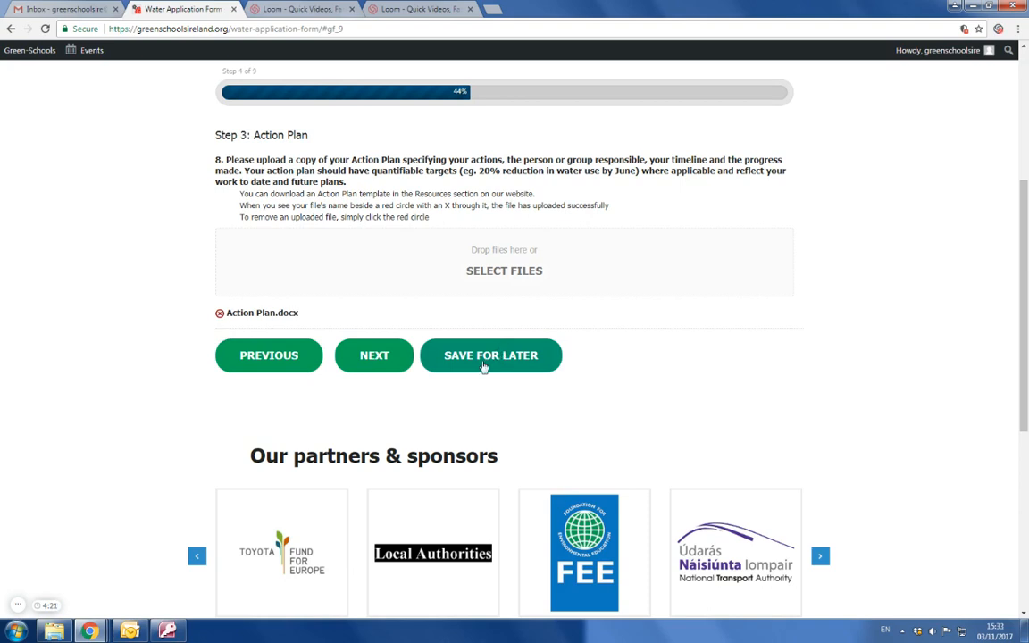
Step: Save the Water Application Form progress at the Action Plan step for later completion
{"action": "left_click", "coordinate": [490, 355]}
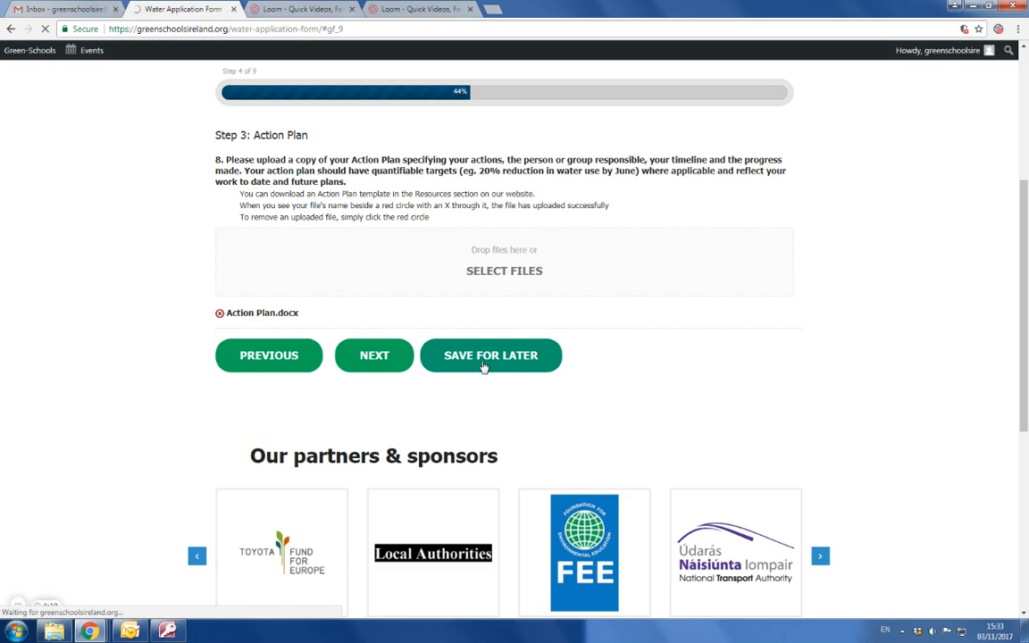
{"action": "left_click", "coordinate": [490, 355]}
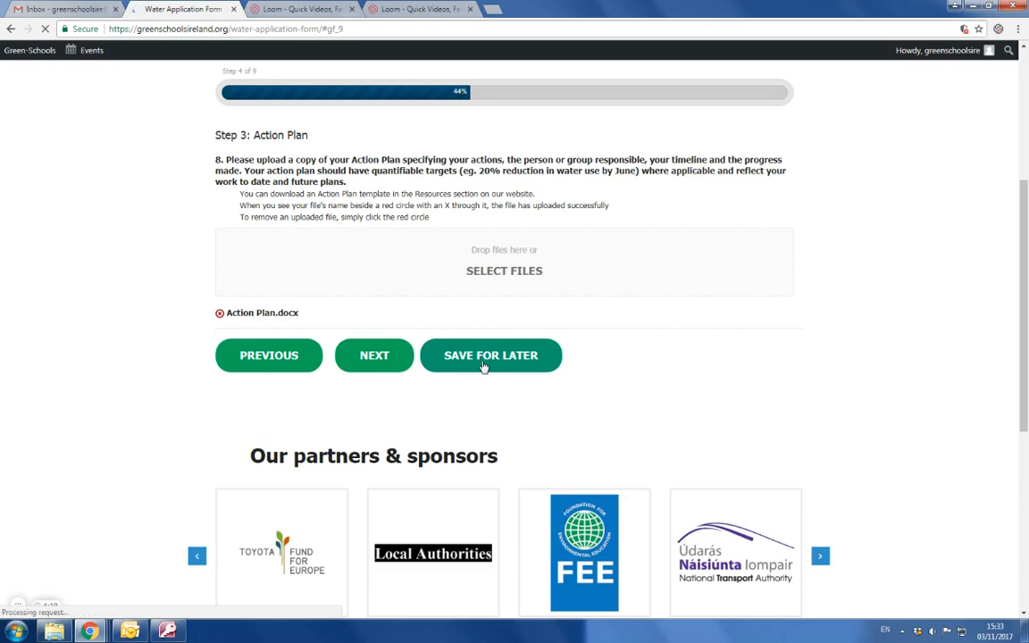
{"action": "left_click", "coordinate": [490, 355]}
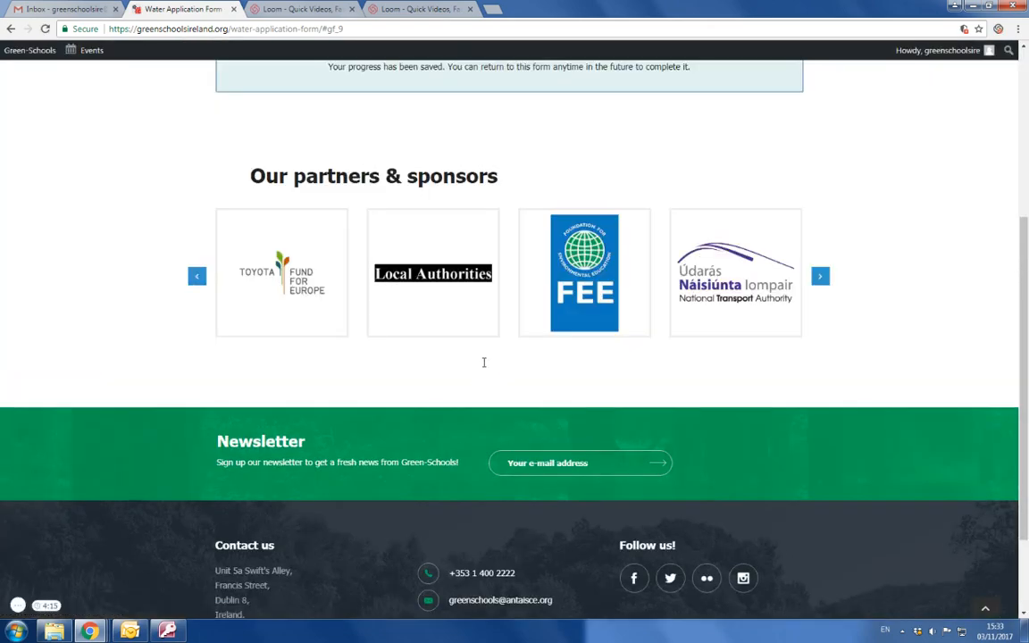
Step: Return to the Green-Schools dashboard listing the application forms, including the Water Application Form
{"action": "scroll", "scroll_direction": "up", "scroll_amount": 3}
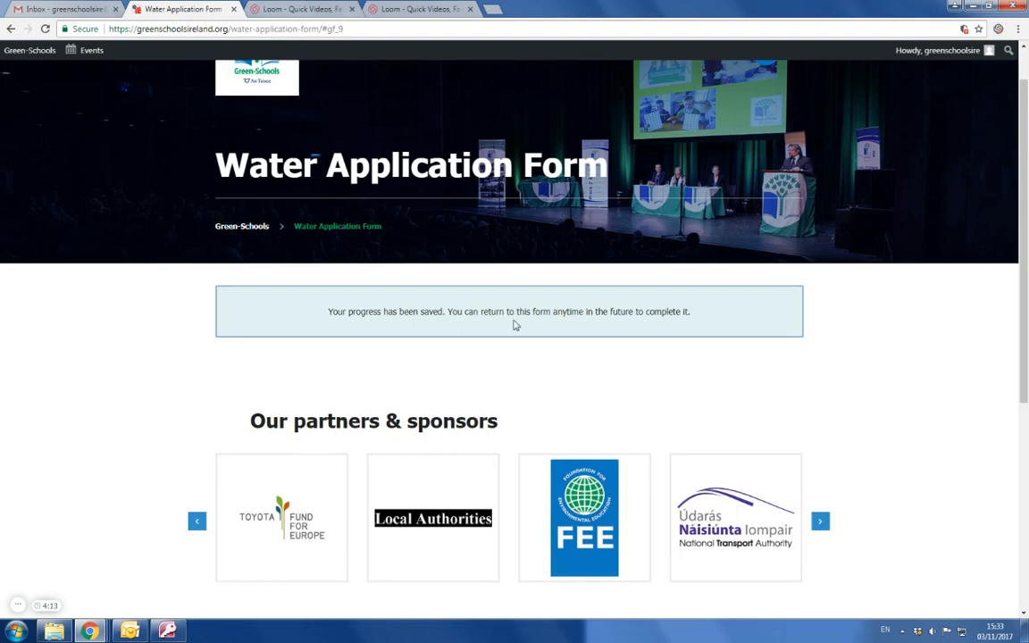
{"action": "mouse_move", "coordinate": [674, 311]}
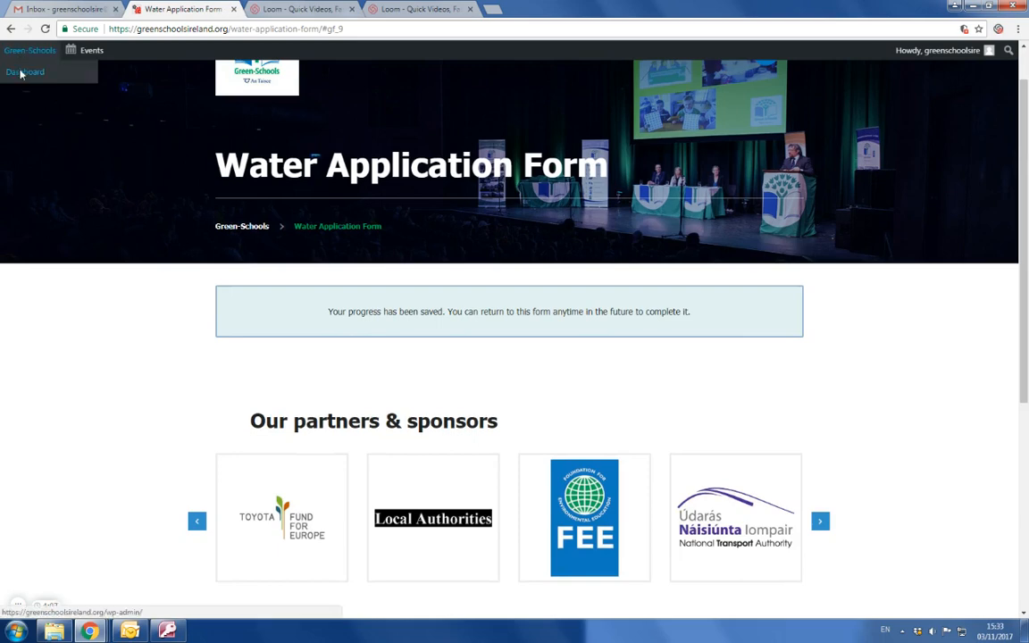
{"action": "left_click", "coordinate": [25, 72]}
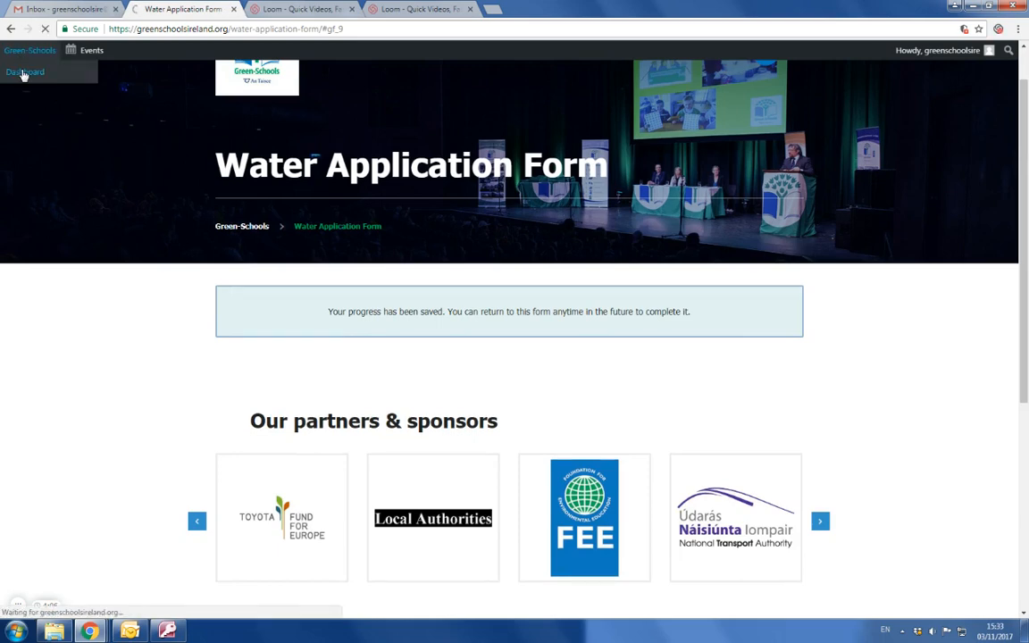
{"action": "left_click", "coordinate": [24, 72]}
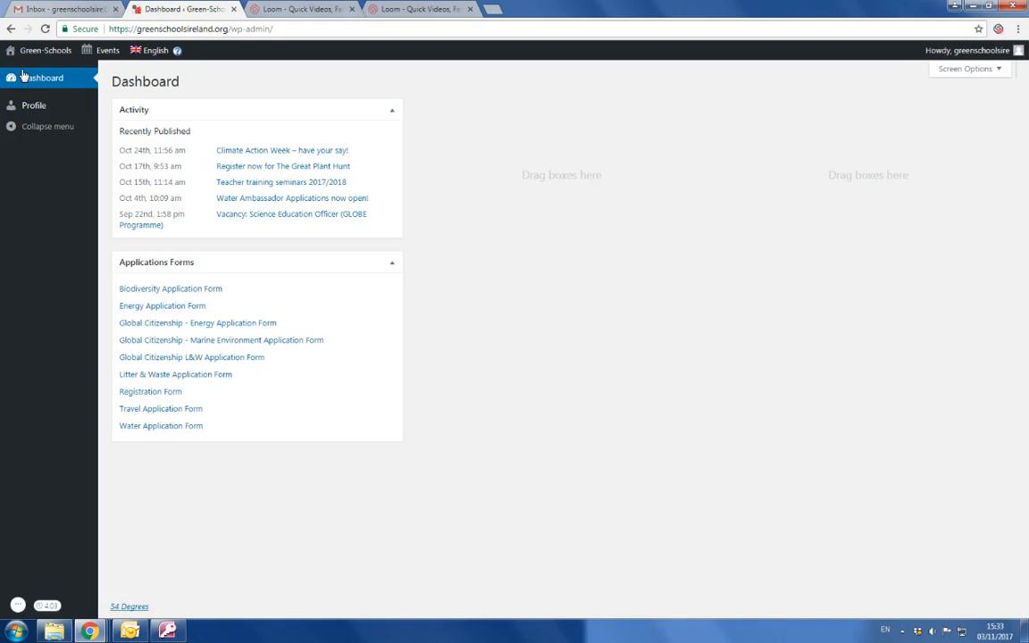
{"action": "mouse_move", "coordinate": [189, 426]}
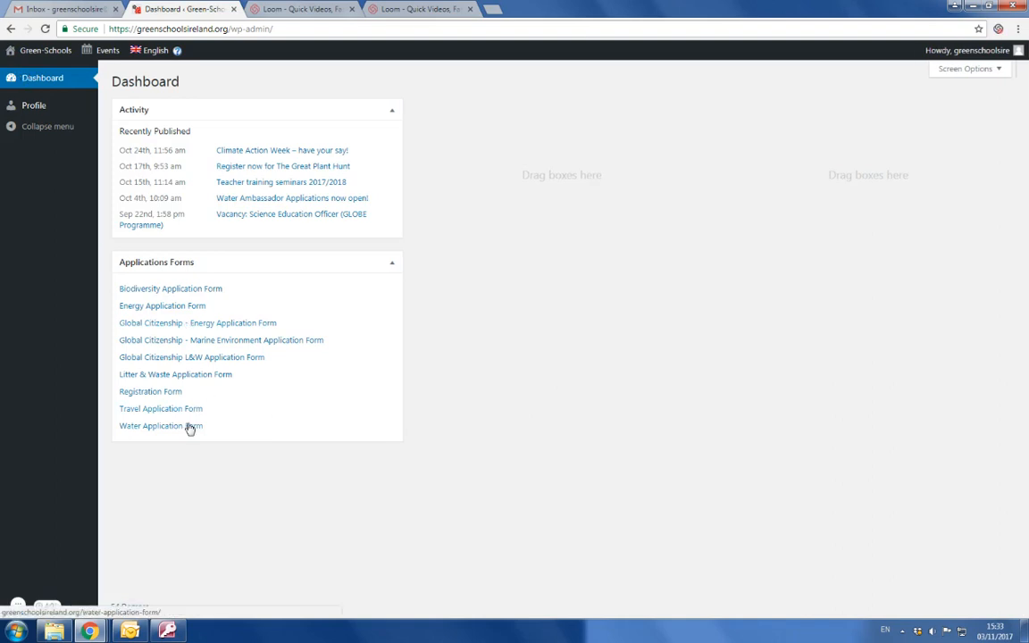
{"action": "mouse_move", "coordinate": [193, 438]}
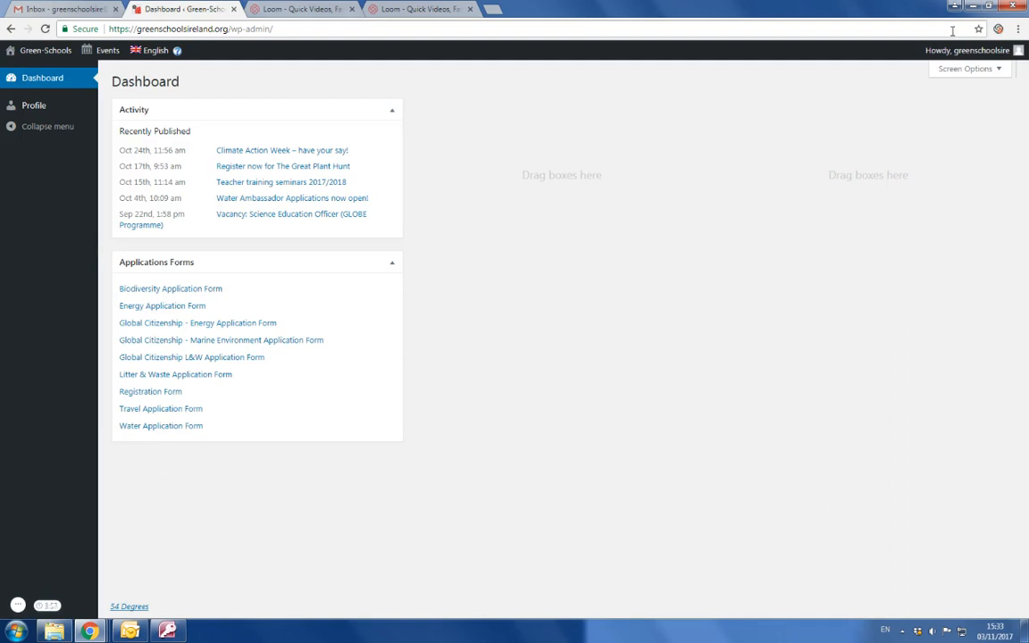
{"action": "left_click", "coordinate": [967, 50]}
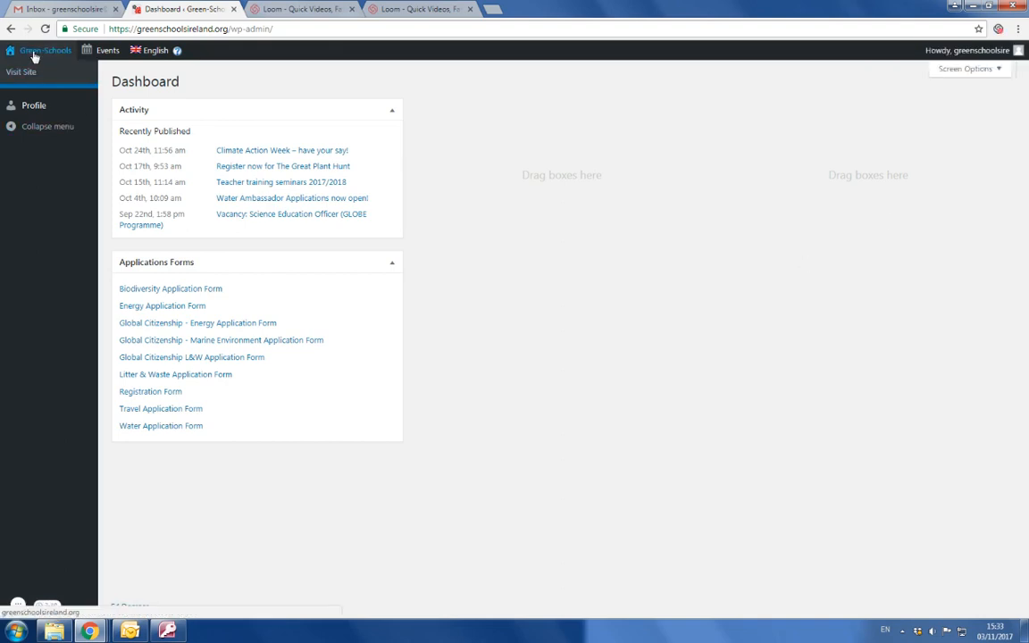
{"action": "mouse_move", "coordinate": [20, 72]}
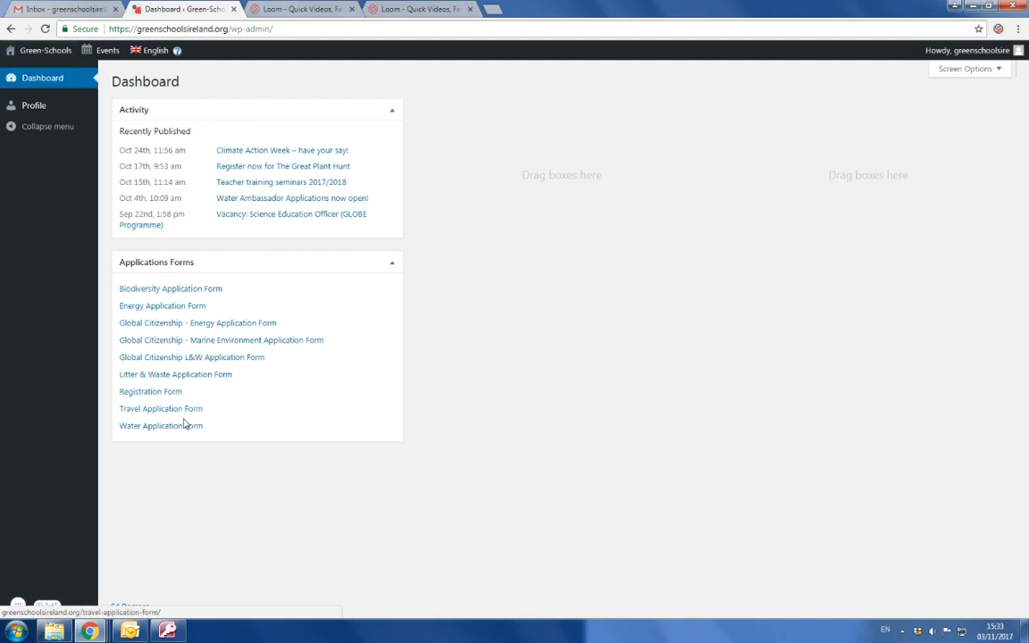
Step: Reopen the saved Water Application Form from the dashboard
{"action": "left_click", "coordinate": [161, 425]}
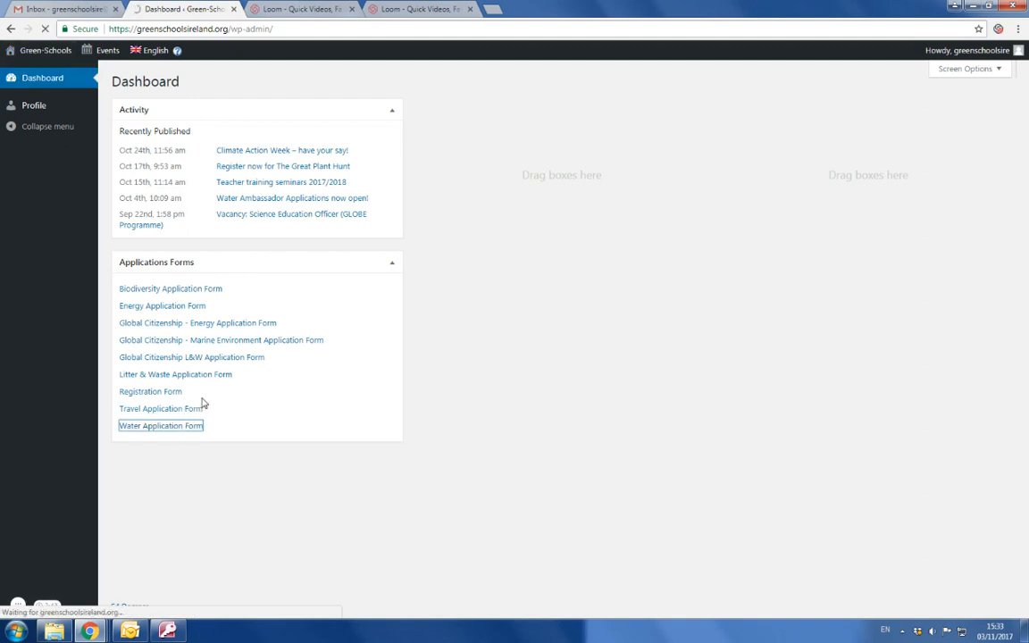
{"action": "left_click", "coordinate": [161, 425]}
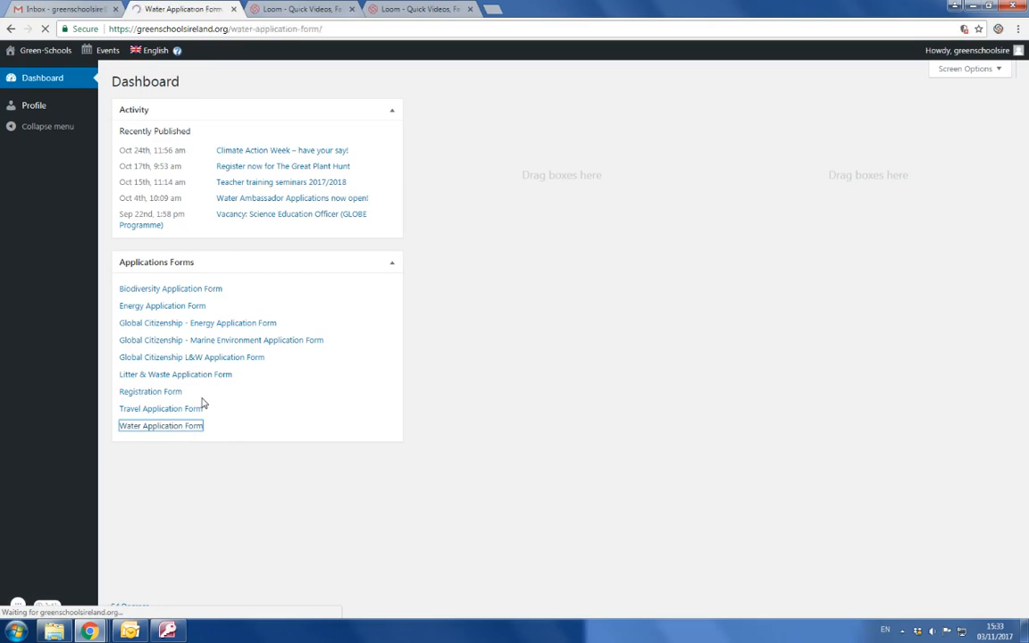
{"action": "left_click", "coordinate": [160, 425]}
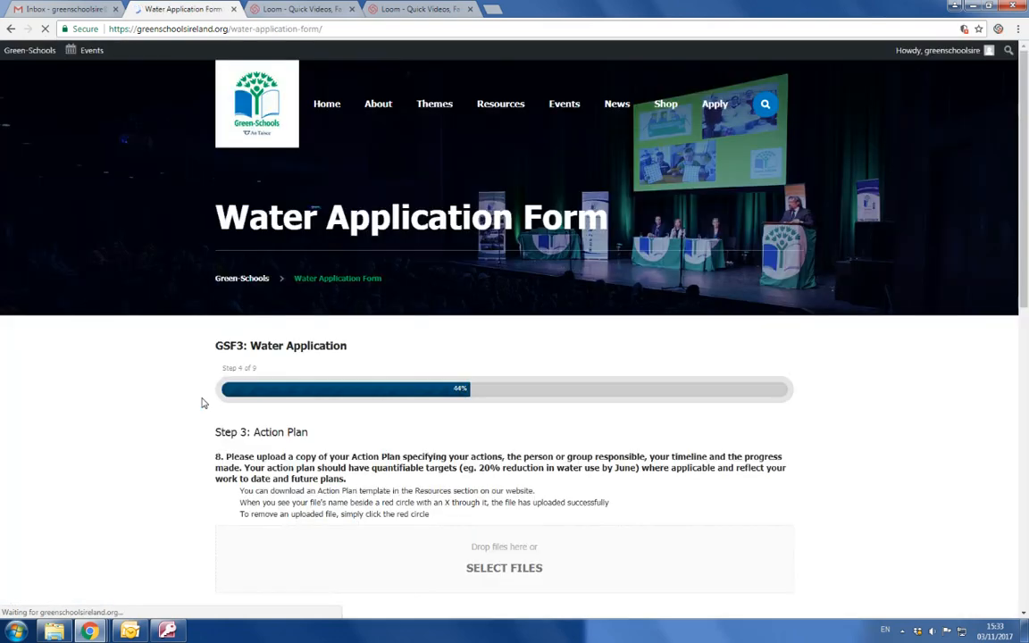
{"action": "scroll", "scroll_direction": "down", "scroll_amount": 3}
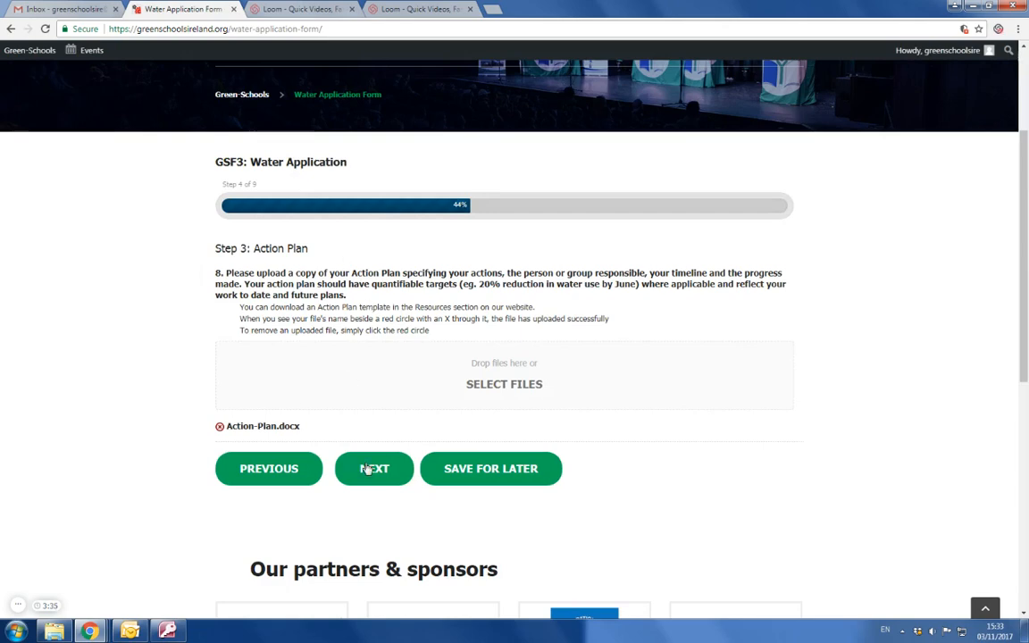
Step: Advance the form from Action Plan through Informing and Involving to Step 7, Green Code
{"action": "left_click", "coordinate": [373, 468]}
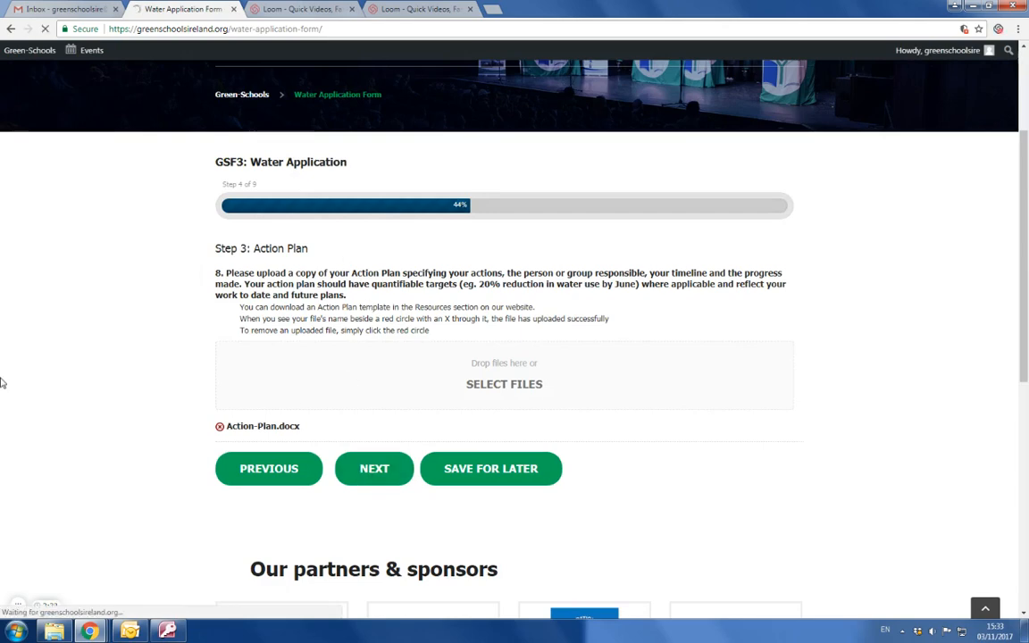
{"action": "left_click", "coordinate": [374, 467]}
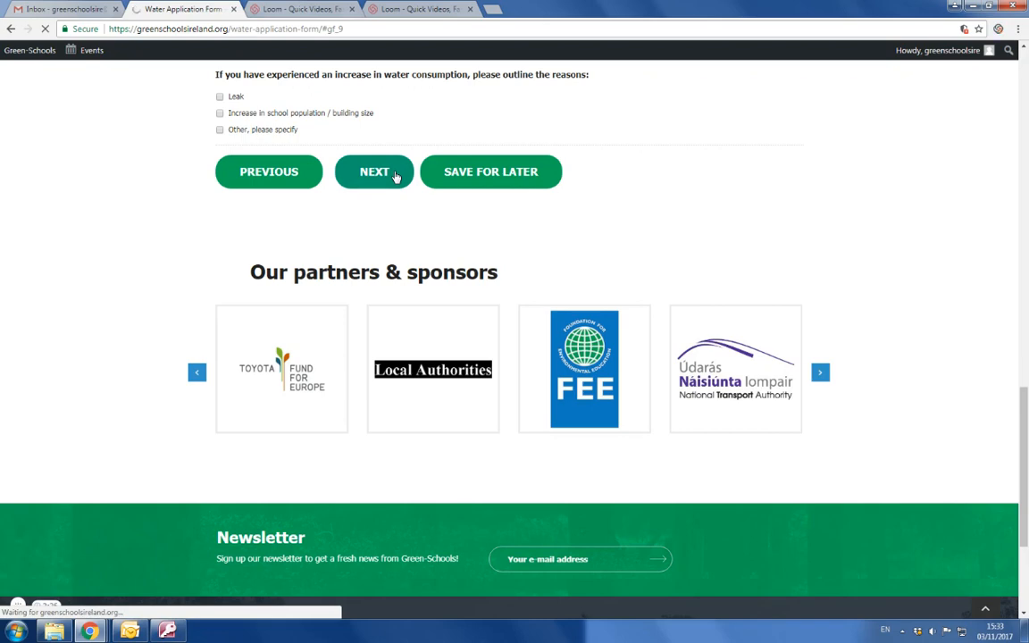
{"action": "left_click", "coordinate": [374, 172]}
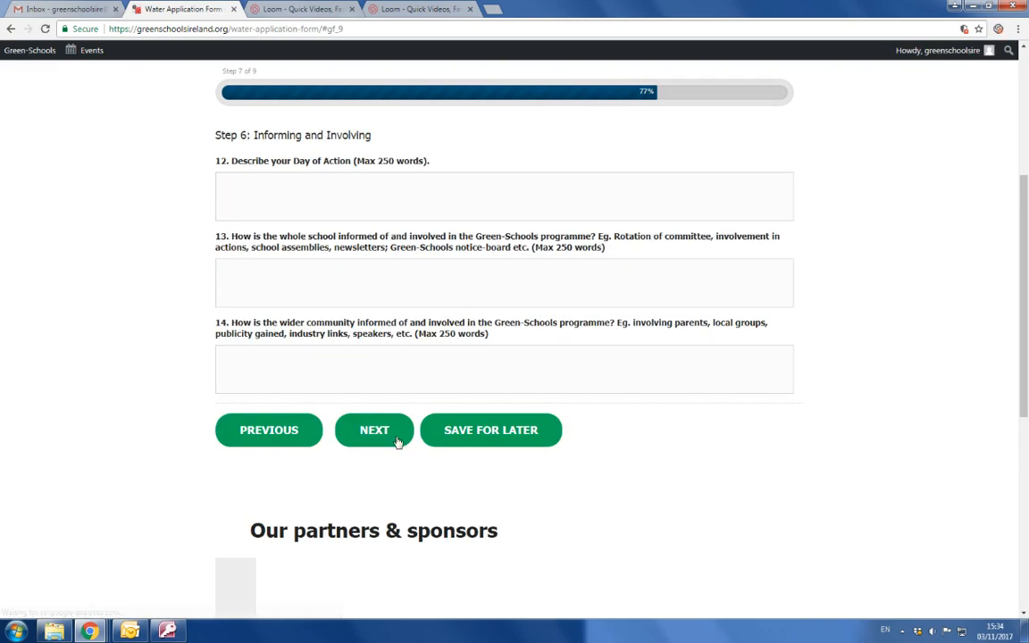
{"action": "left_click", "coordinate": [374, 429]}
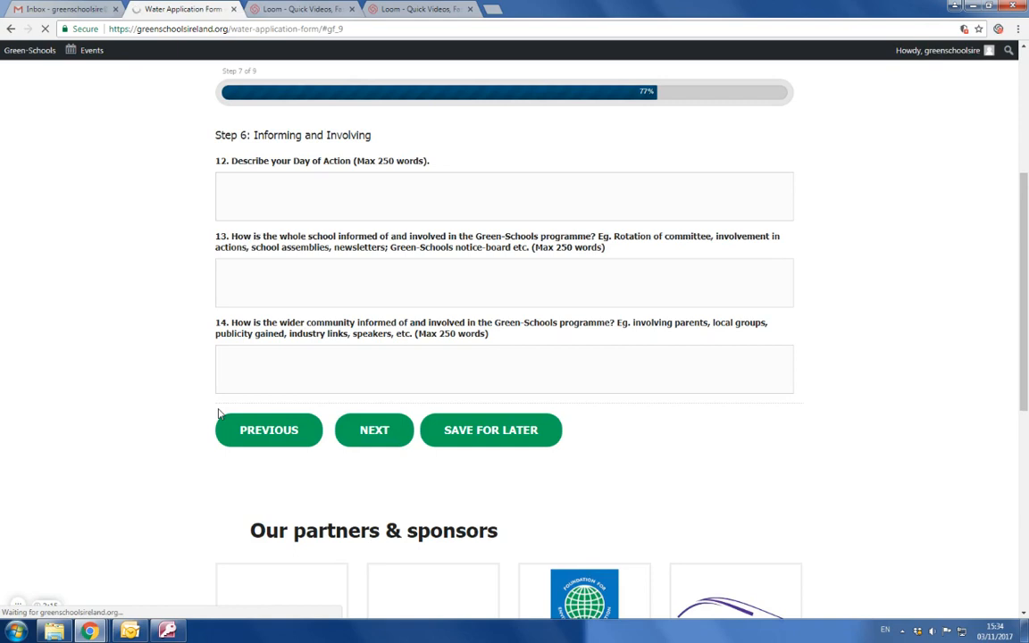
{"action": "left_click", "coordinate": [373, 430]}
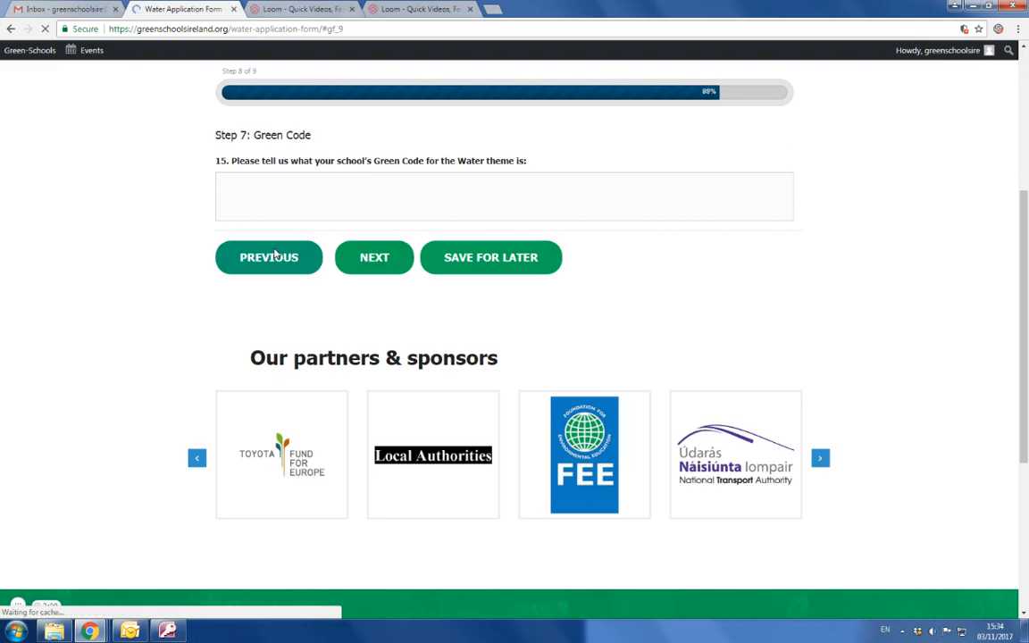
Step: Reach the final page and select the Renewal Visit Conducted By field in the Finally section
{"action": "left_click", "coordinate": [374, 257]}
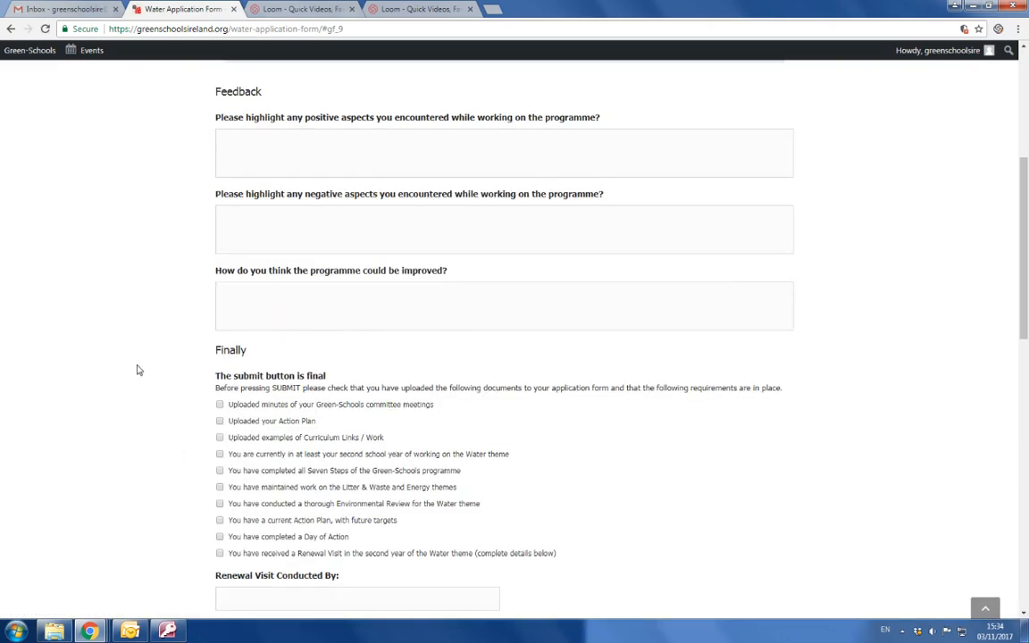
{"action": "scroll", "scroll_direction": "down", "scroll_amount": 3}
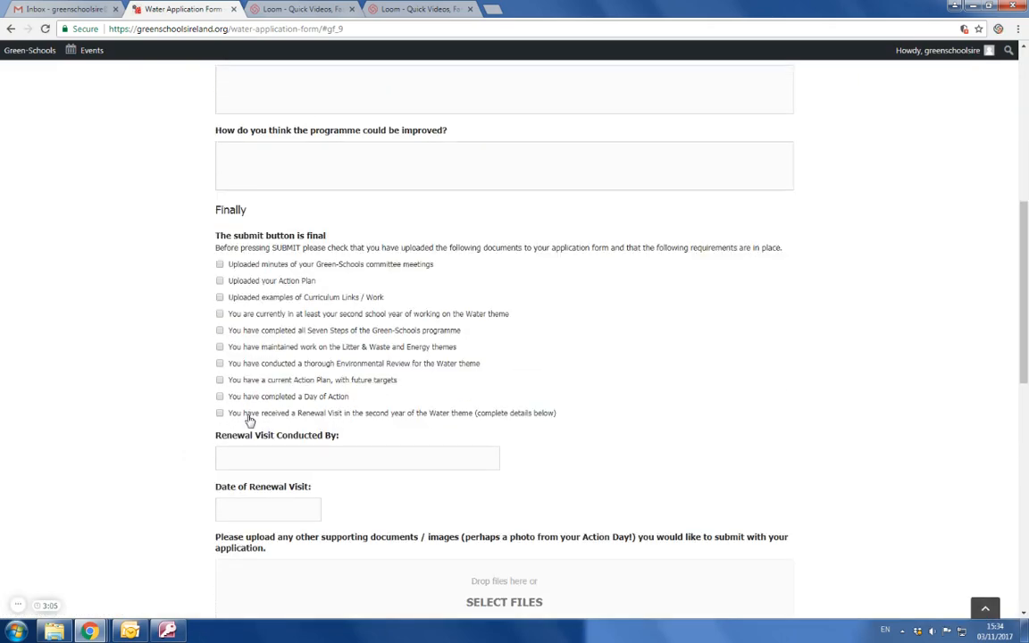
{"action": "scroll", "scroll_direction": "down", "scroll_amount": 3}
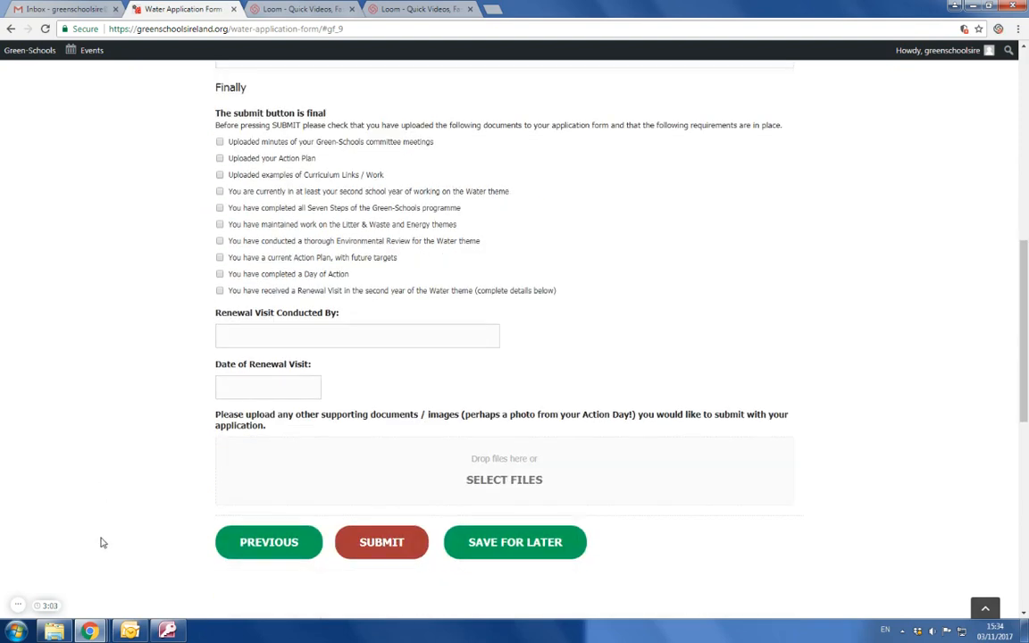
{"action": "mouse_move", "coordinate": [113, 510]}
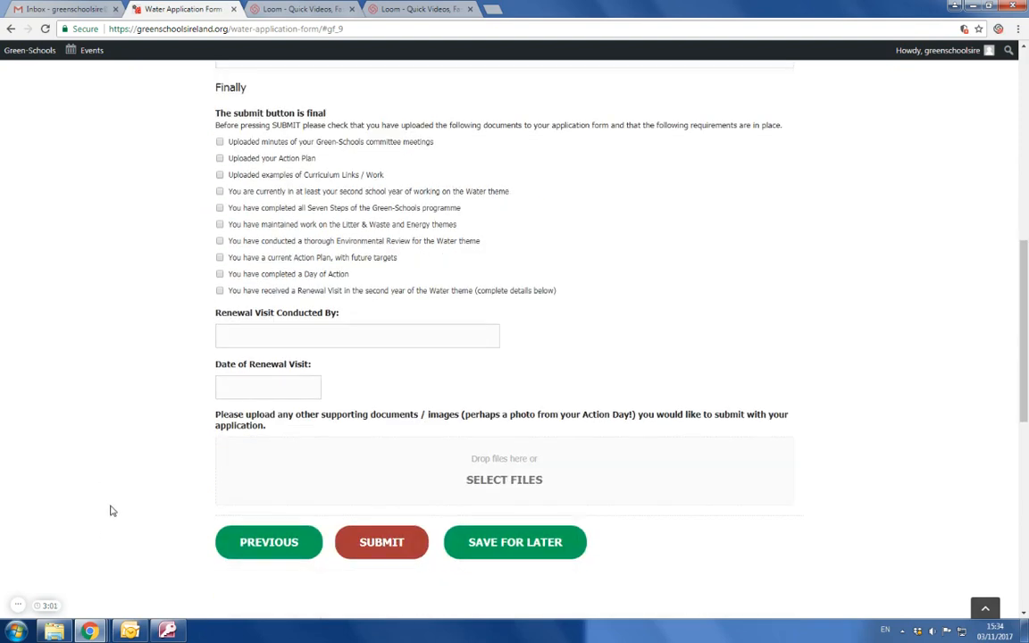
{"action": "mouse_move", "coordinate": [125, 437]}
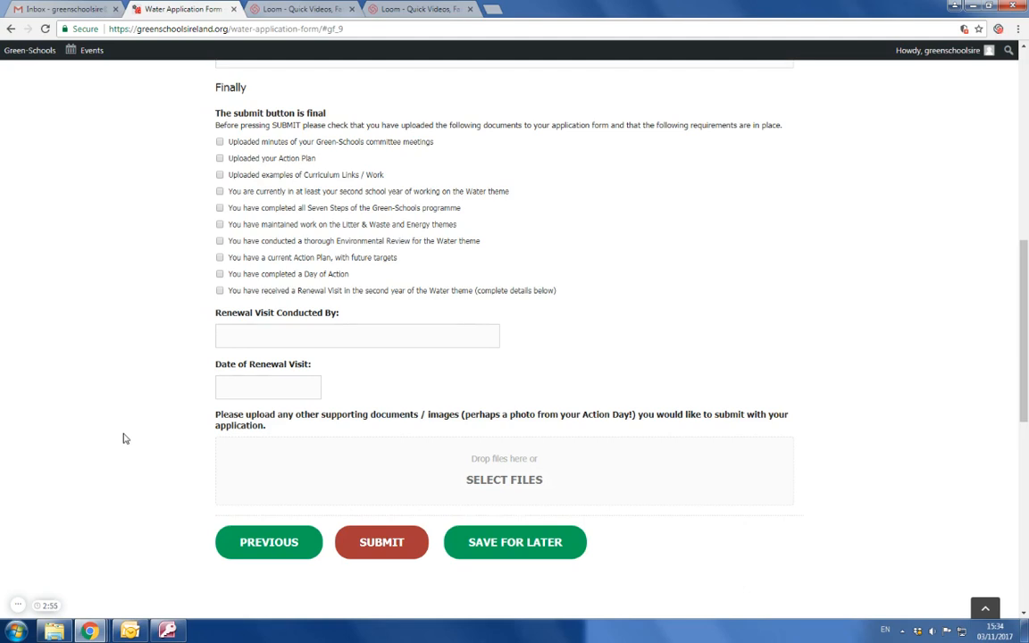
{"action": "left_click", "coordinate": [357, 336]}
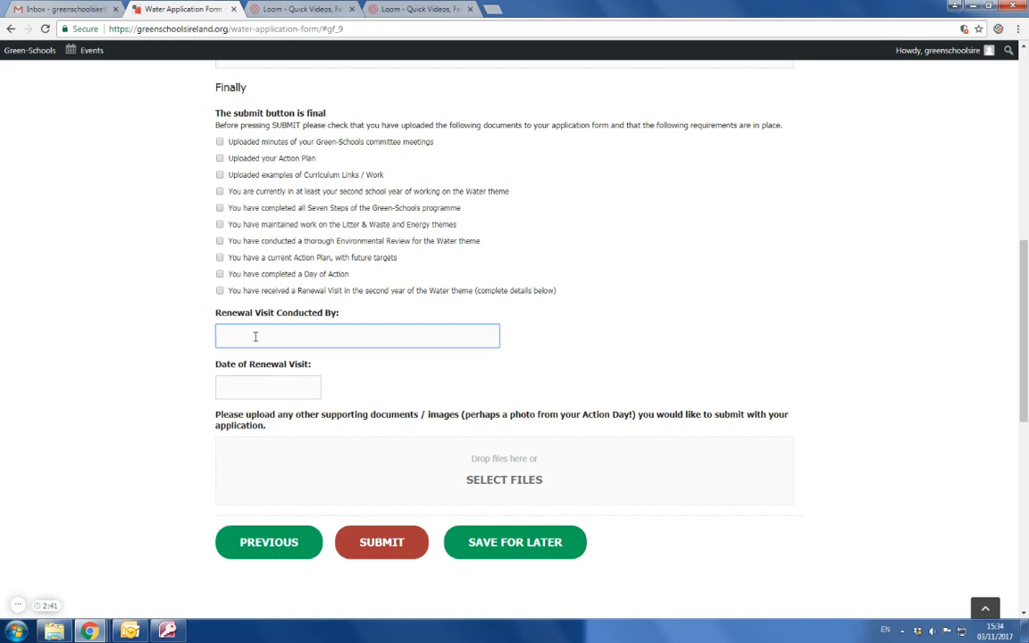
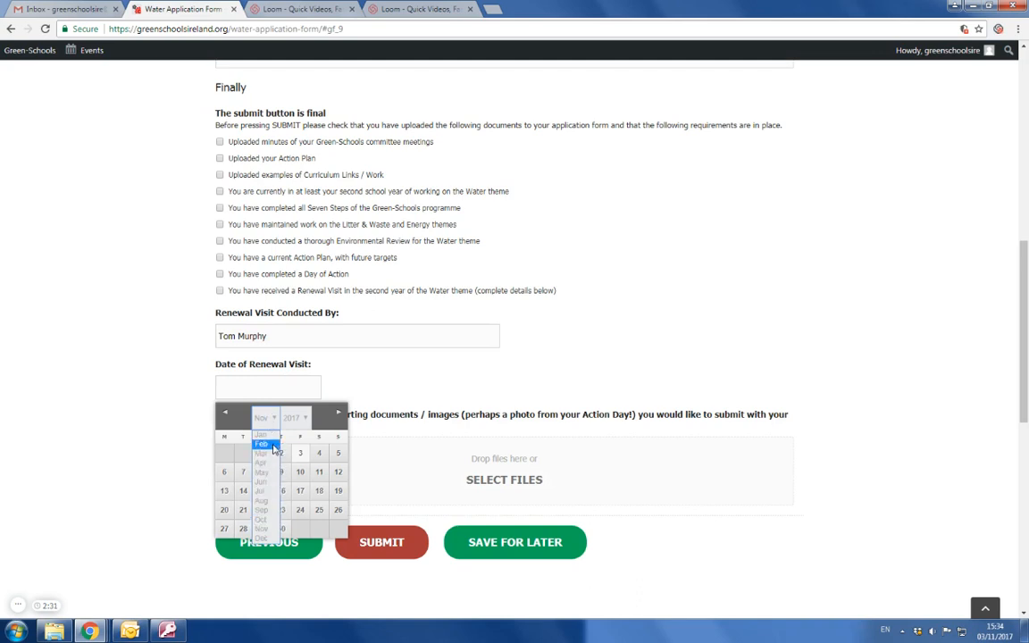
{"action": "left_click", "coordinate": [294, 417]}
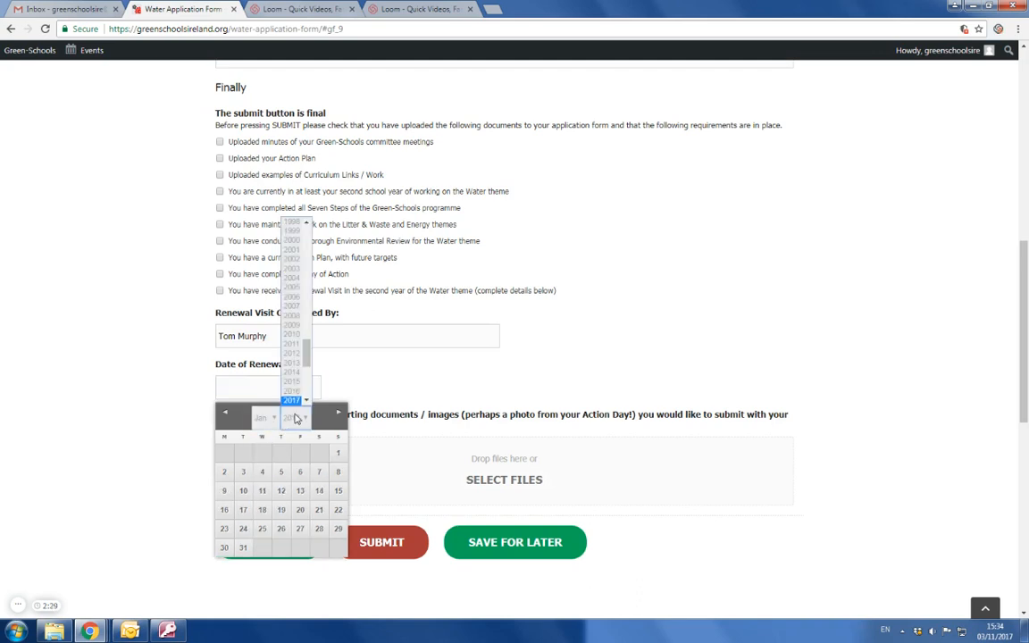
{"action": "scroll", "scroll_direction": "down", "scroll_amount": 3}
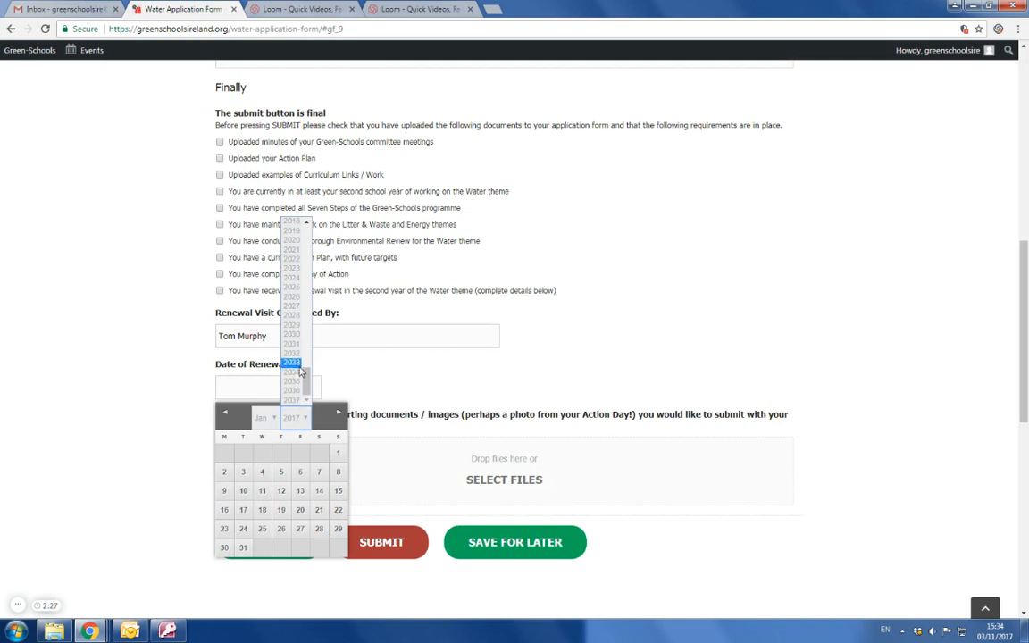
{"action": "left_click", "coordinate": [291, 221]}
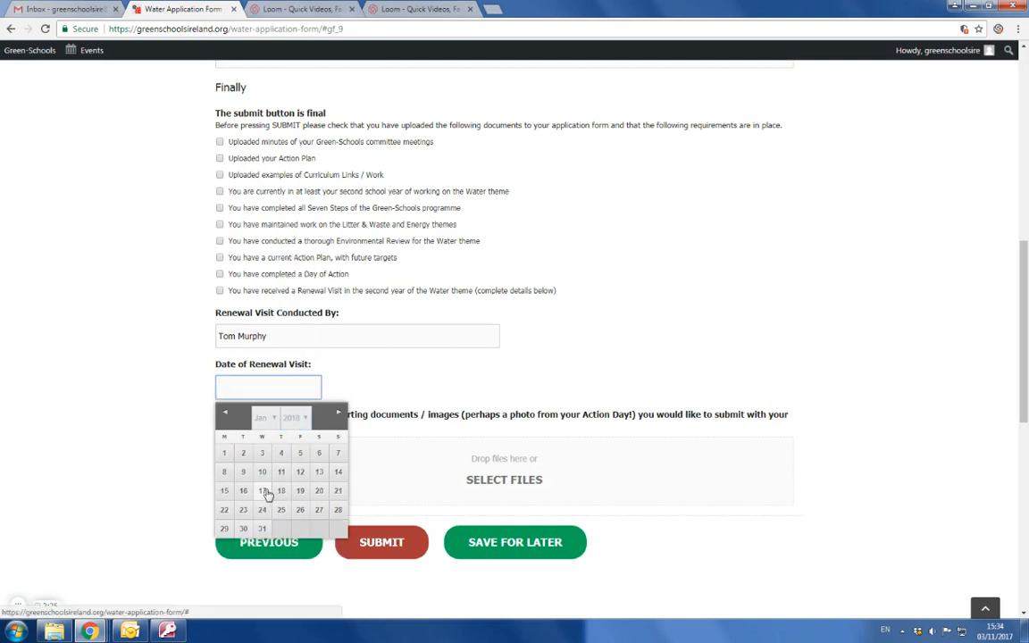
{"action": "left_click", "coordinate": [262, 490]}
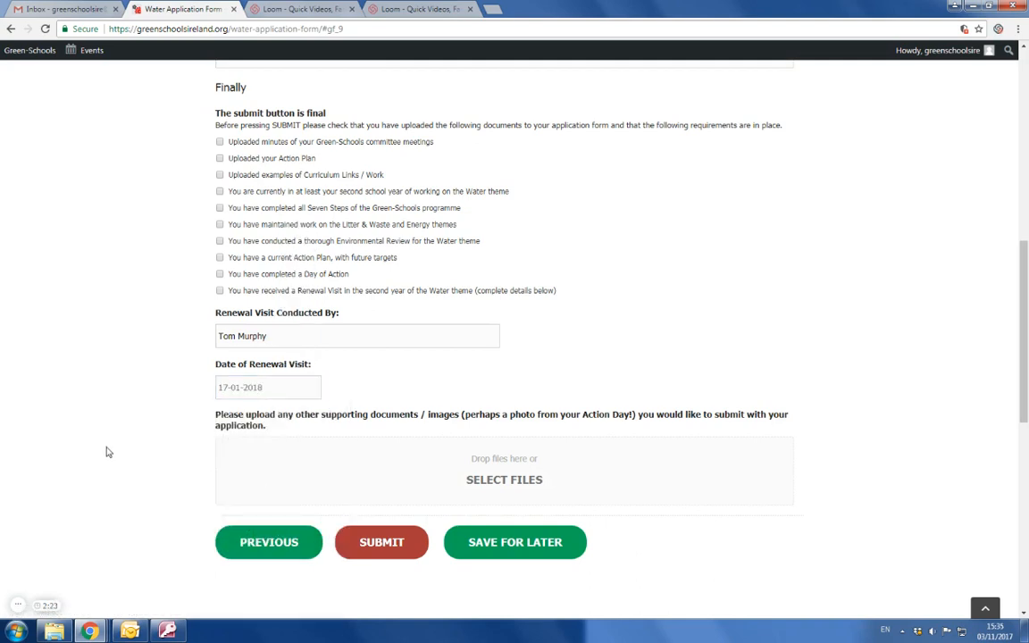
{"action": "mouse_move", "coordinate": [313, 459]}
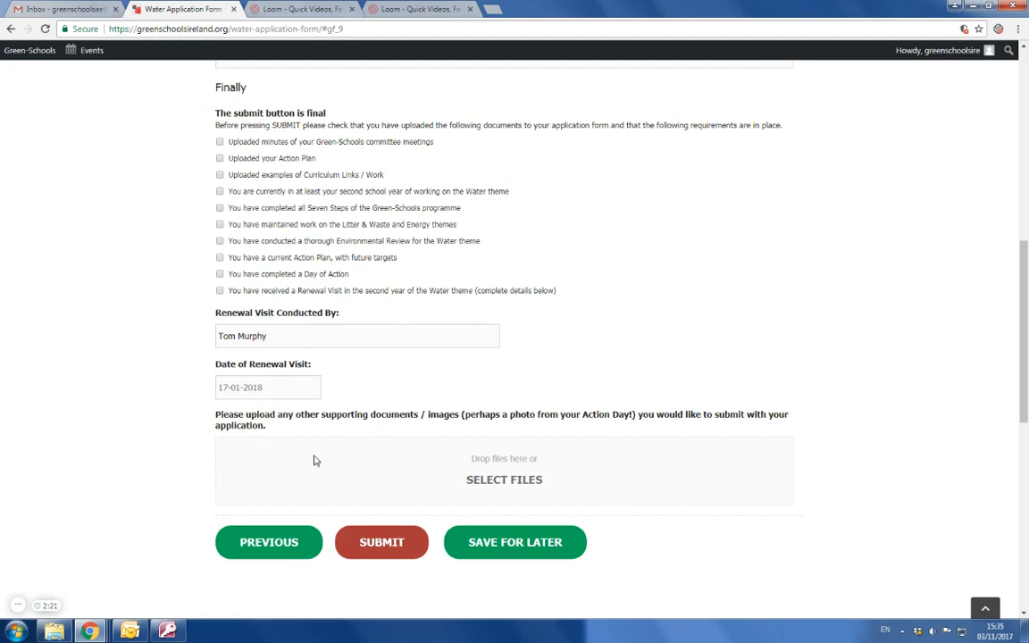
{"action": "mouse_move", "coordinate": [166, 462]}
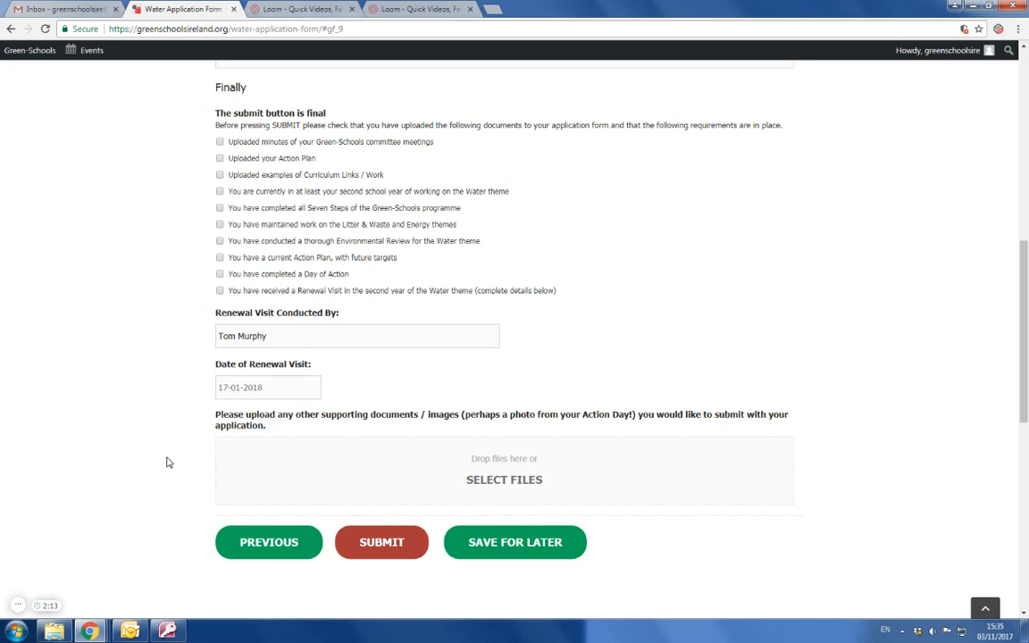
{"action": "mouse_move", "coordinate": [170, 450]}
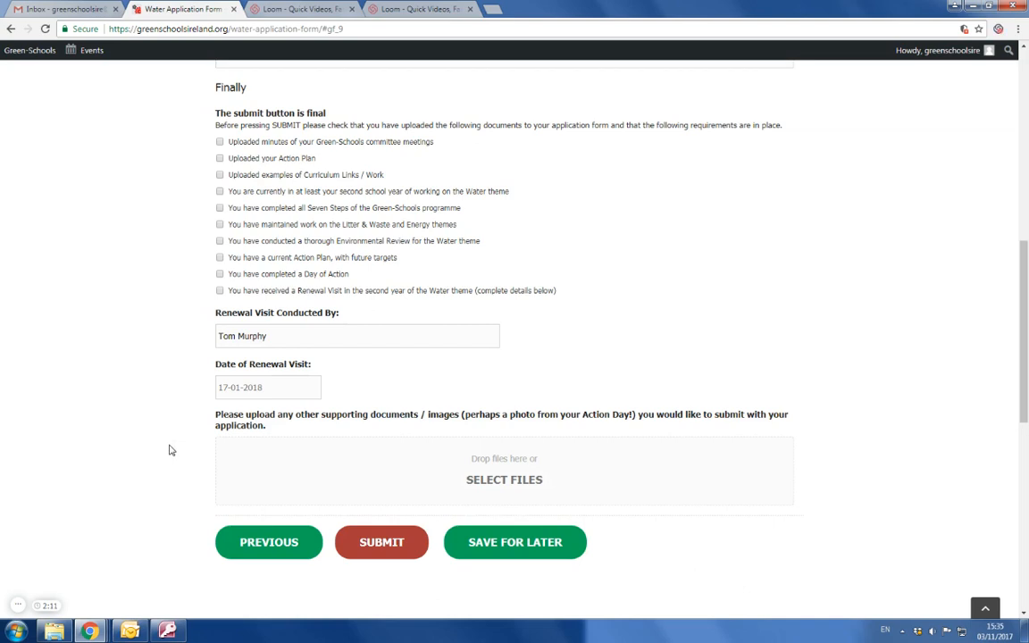
{"action": "mouse_move", "coordinate": [339, 445]}
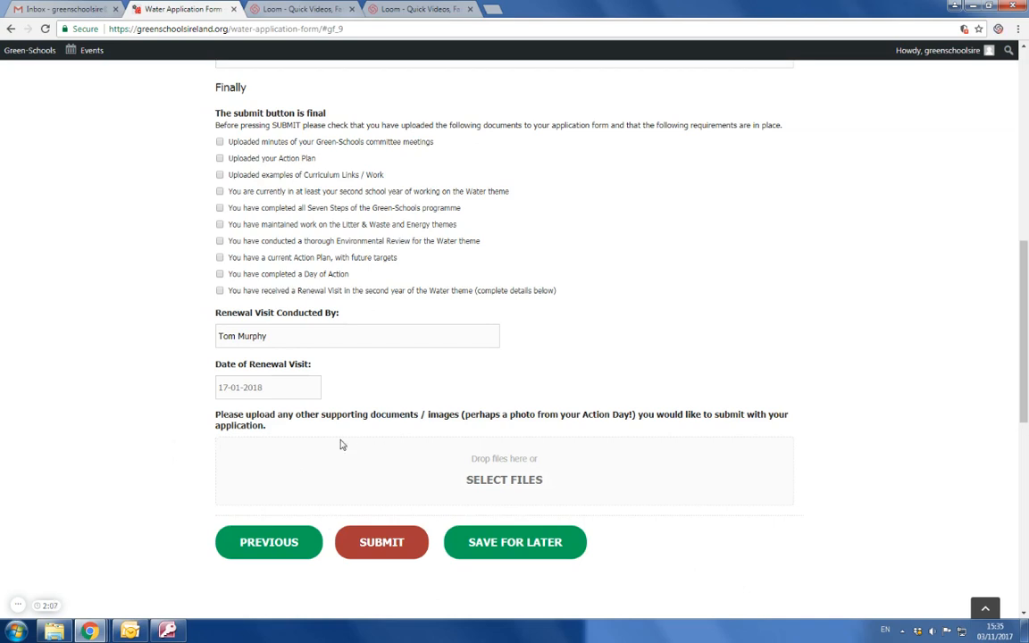
{"action": "mouse_move", "coordinate": [559, 553]}
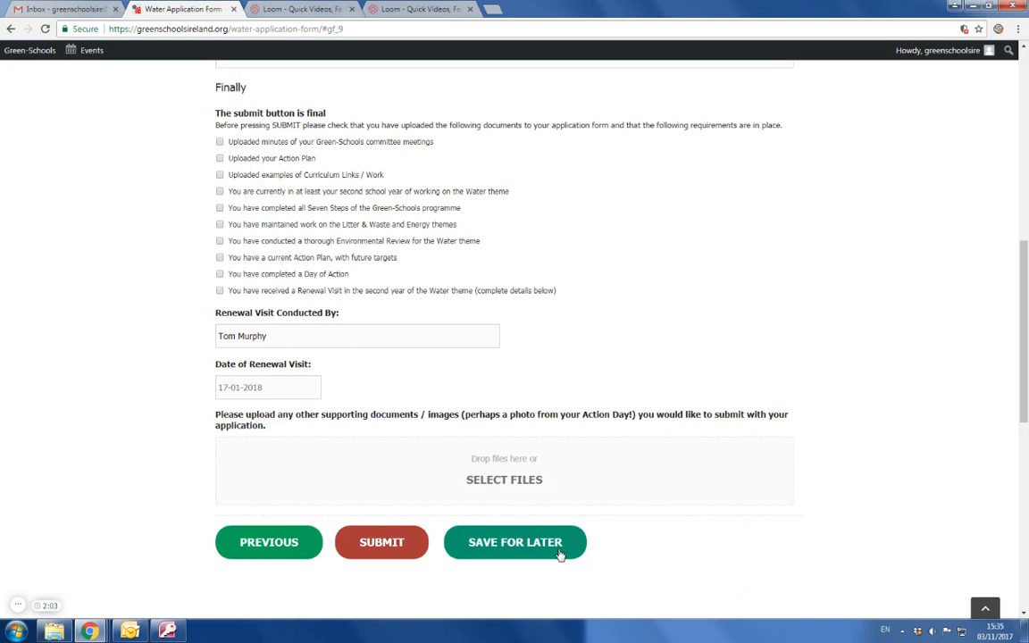
{"action": "mouse_move", "coordinate": [490, 541]}
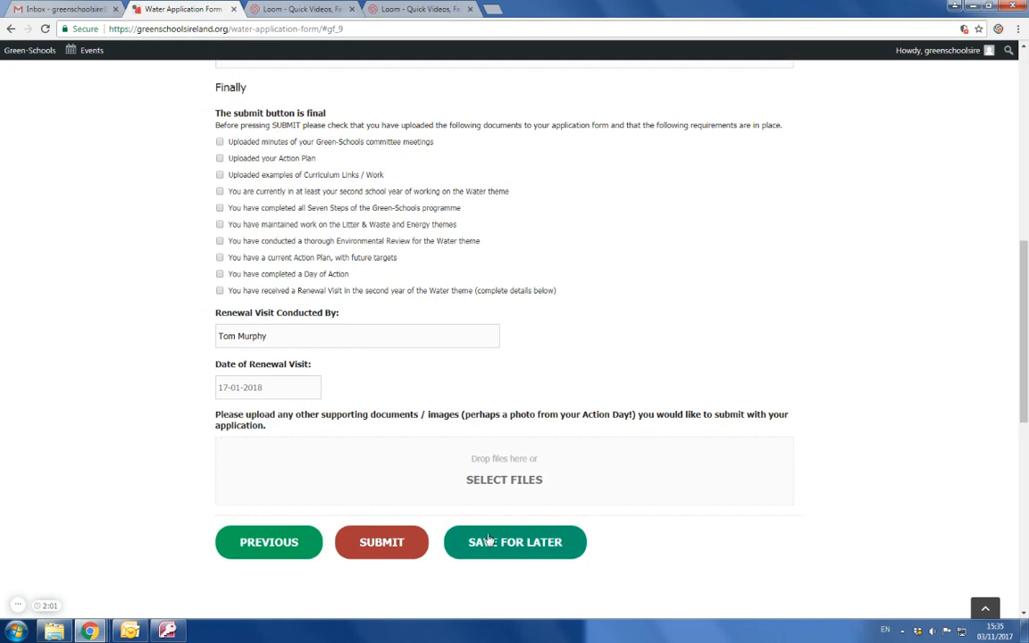
Step: Save the completed final-page progress for later
{"action": "left_click", "coordinate": [515, 542]}
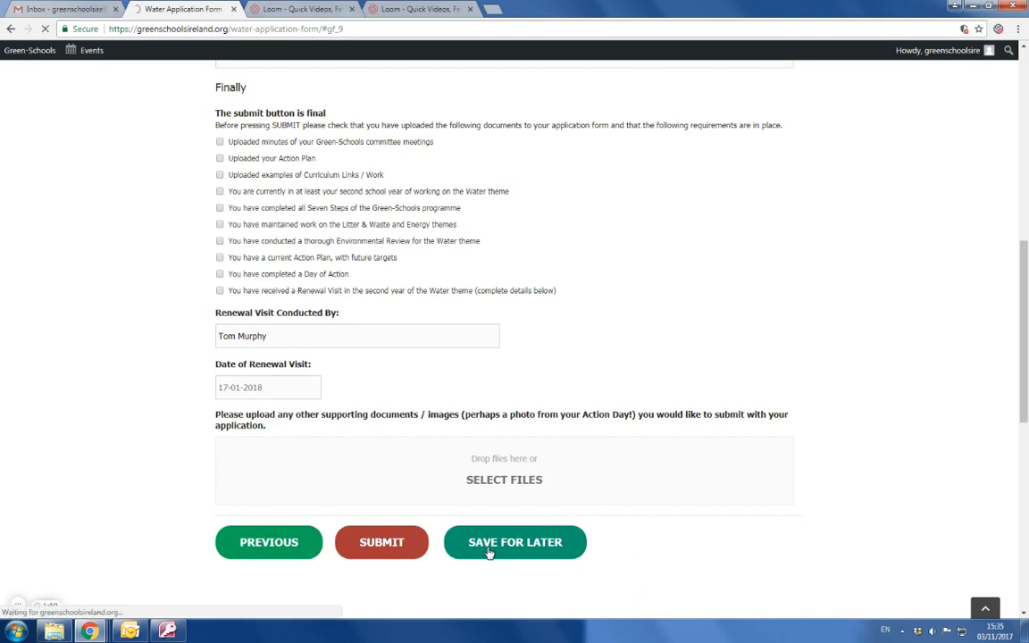
{"action": "left_click", "coordinate": [515, 542]}
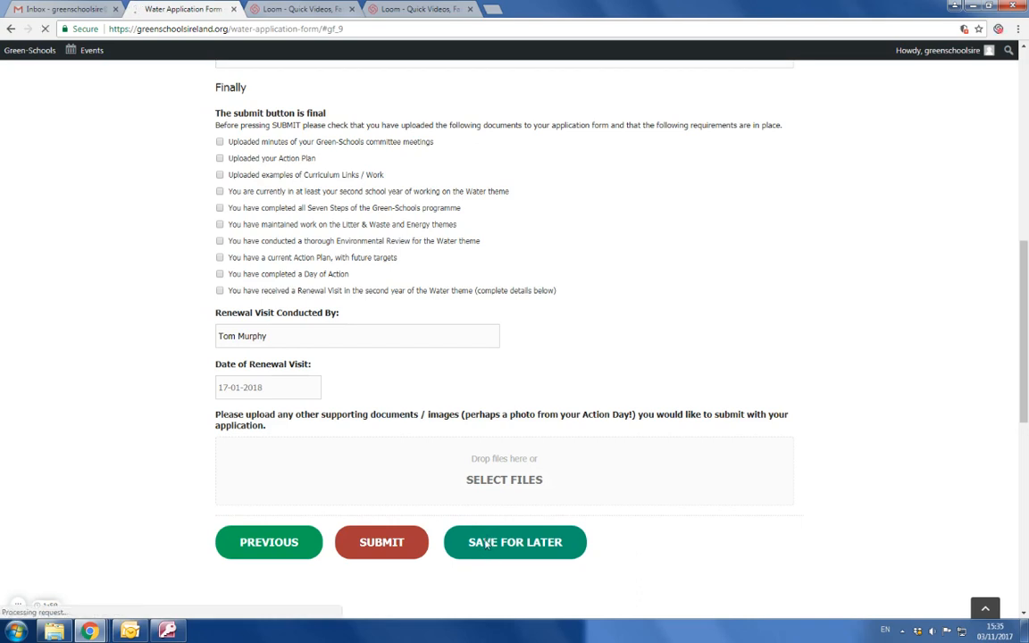
{"action": "left_click", "coordinate": [515, 542]}
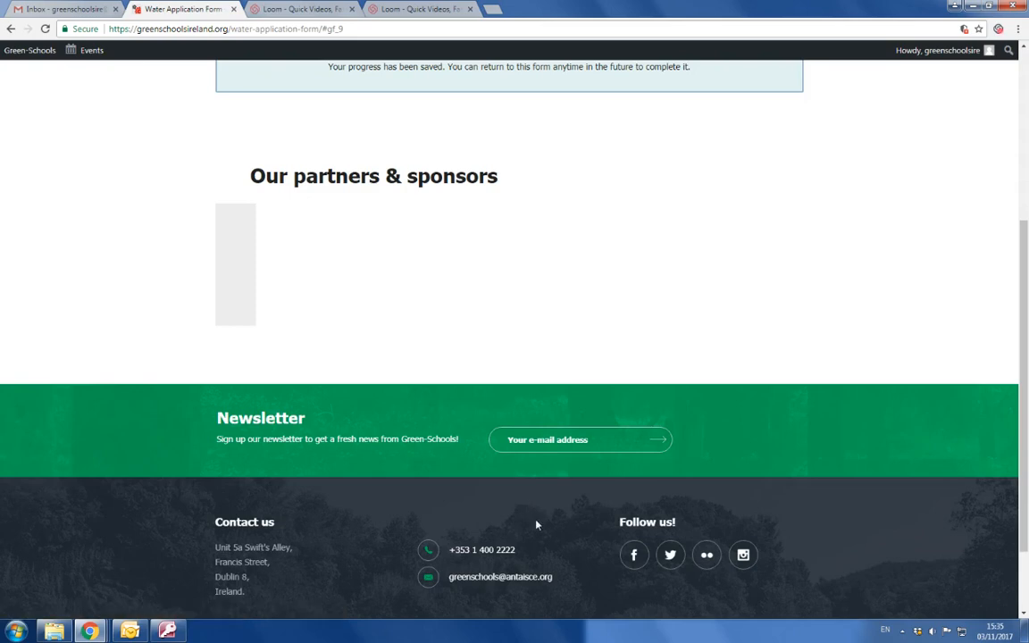
Step: Go to the Green-Schools home page and log out from the Howdy account menu
{"action": "scroll", "scroll_direction": "up", "scroll_amount": 3}
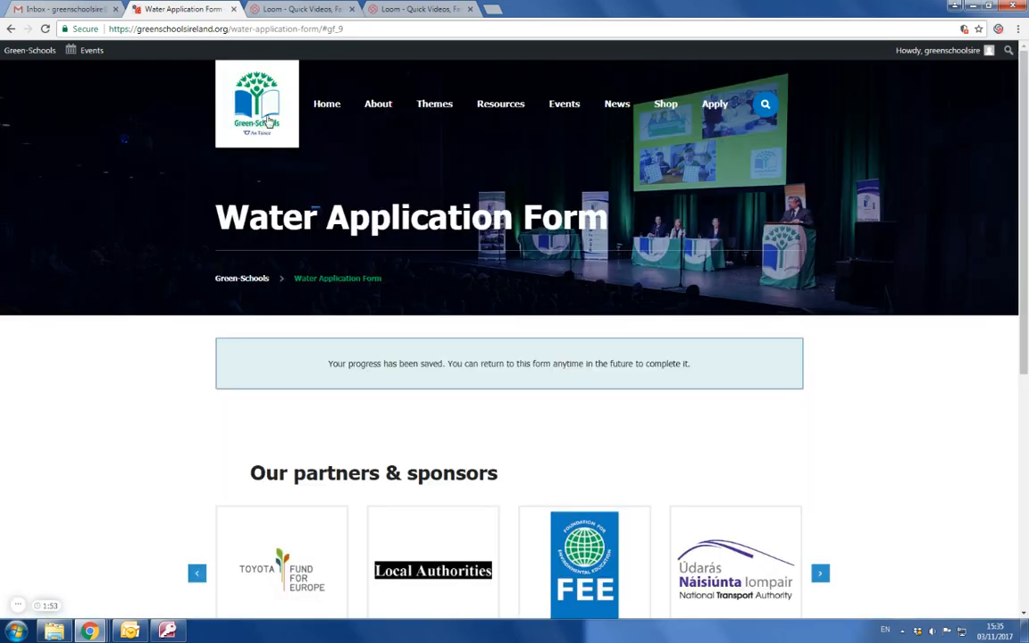
{"action": "left_click", "coordinate": [259, 121]}
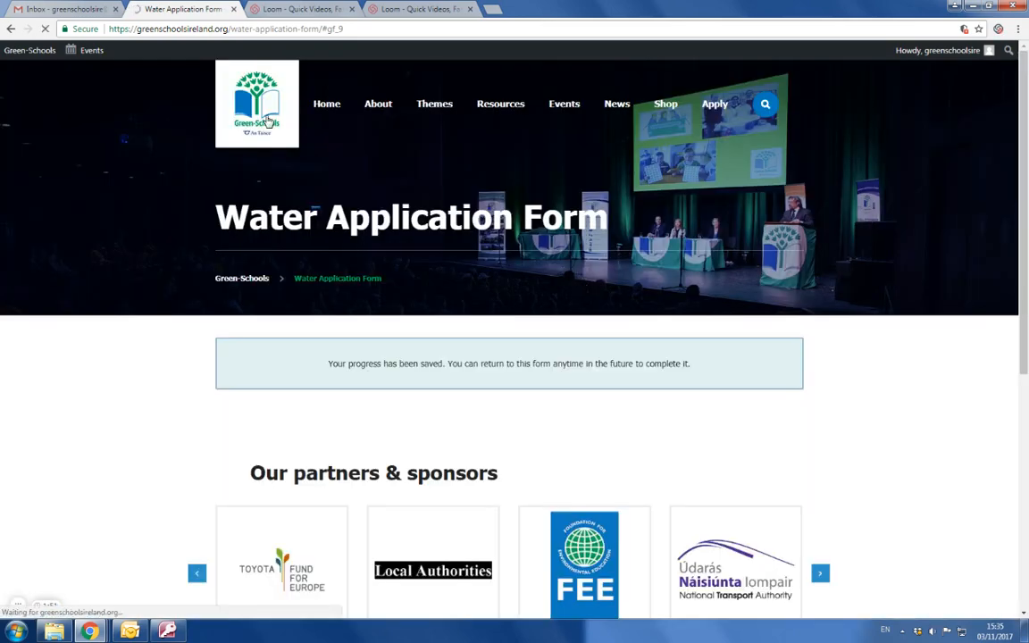
{"action": "left_click", "coordinate": [257, 103]}
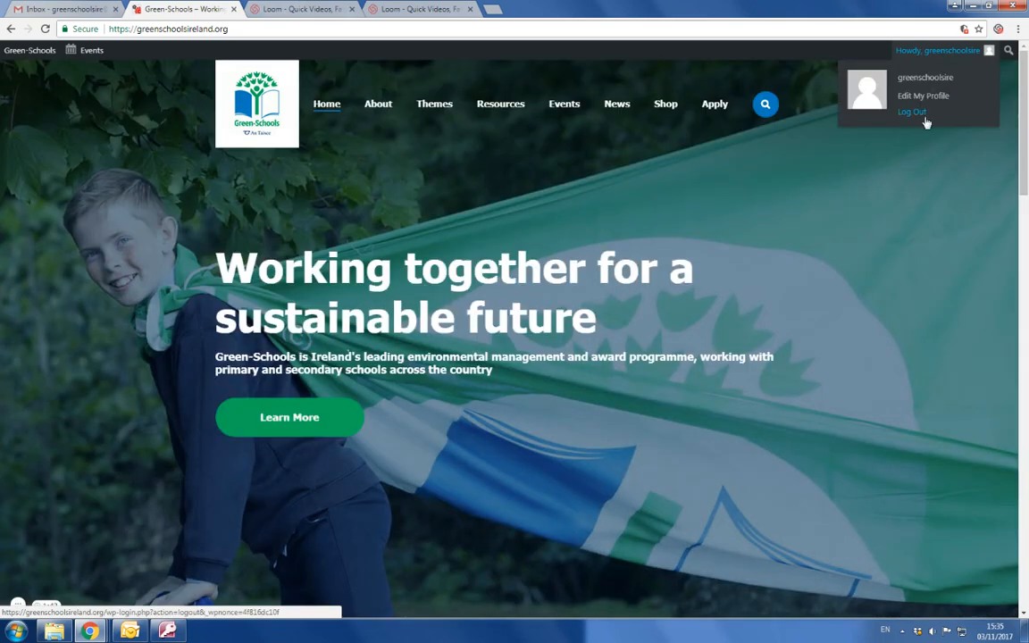
{"action": "left_click", "coordinate": [911, 111]}
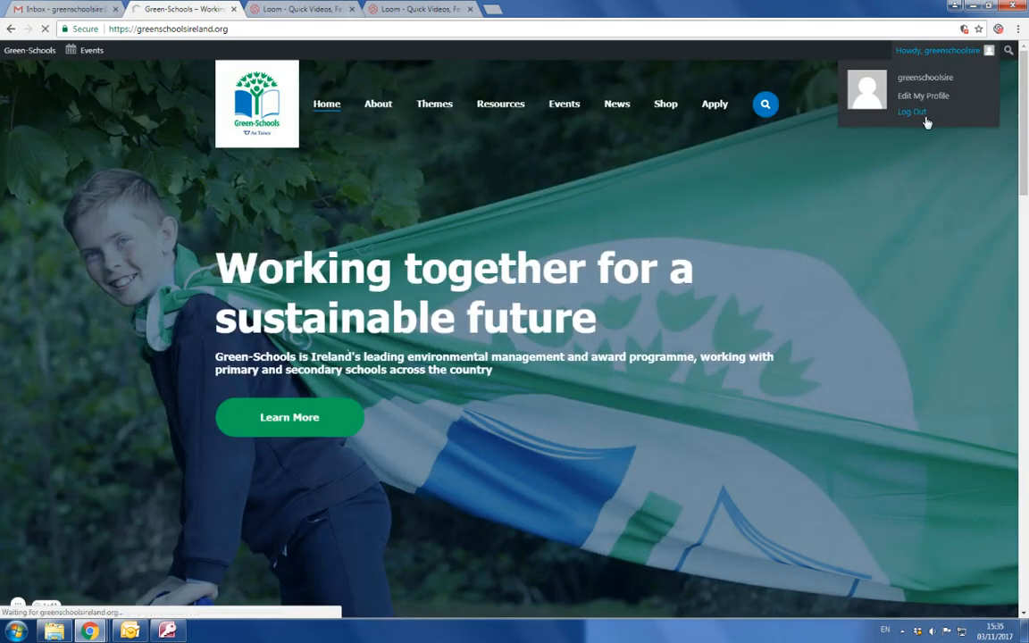